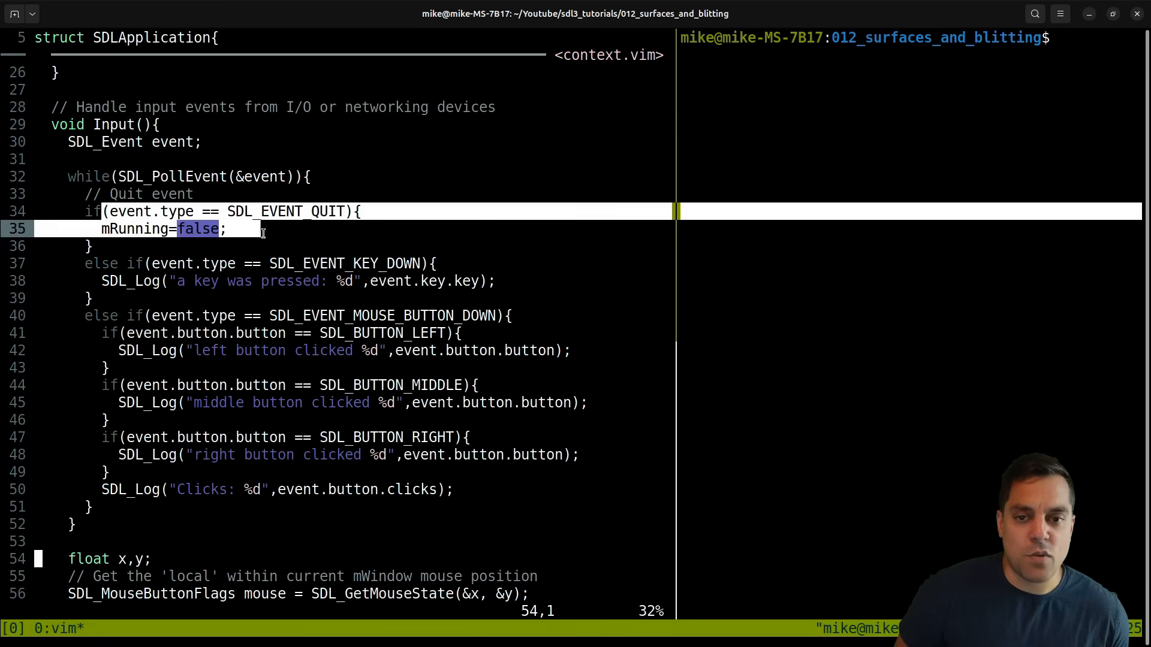
Step: Scroll down through the SDLApplication source to the main loop's FPS calculation
{"action": "scroll", "scroll_direction": "down", "scroll_amount": 3}
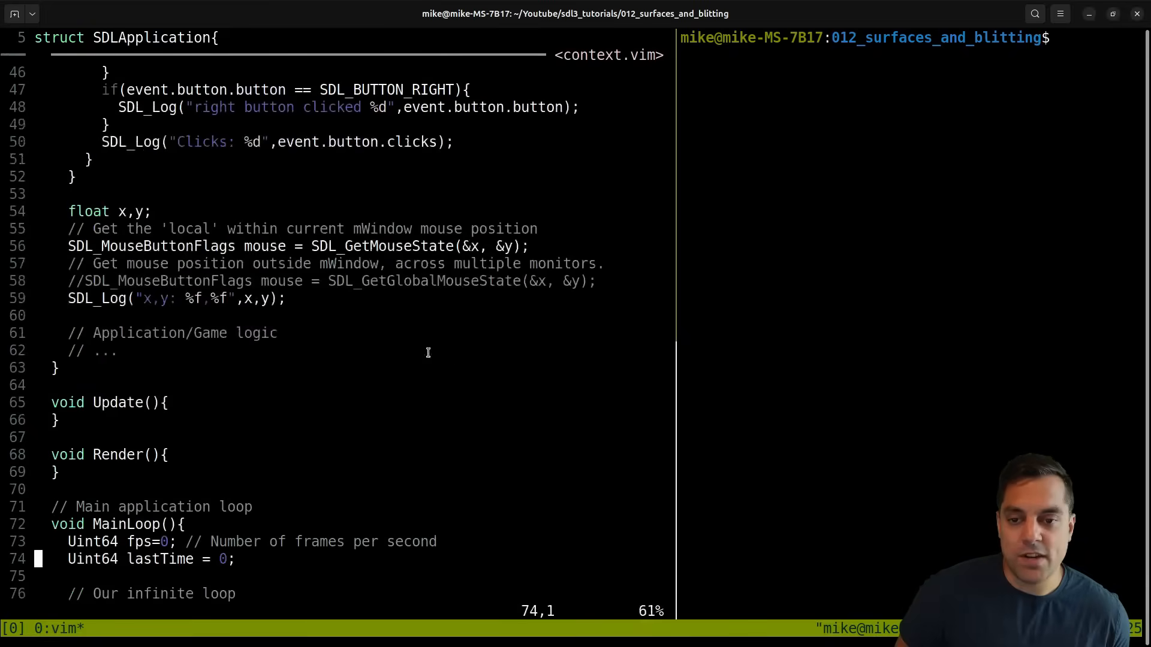
{"action": "scroll", "scroll_direction": "down", "scroll_amount": 3}
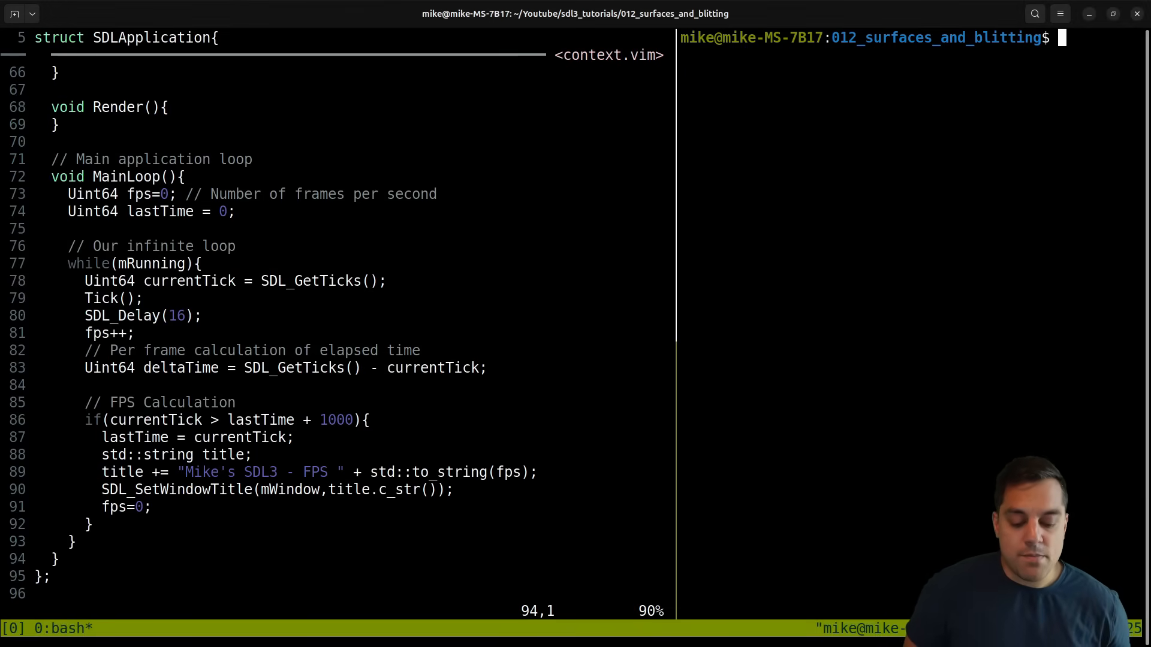
Step: Run ./prog in the bash pane so the SDL window opens and mouse coordinates are logged
{"action": "type", "text": "./prog"}
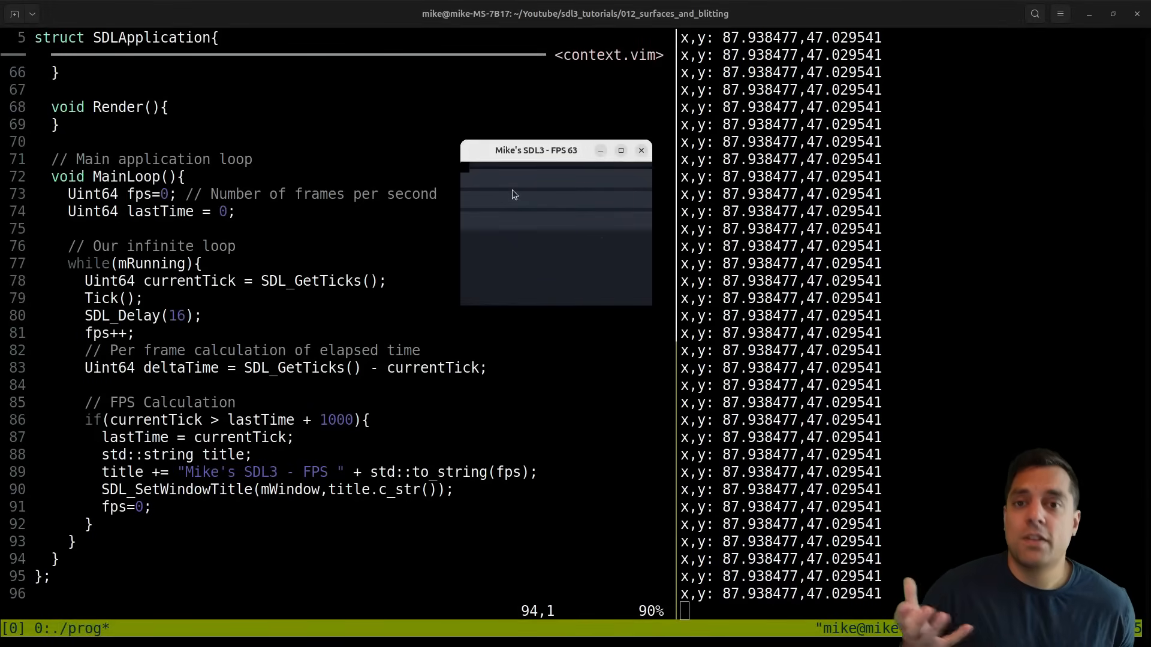
{"action": "mouse_move", "coordinate": [558, 169]}
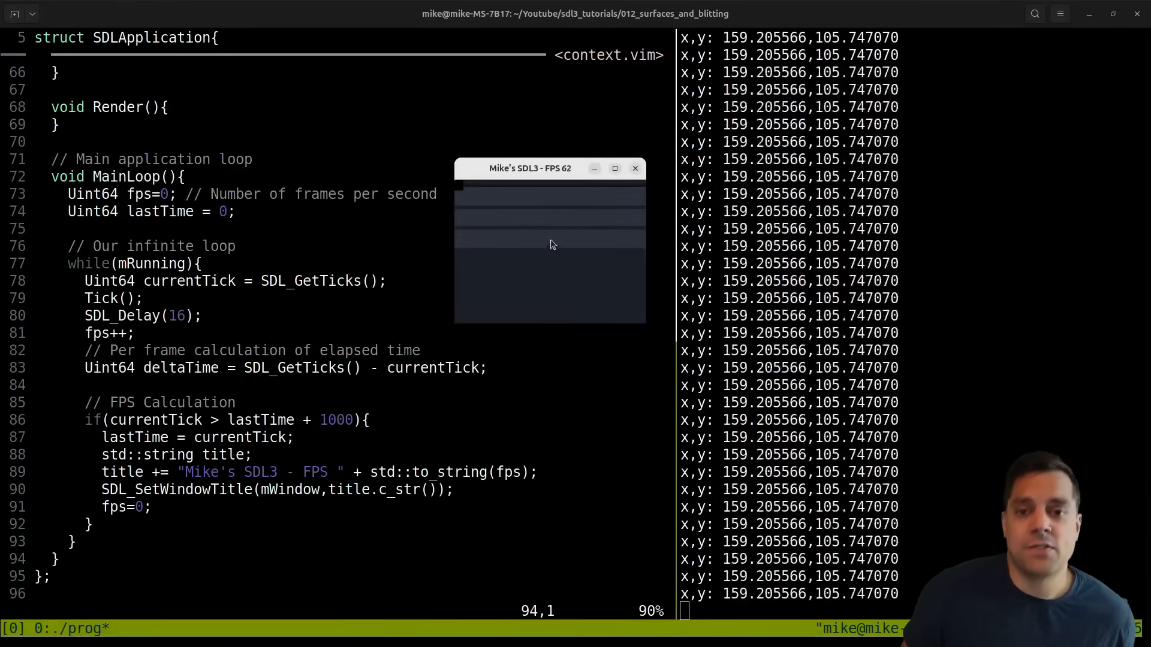
{"action": "left_click_drag", "start_coordinate": [528, 168], "coordinate": [492, 129]}
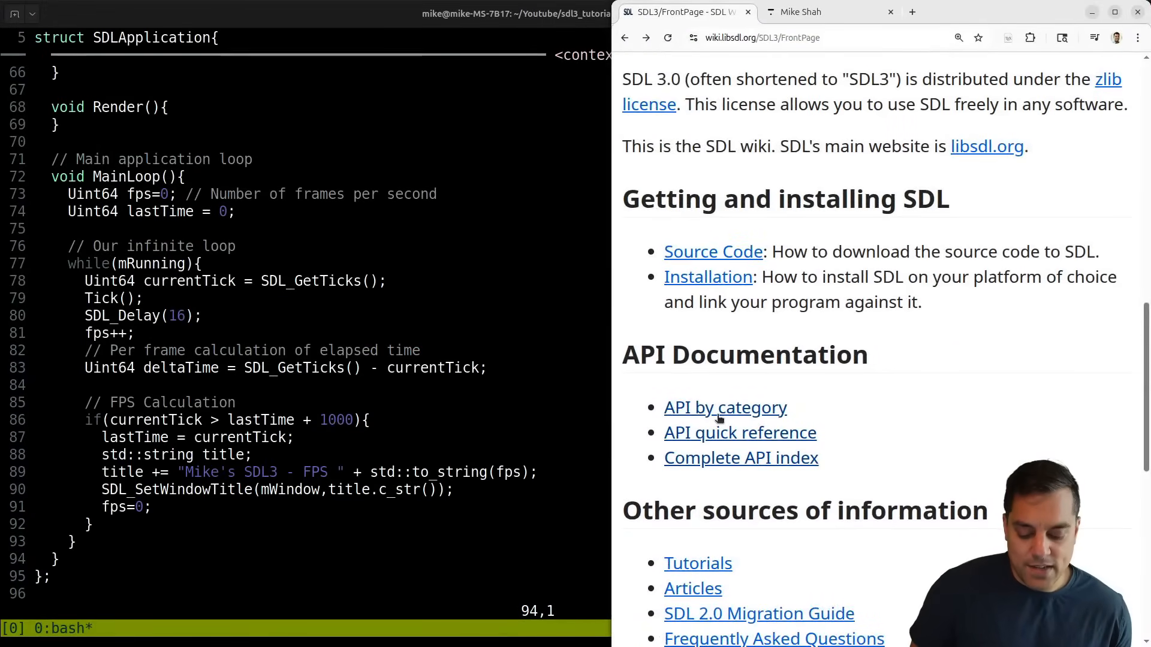
Step: Reach the Surface Creation and Simple Drawing category from the API by Category page
{"action": "left_click", "coordinate": [724, 408]}
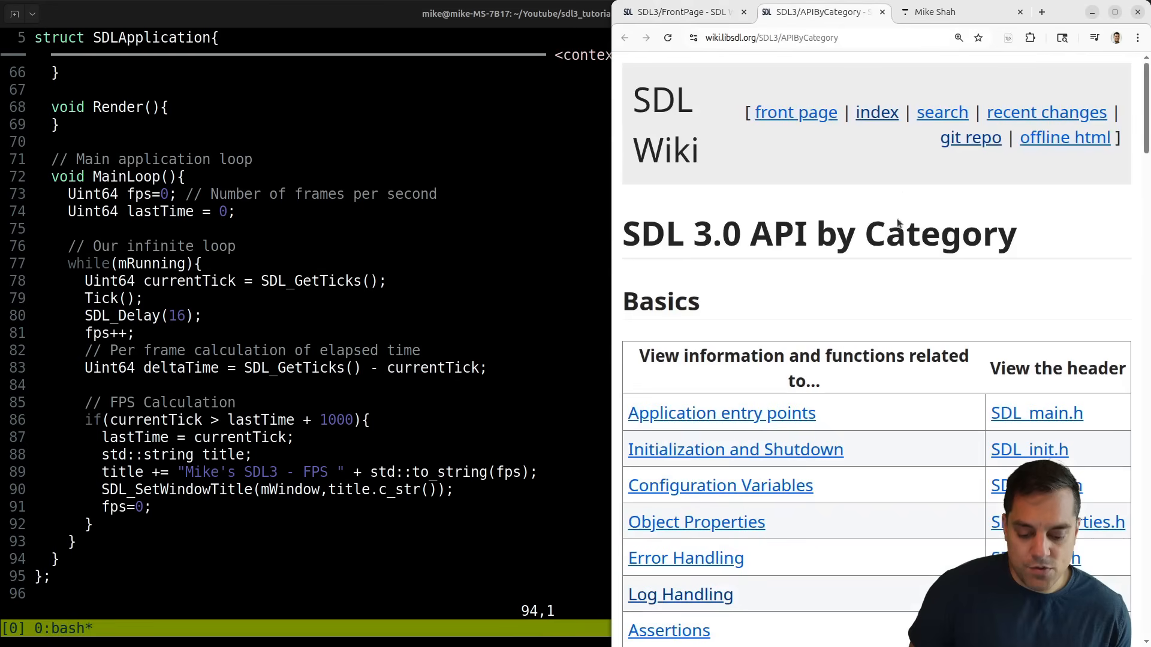
{"action": "scroll", "scroll_direction": "down", "scroll_amount": 3}
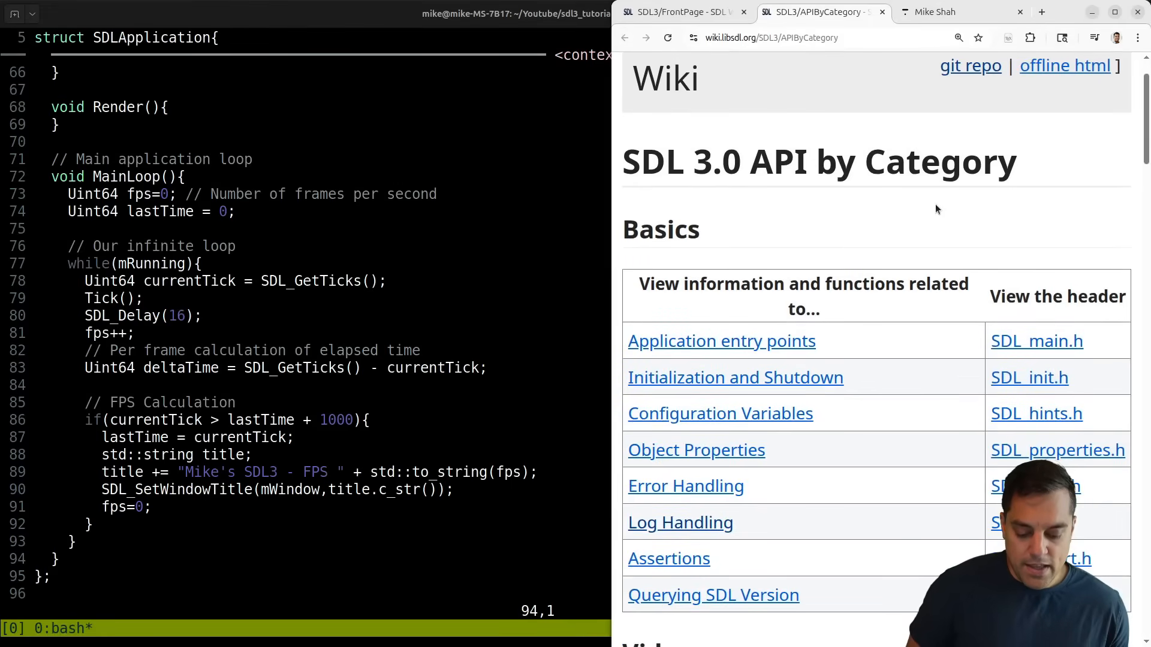
{"action": "type", "text": "SD"}
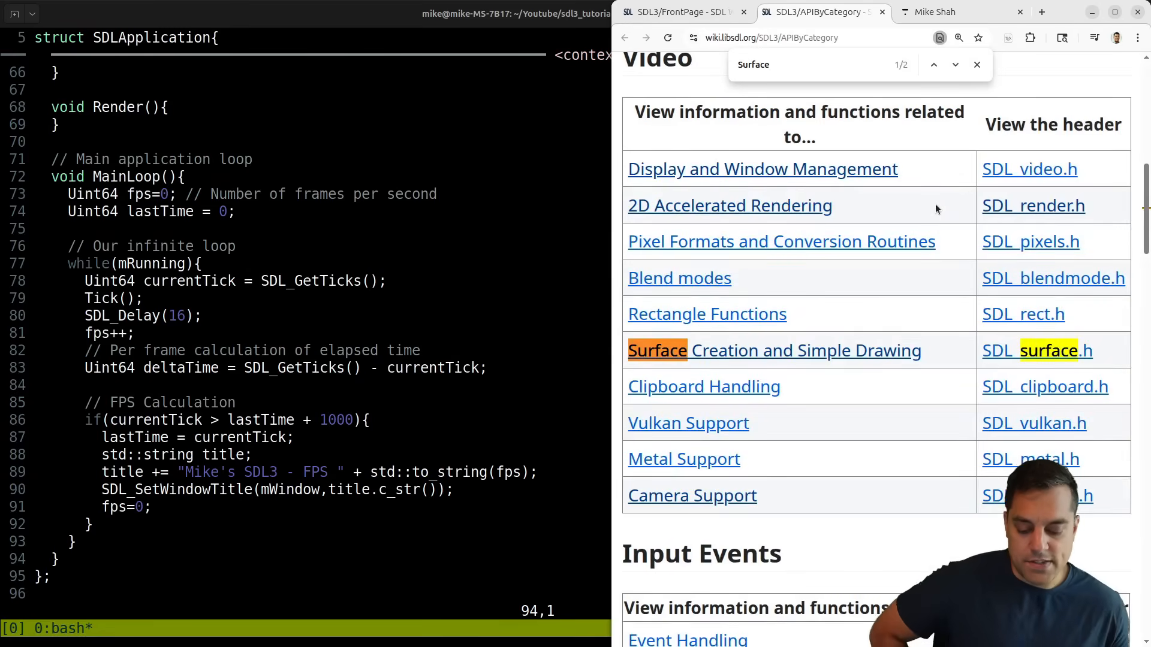
{"action": "left_click", "coordinate": [657, 350]}
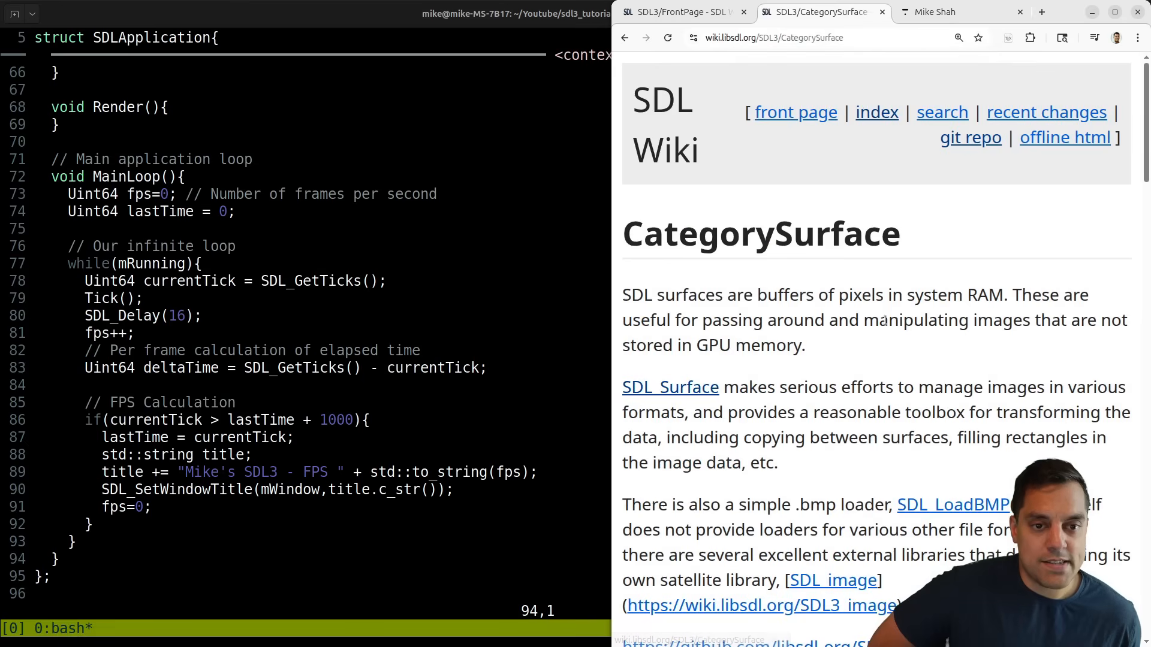
Step: Highlight the sentence defining surfaces as pixel buffers on the CategorySurface page
{"action": "scroll", "scroll_direction": "down", "scroll_amount": 3}
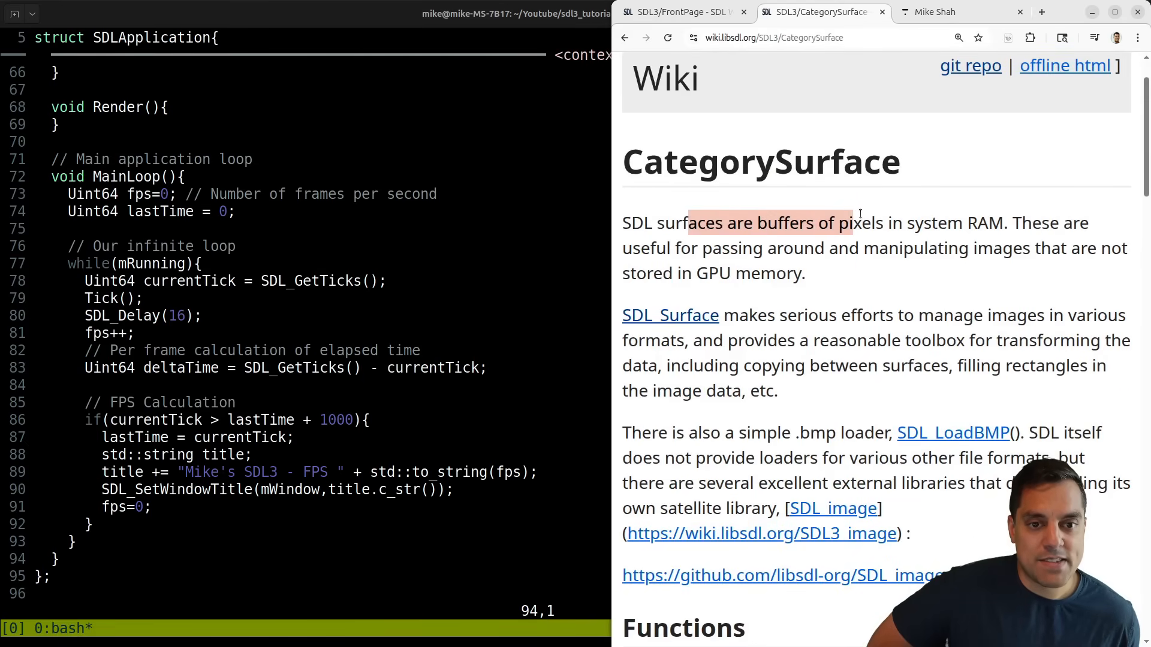
{"action": "left_click_drag", "start_coordinate": [843, 222], "coordinate": [1011, 223]}
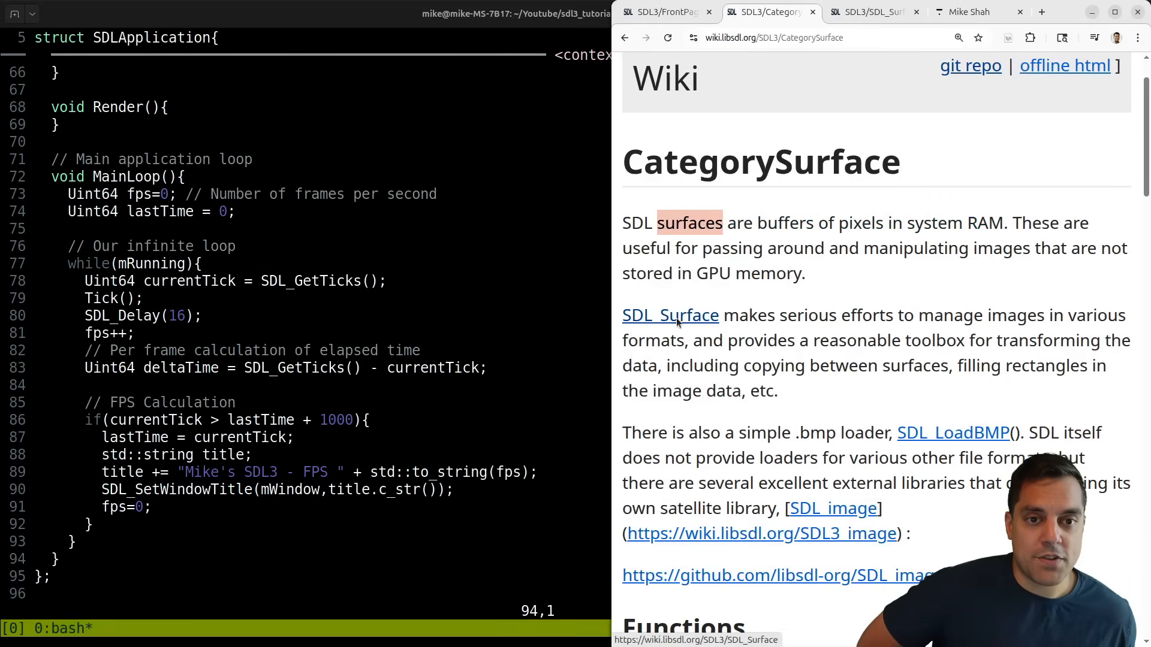
Step: View the SDL_Surface struct syntax, highlighting its width field and SDL_PixelFormat format type
{"action": "left_click", "coordinate": [669, 315]}
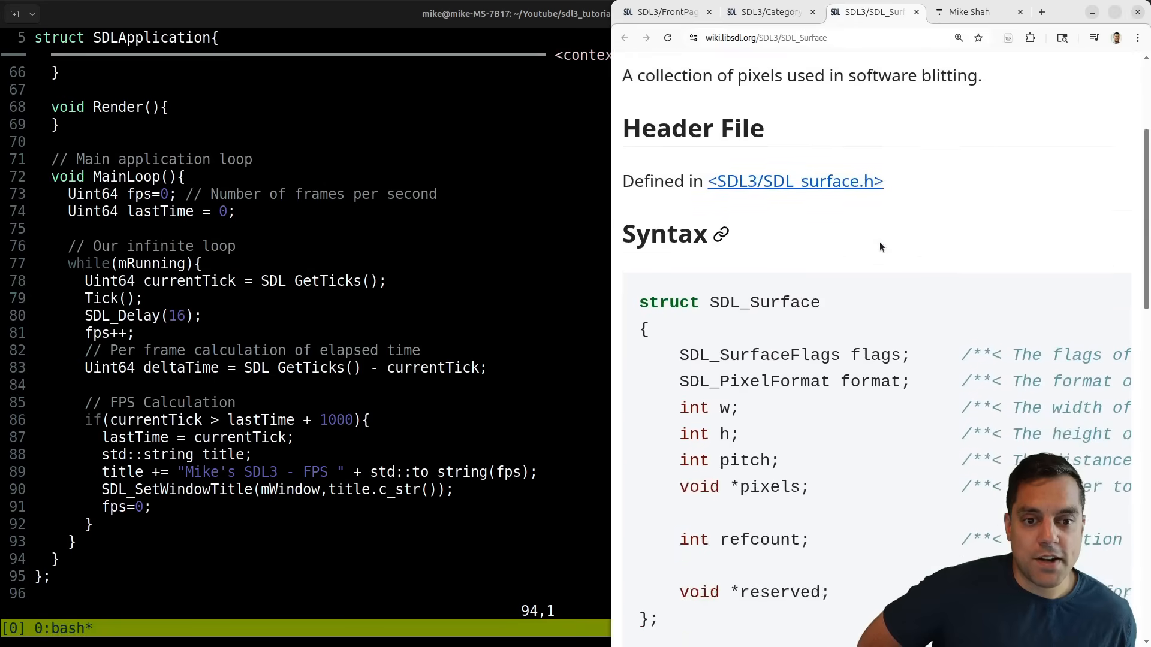
{"action": "scroll", "scroll_direction": "down", "scroll_amount": 3}
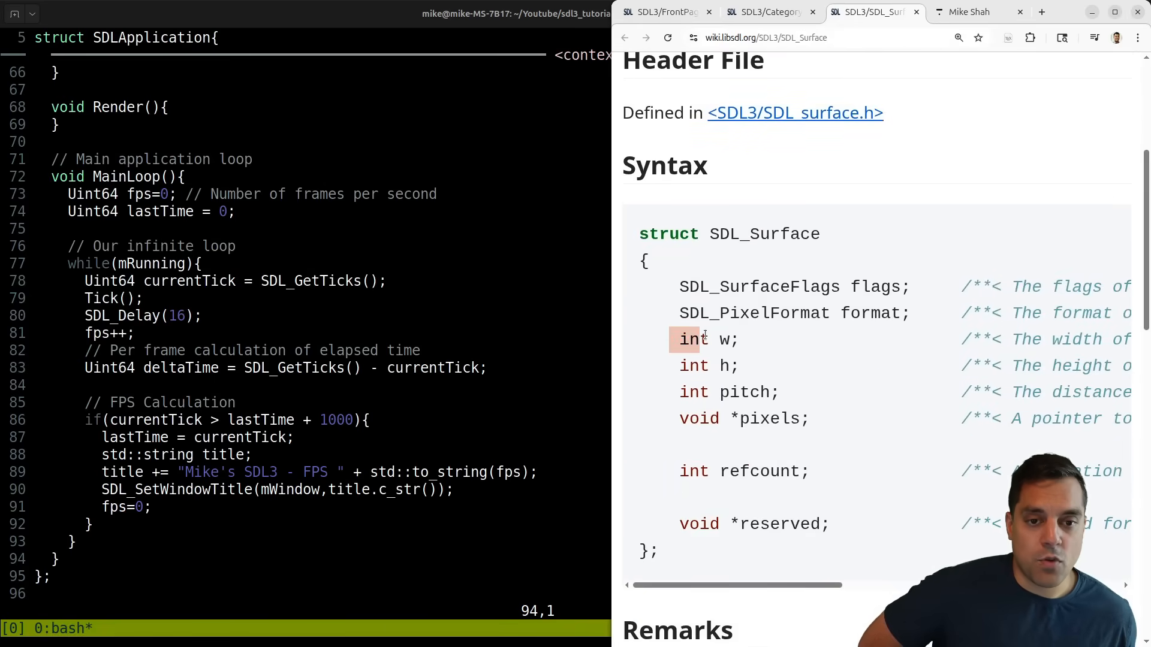
{"action": "left_click", "coordinate": [708, 365]}
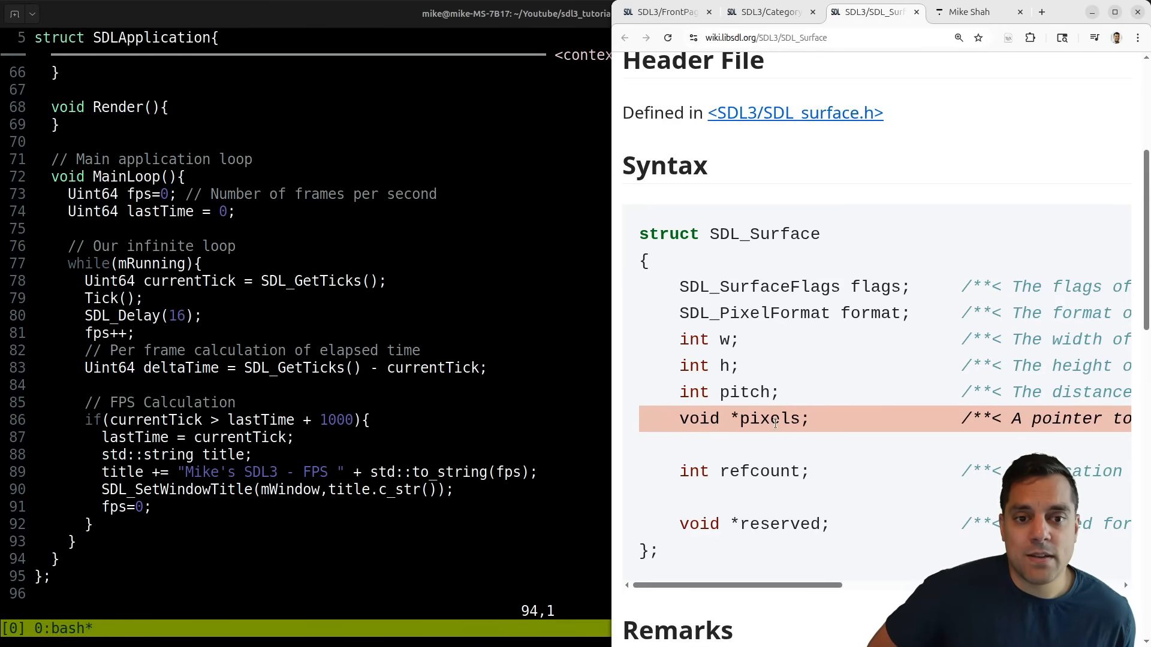
{"action": "double_click", "coordinate": [770, 419]}
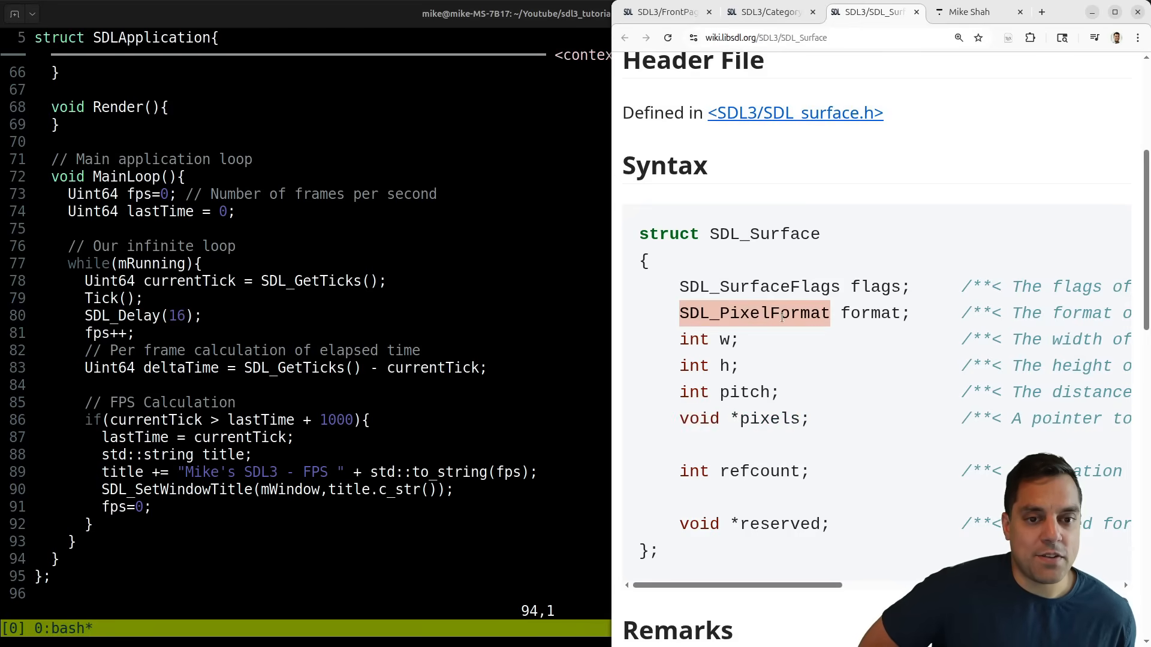
{"action": "mouse_move", "coordinate": [794, 334]}
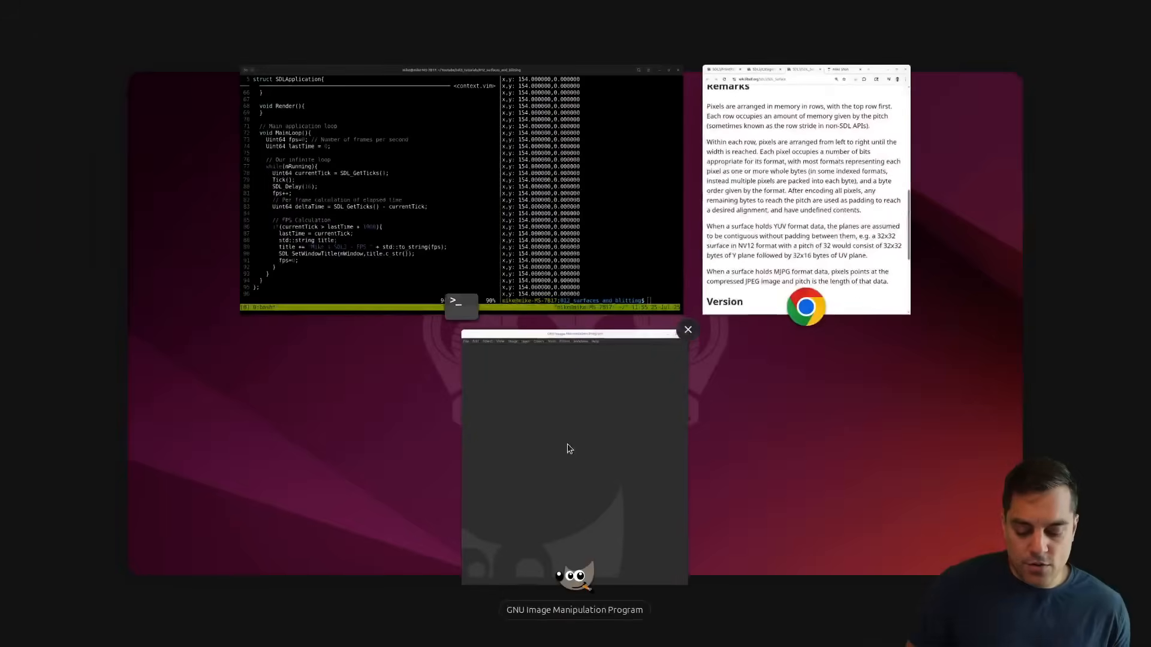
Step: Create a new 320×240 image in GIMP, bucket-fill it white and maximise the window
{"action": "left_click", "coordinate": [586, 30]}
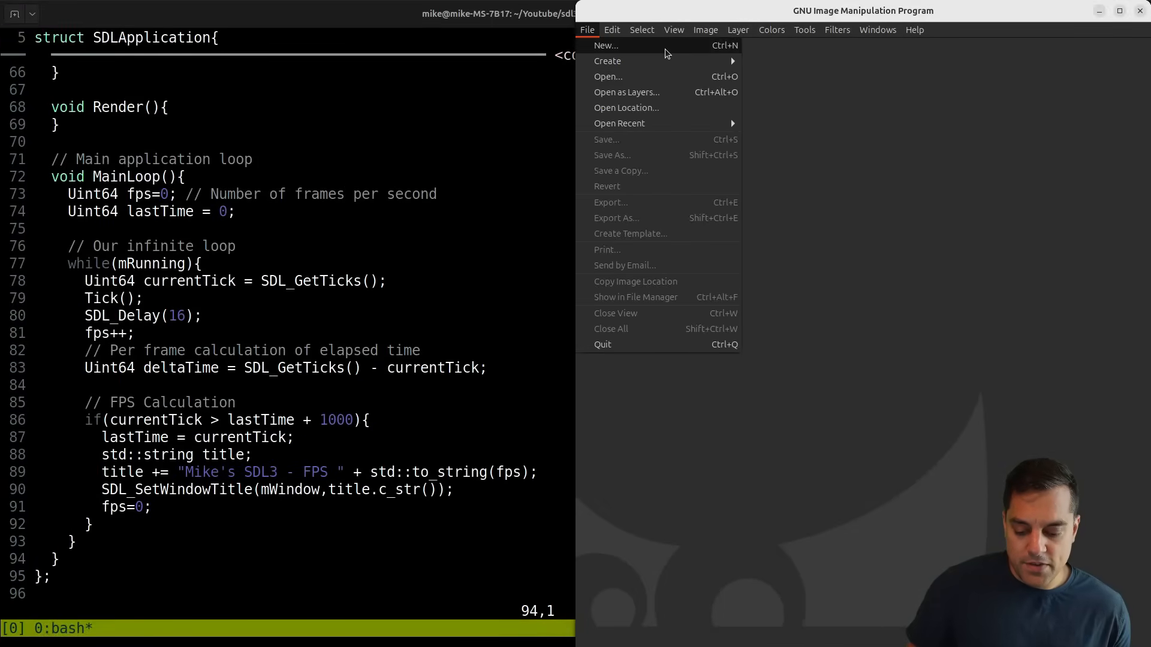
{"action": "left_click", "coordinate": [605, 45]}
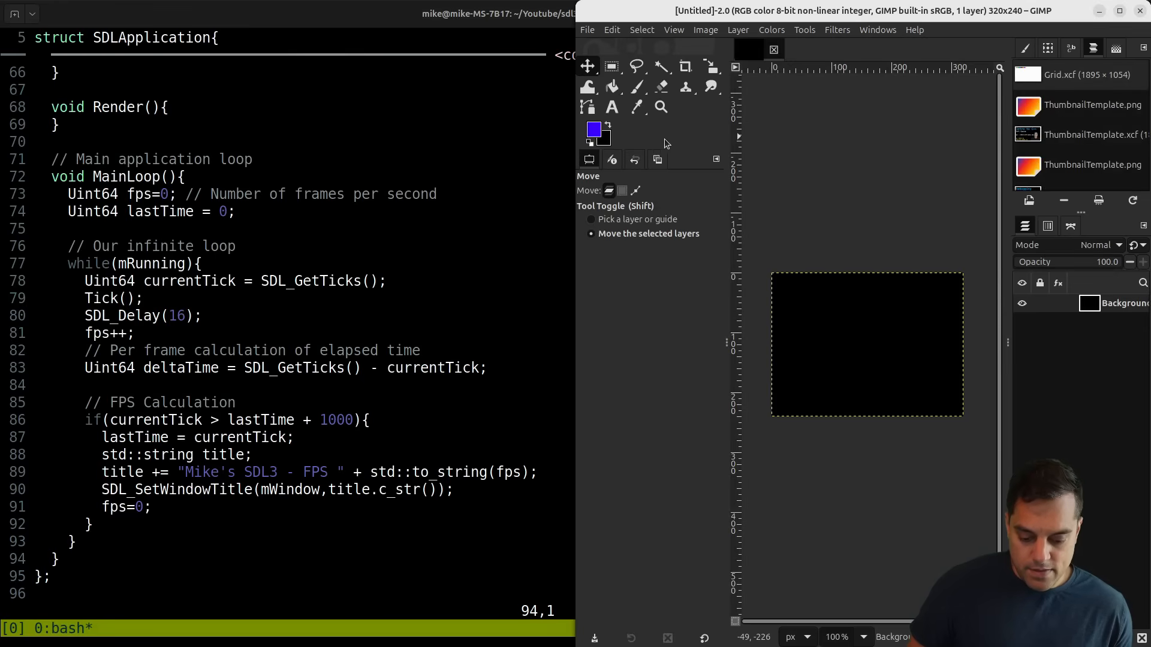
{"action": "left_click", "coordinate": [611, 86]}
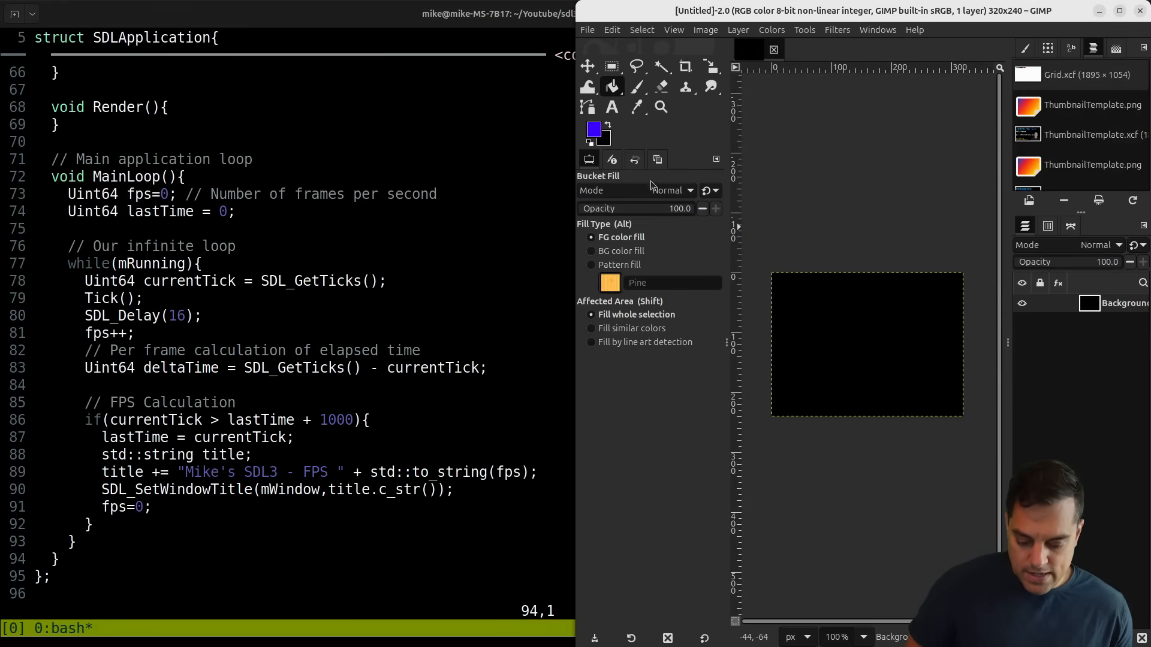
{"action": "left_click", "coordinate": [594, 126]}
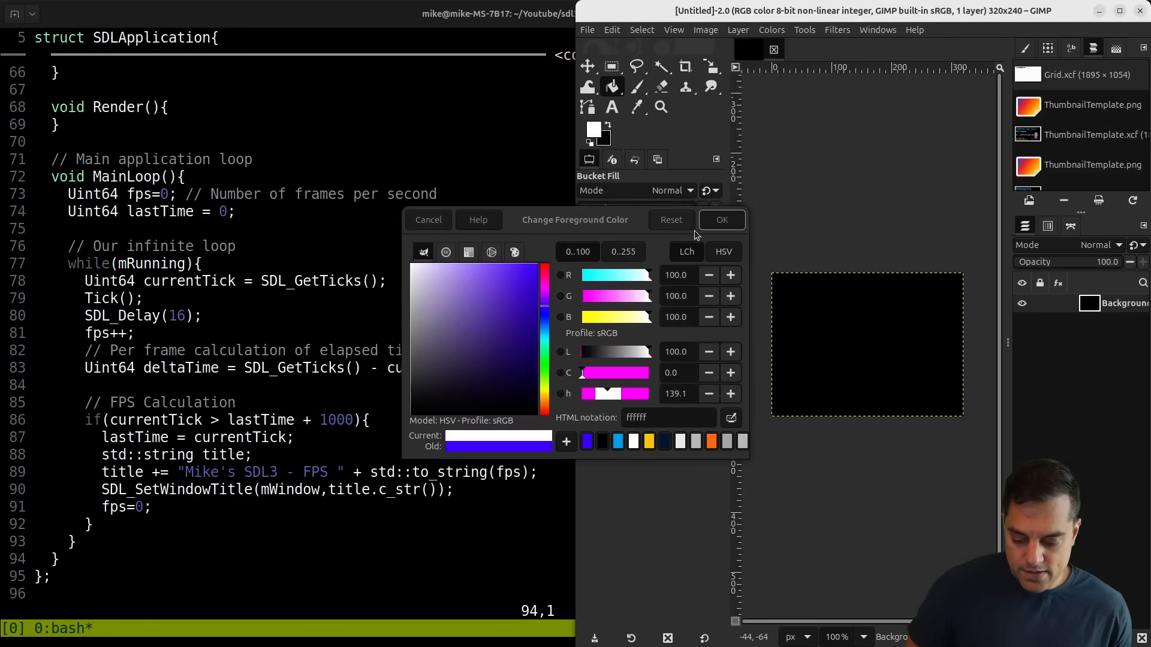
{"action": "left_click", "coordinate": [720, 219]}
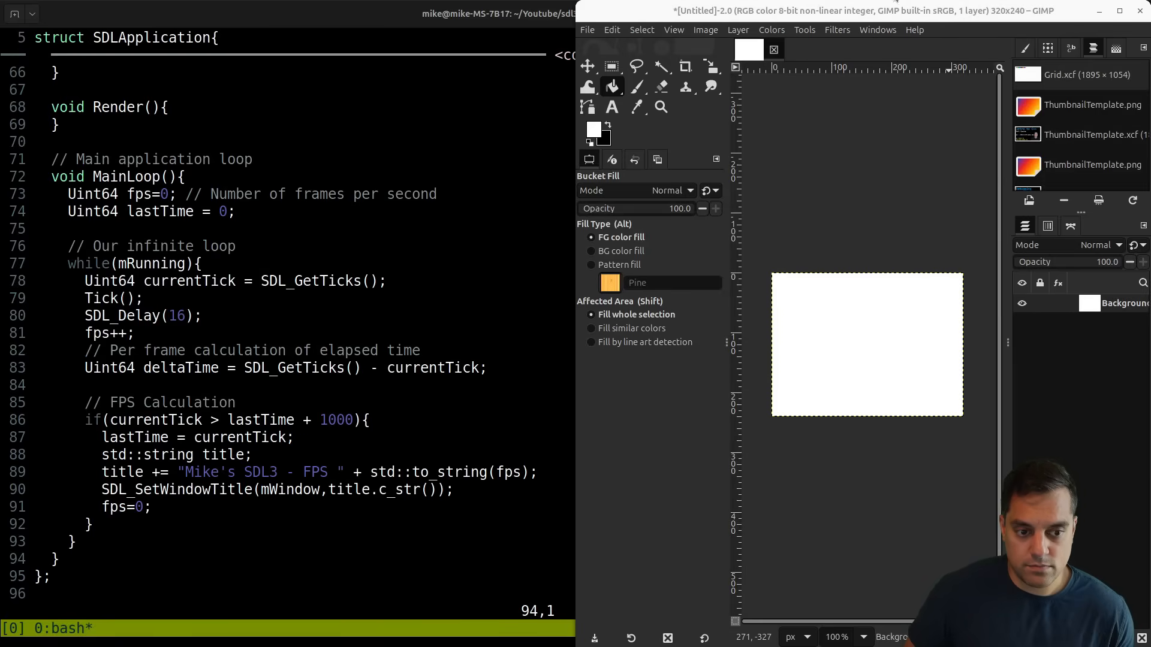
{"action": "left_click", "coordinate": [1118, 10]}
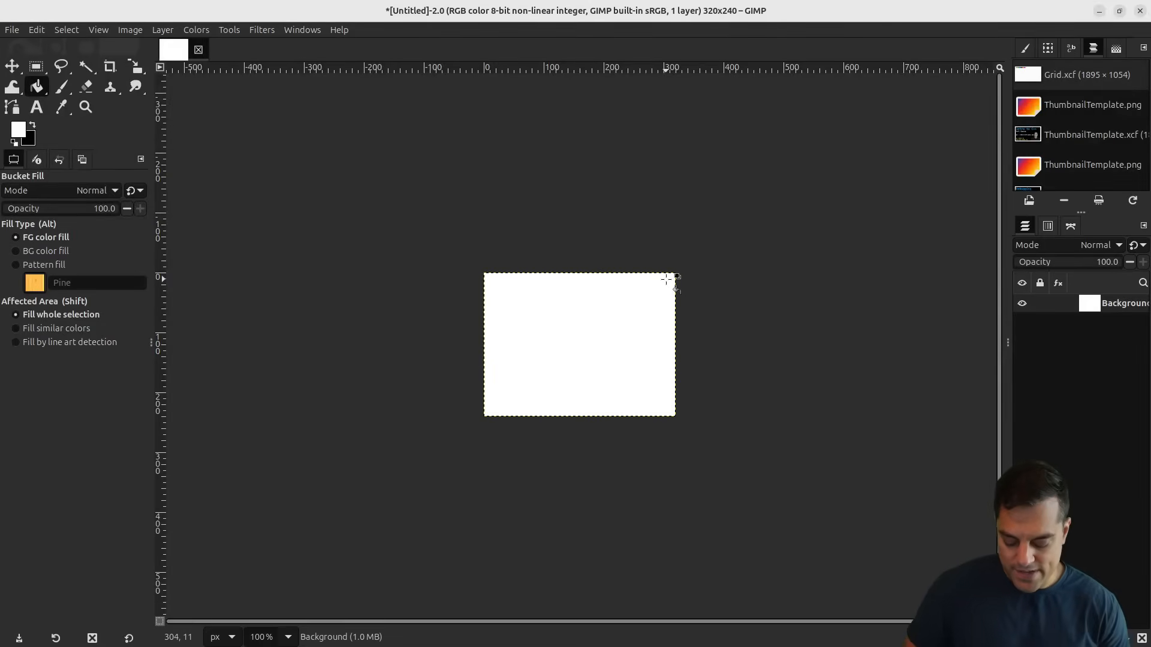
Step: Zoom in and sketch the surface rectangle with a curve linking the first pixel to its channels
{"action": "key", "text": "Tab"}
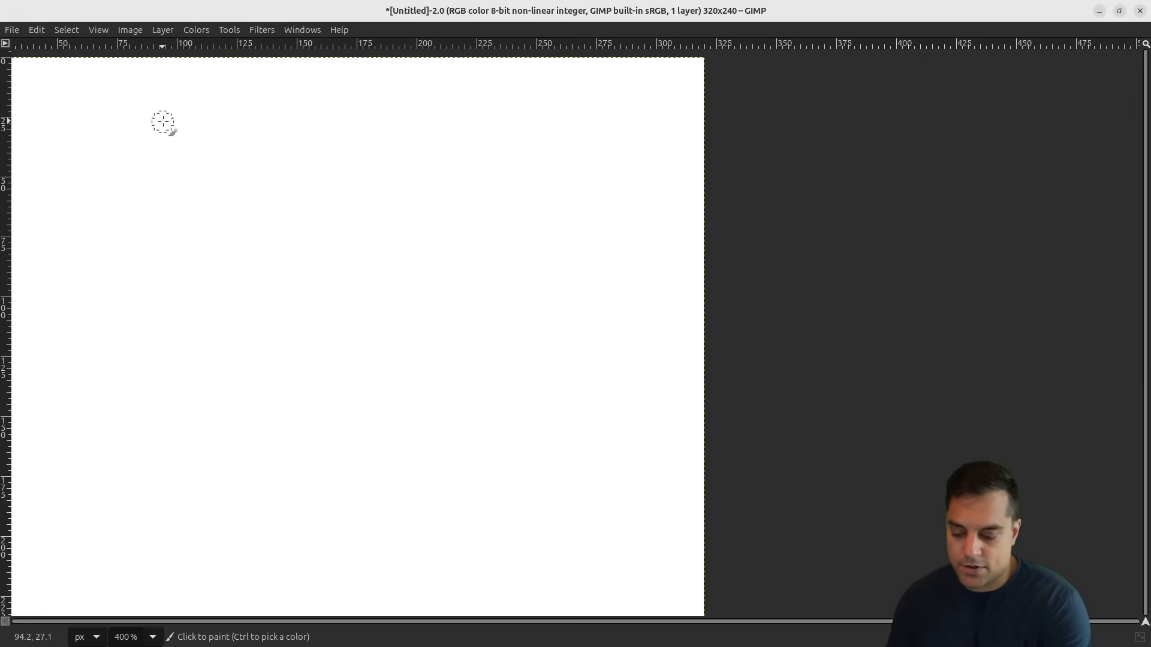
{"action": "left_click", "coordinate": [139, 90]}
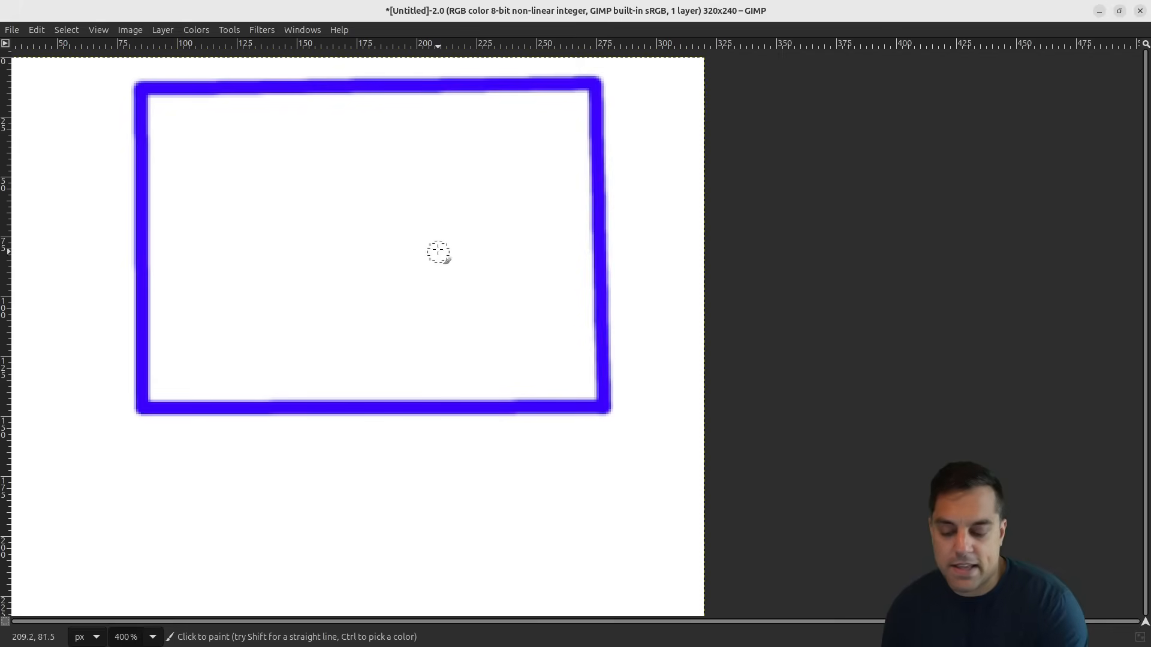
{"action": "mouse_move", "coordinate": [145, 155]}
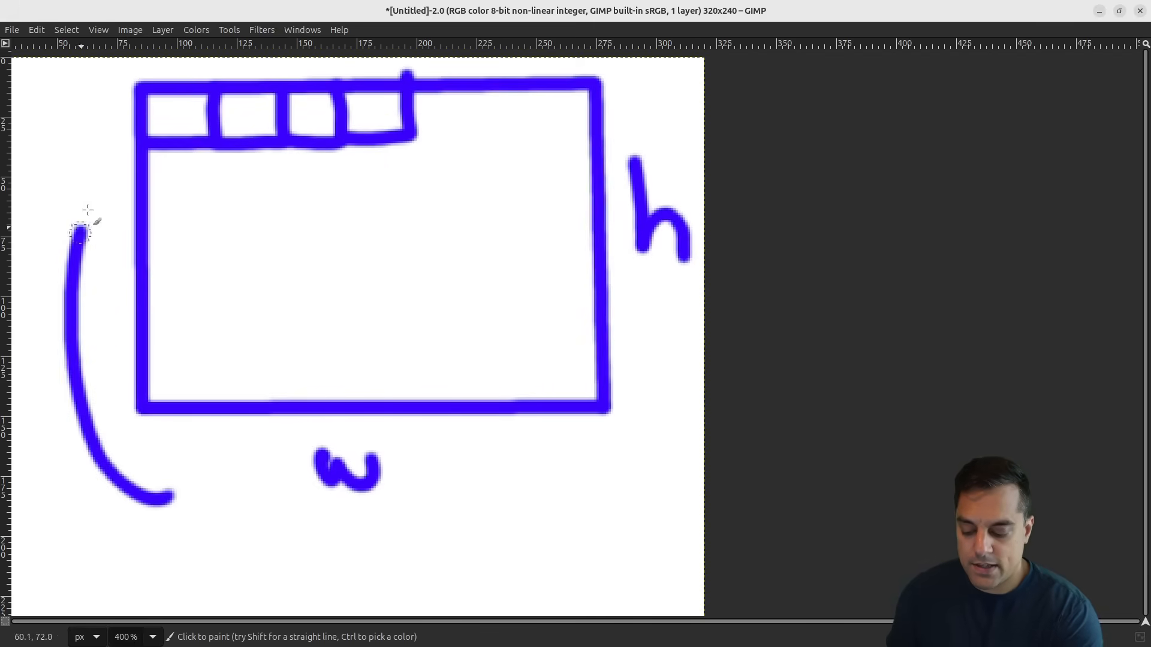
{"action": "left_click_drag", "start_coordinate": [77, 228], "coordinate": [166, 111]}
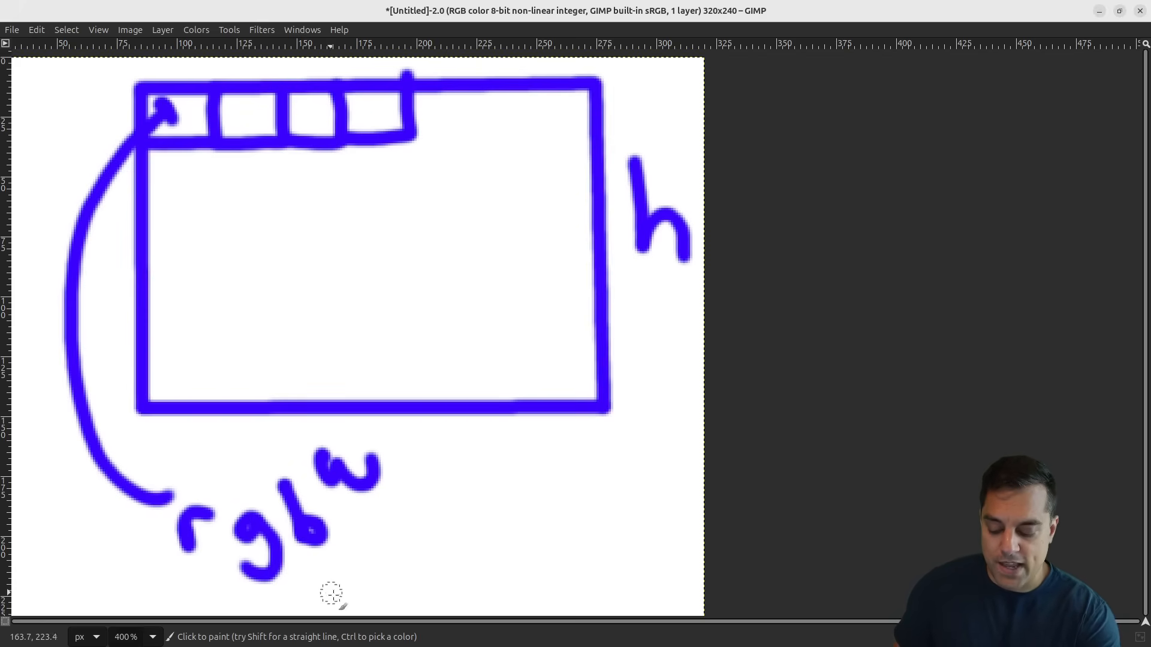
{"action": "mouse_move", "coordinate": [286, 546]}
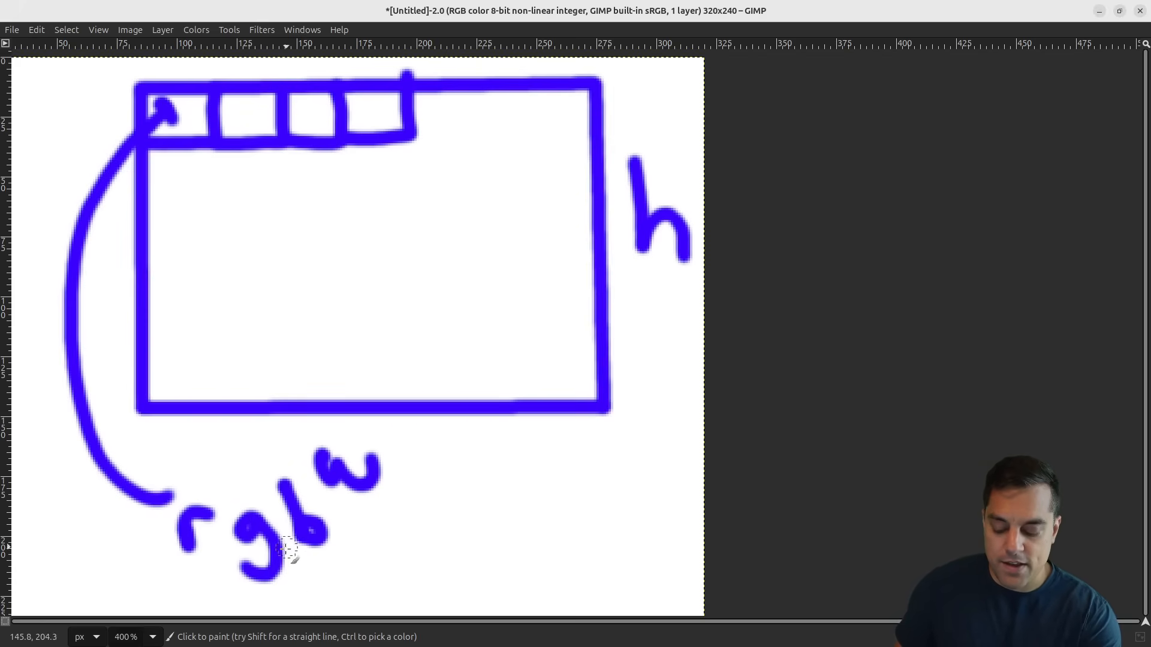
{"action": "mouse_move", "coordinate": [351, 577]}
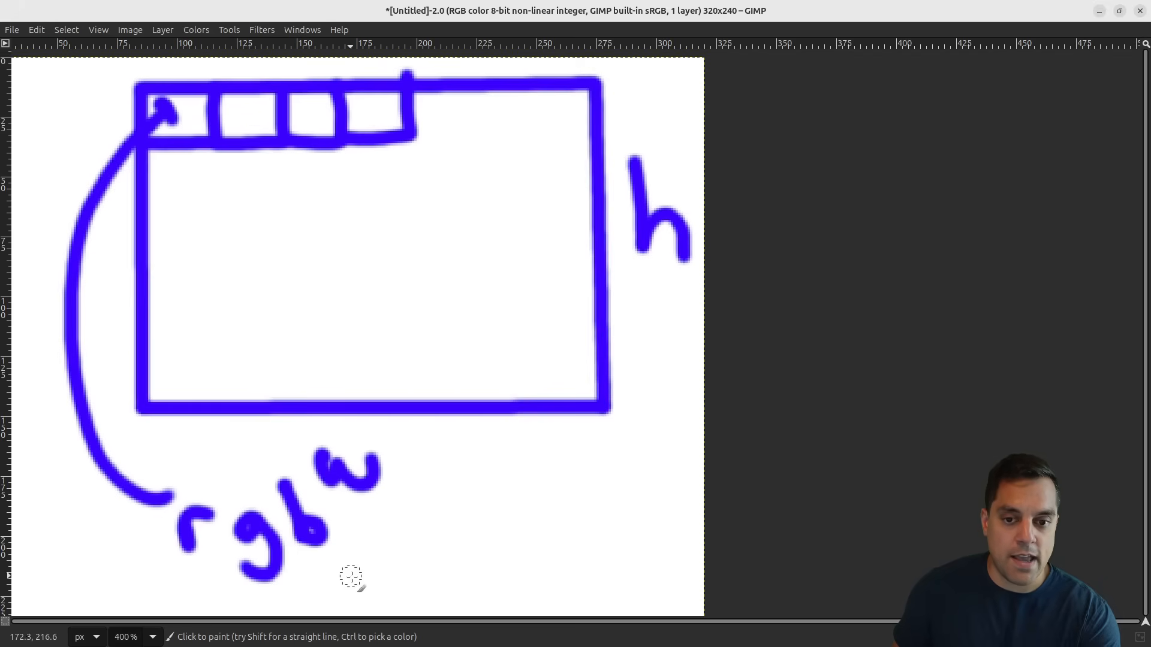
{"action": "mouse_move", "coordinate": [358, 593]}
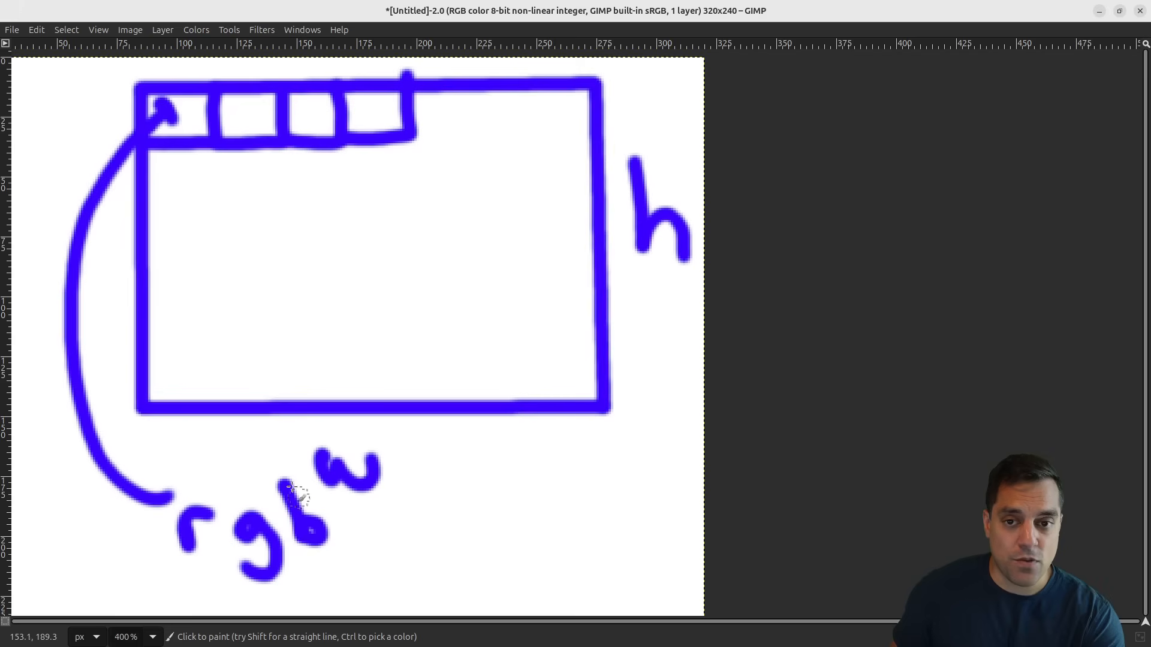
{"action": "mouse_move", "coordinate": [394, 404]}
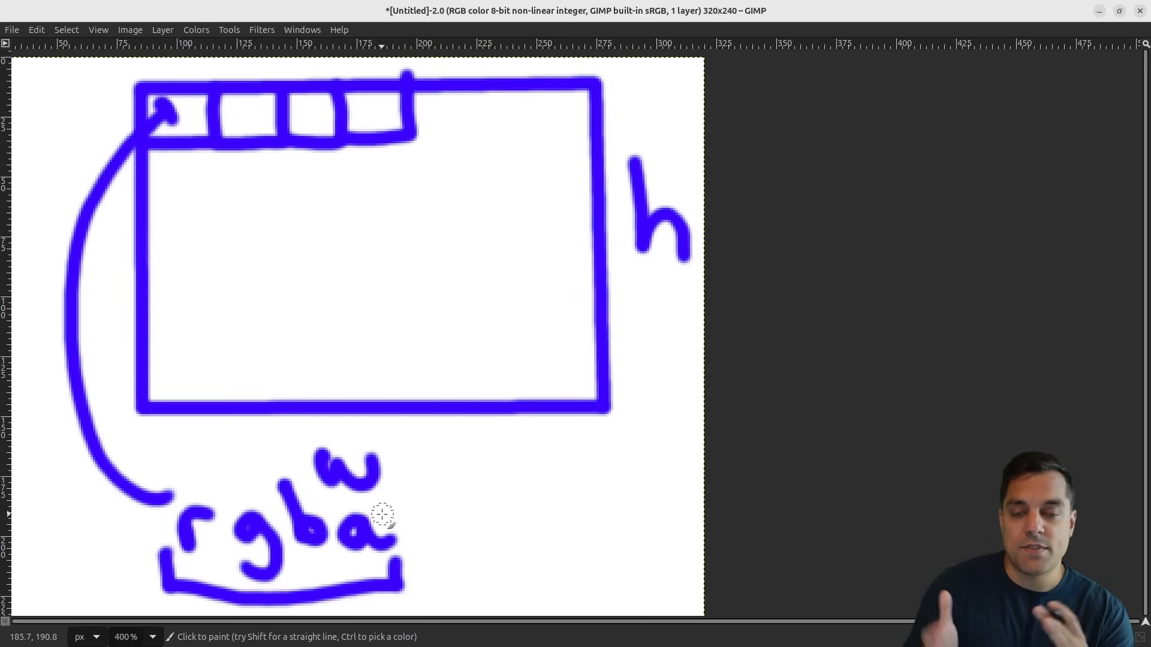
{"action": "mouse_move", "coordinate": [213, 492]}
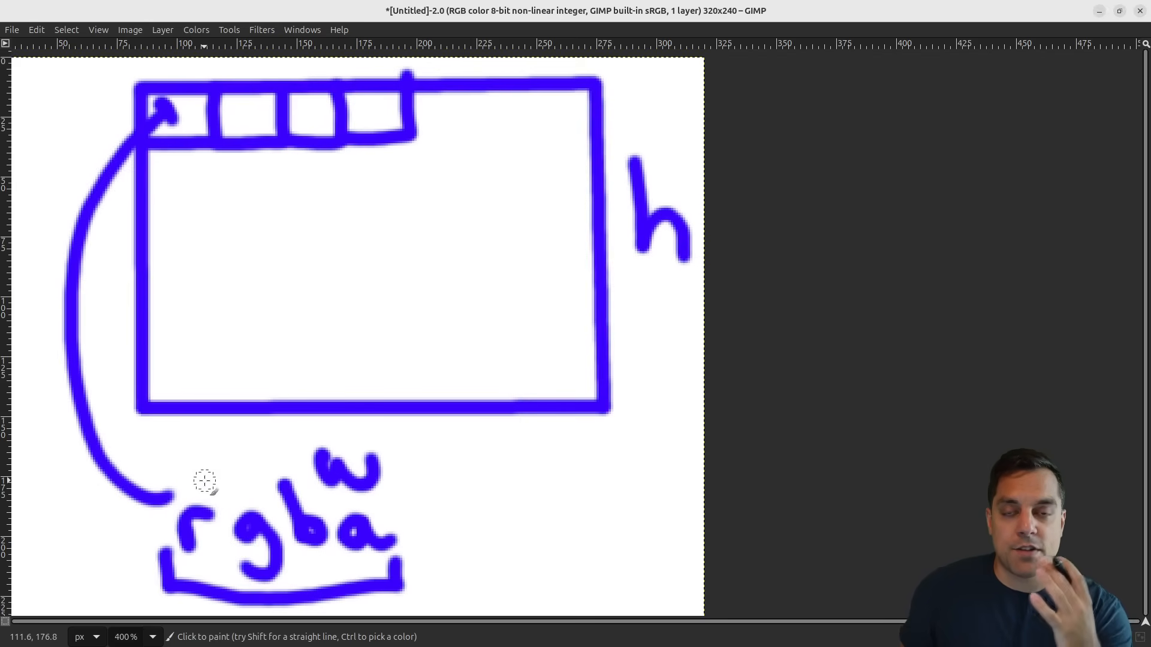
{"action": "mouse_move", "coordinate": [515, 511]}
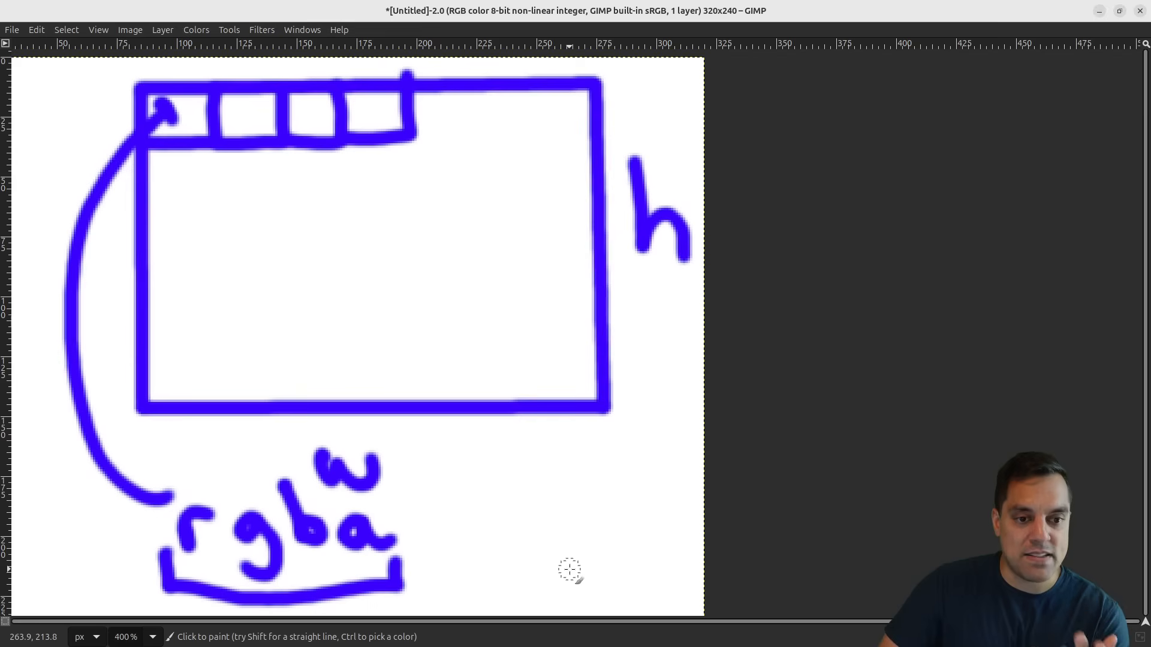
{"action": "mouse_move", "coordinate": [495, 486]}
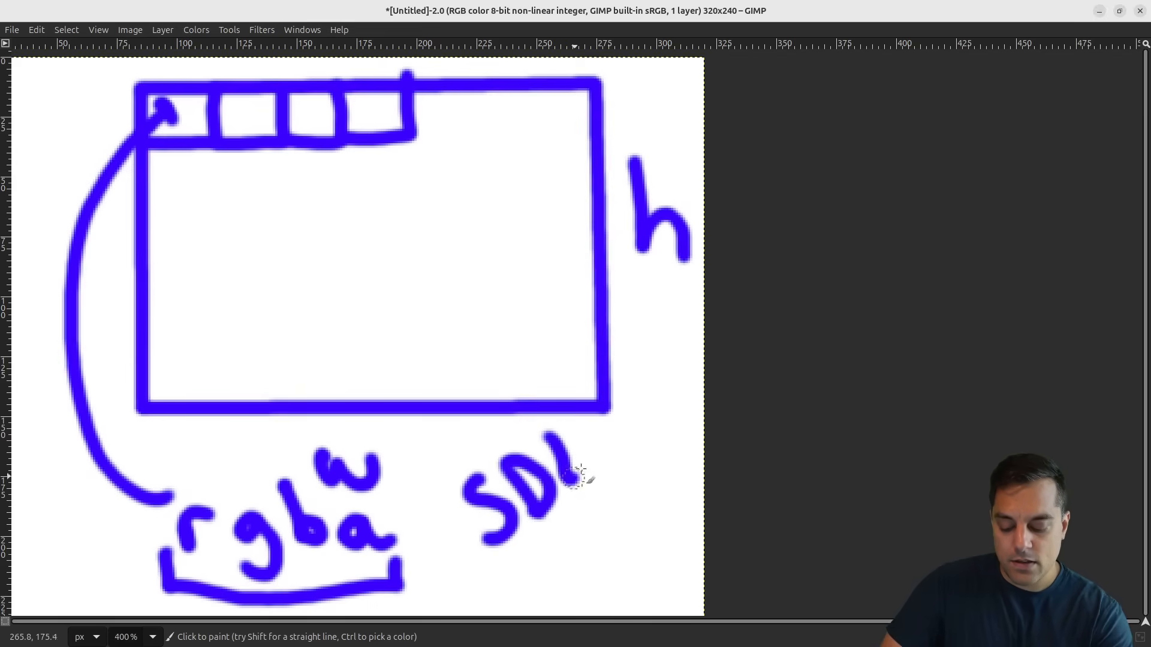
Step: Handwrite the SDL_Surface label below the rectangle
{"action": "left_click_drag", "start_coordinate": [580, 477], "coordinate": [682, 366]}
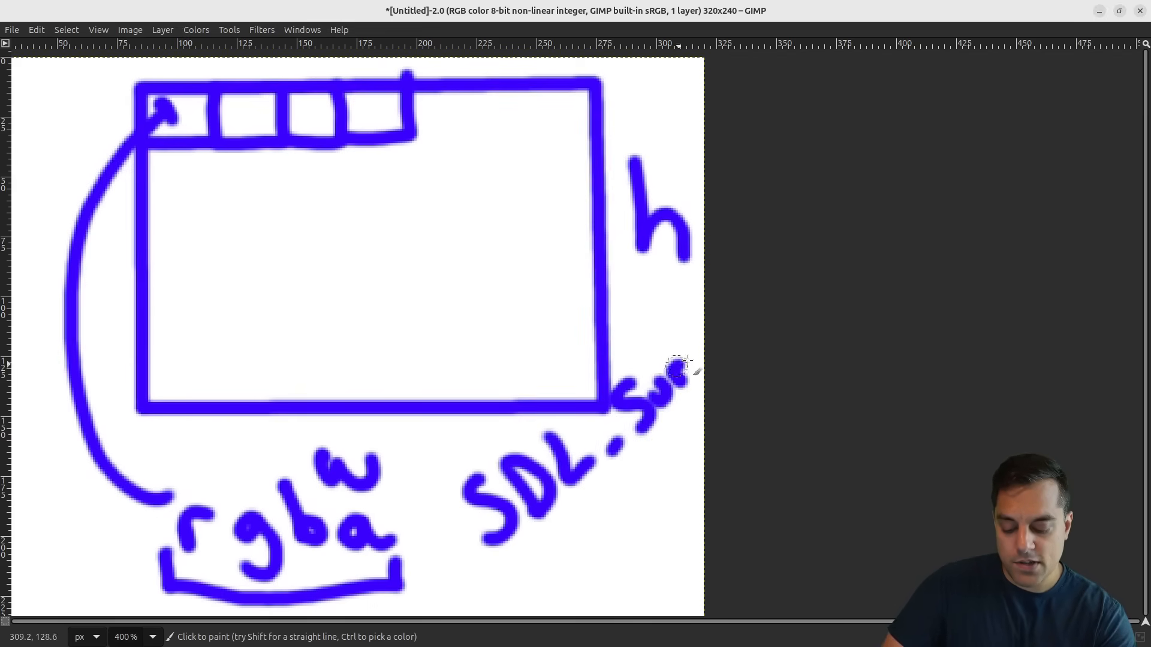
{"action": "left_click_drag", "start_coordinate": [675, 374], "coordinate": [691, 323]}
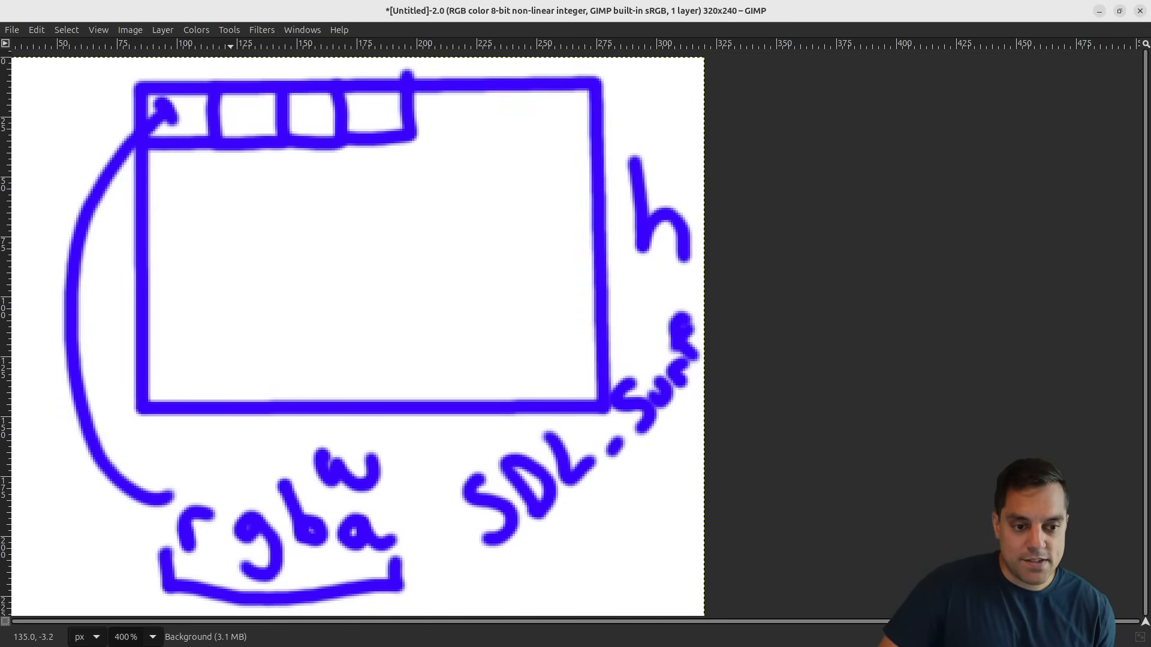
Step: Export the drawing under the name test.bmp
{"action": "left_click", "coordinate": [12, 29]}
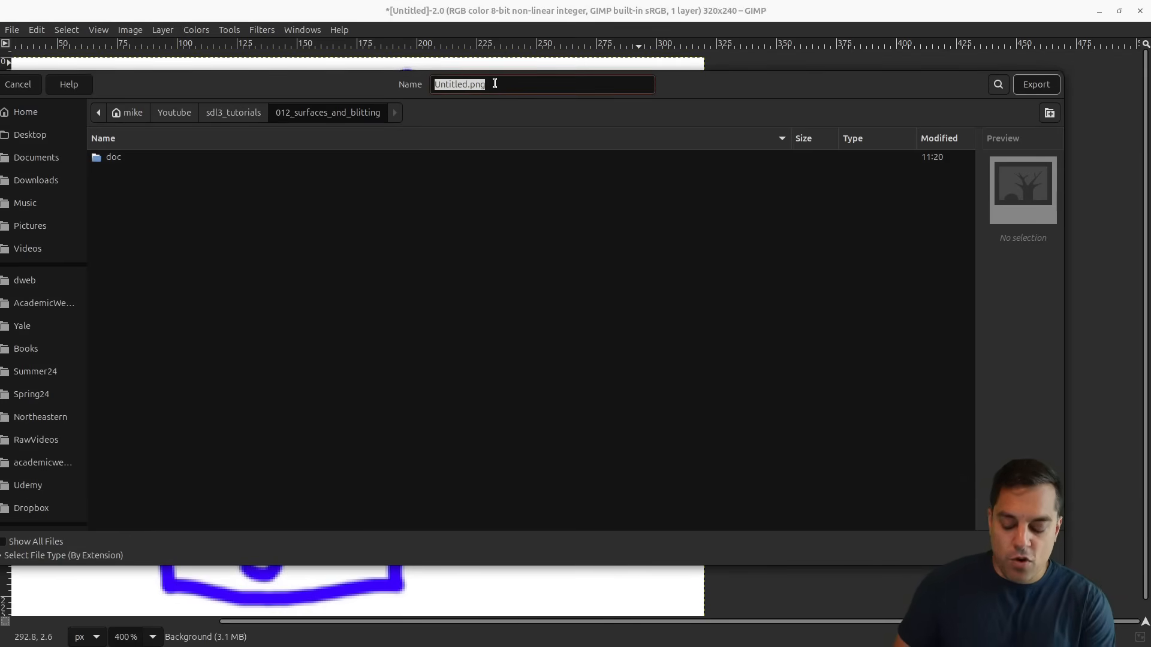
{"action": "type", "text": "test.bmp"}
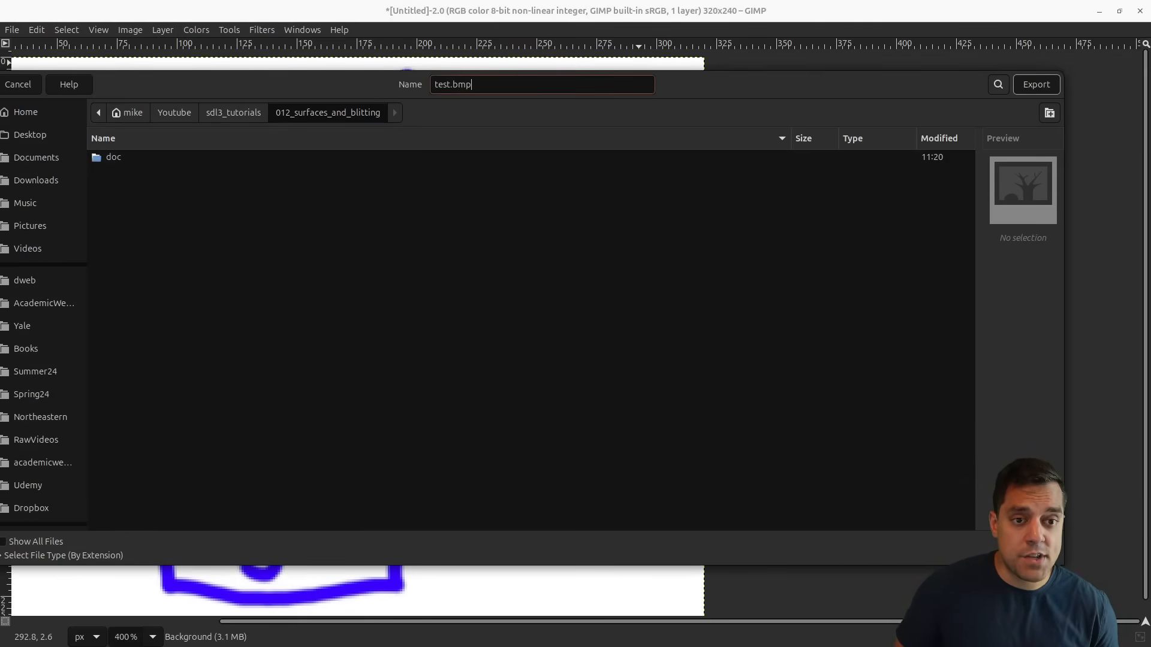
{"action": "left_click", "coordinate": [1034, 84]}
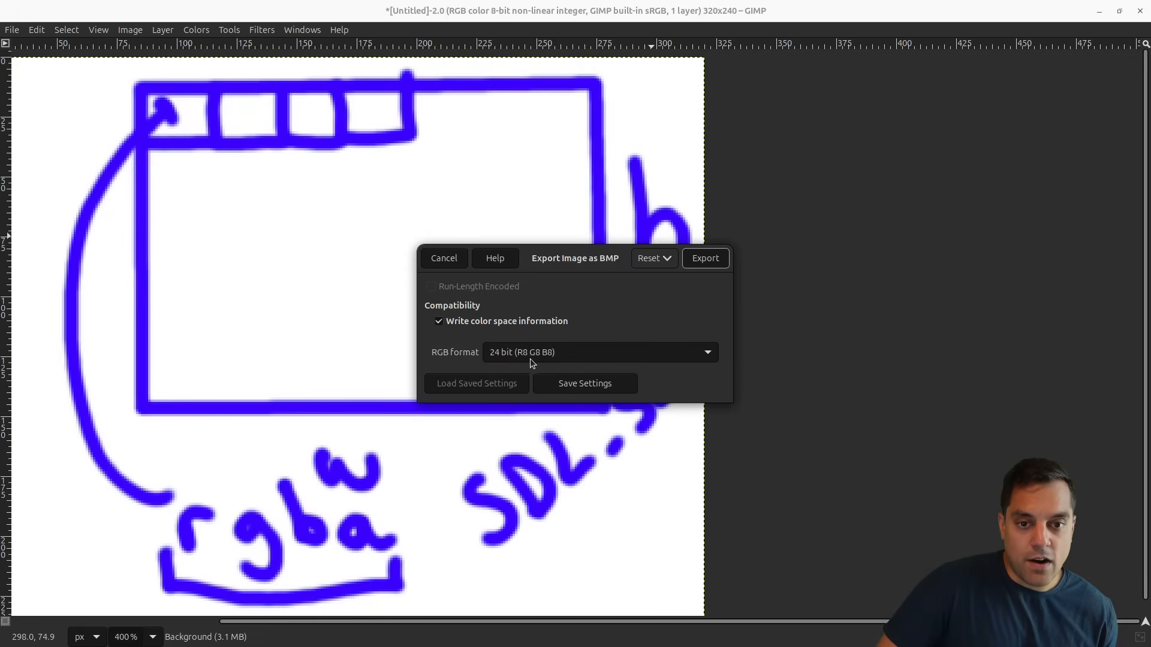
{"action": "mouse_move", "coordinate": [550, 365]}
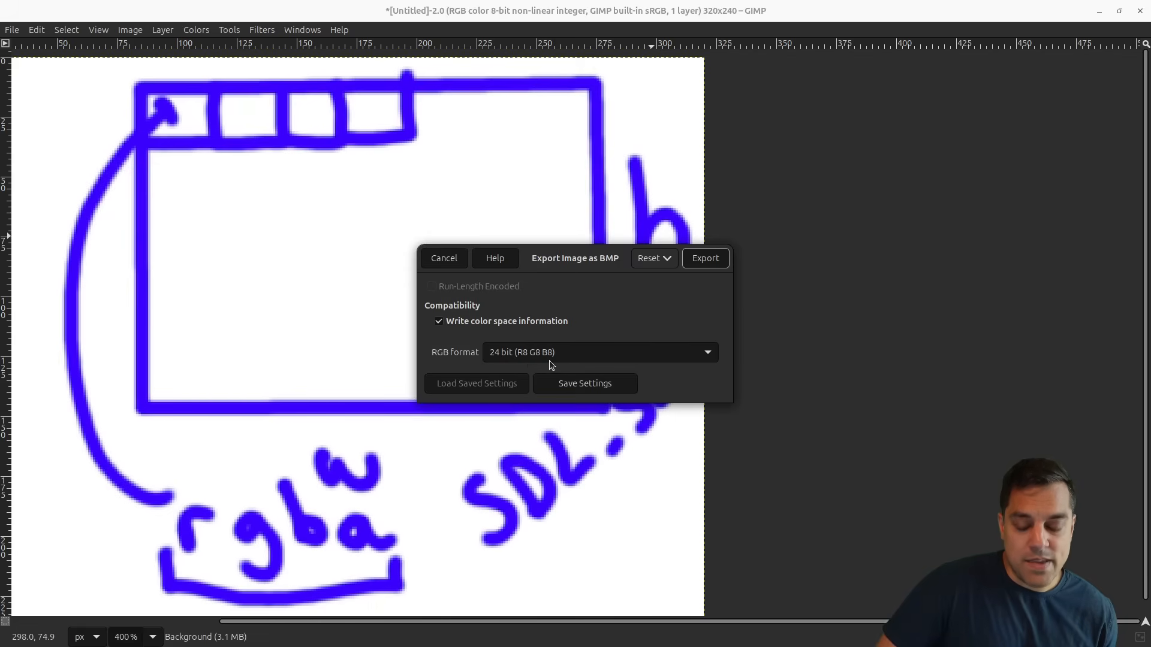
{"action": "mouse_move", "coordinate": [555, 365]}
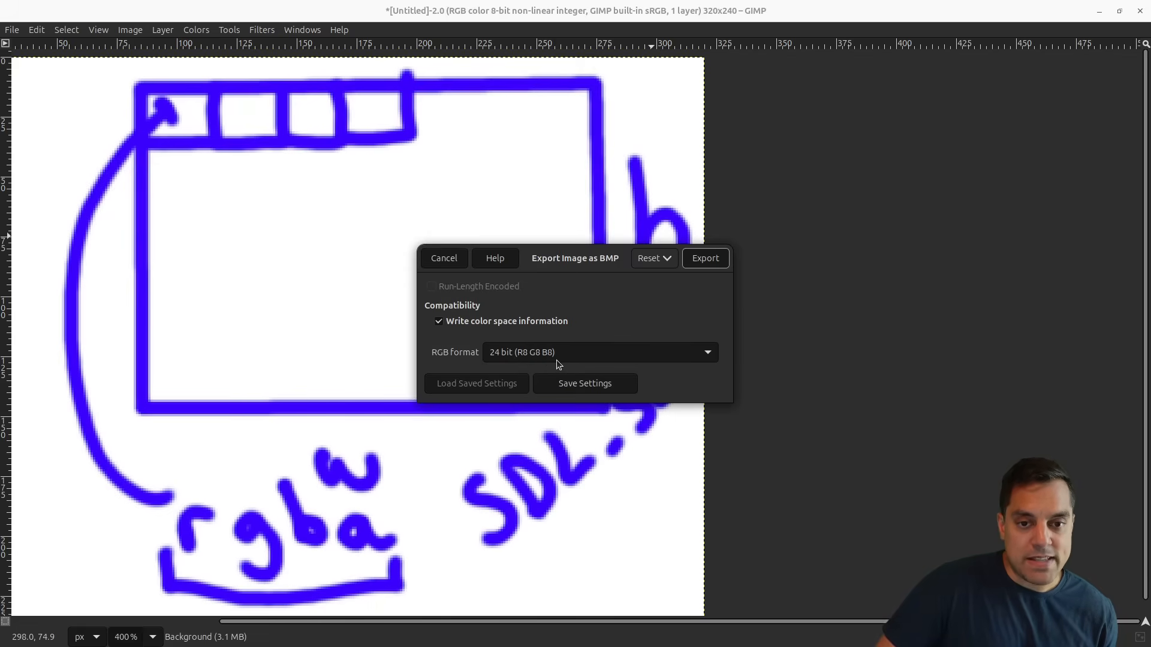
Step: Keep the 24-bit (R8 G8 B8) RGB pixel format and write out the BMP
{"action": "left_click", "coordinate": [597, 351]}
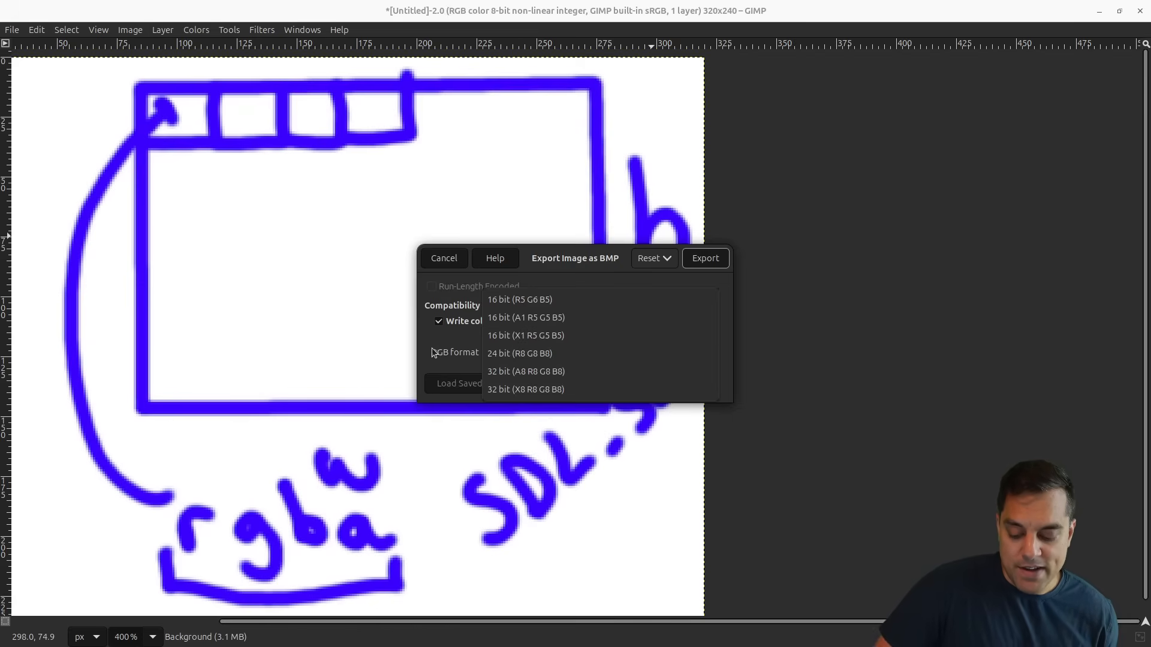
{"action": "left_click", "coordinate": [519, 353]}
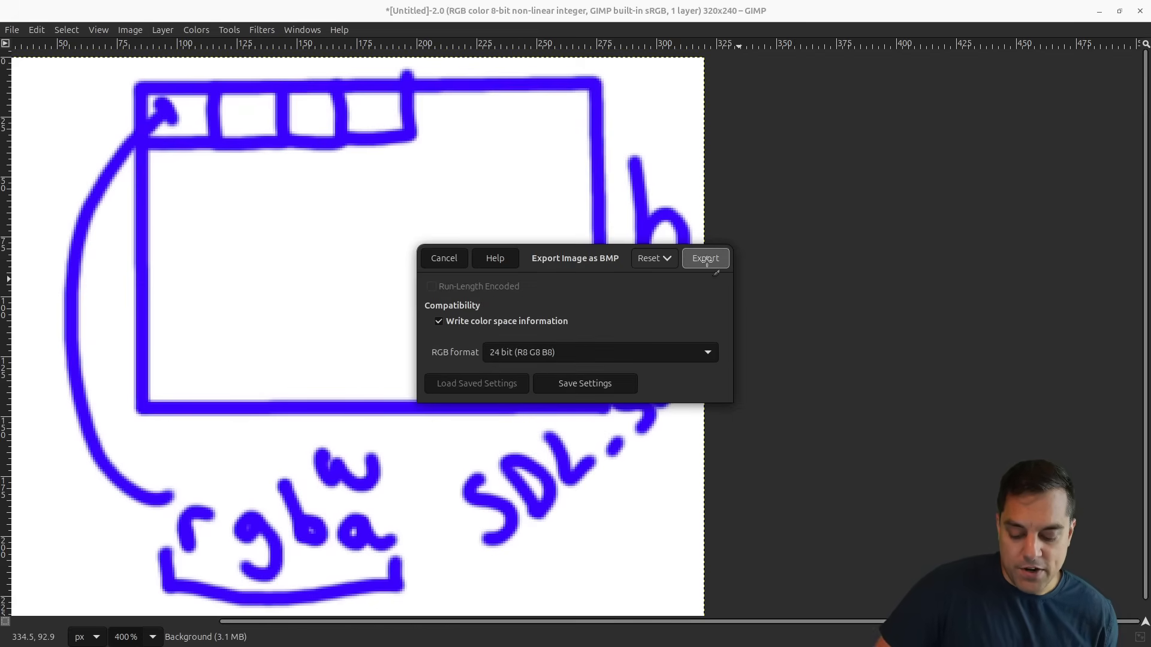
{"action": "left_click", "coordinate": [704, 258]}
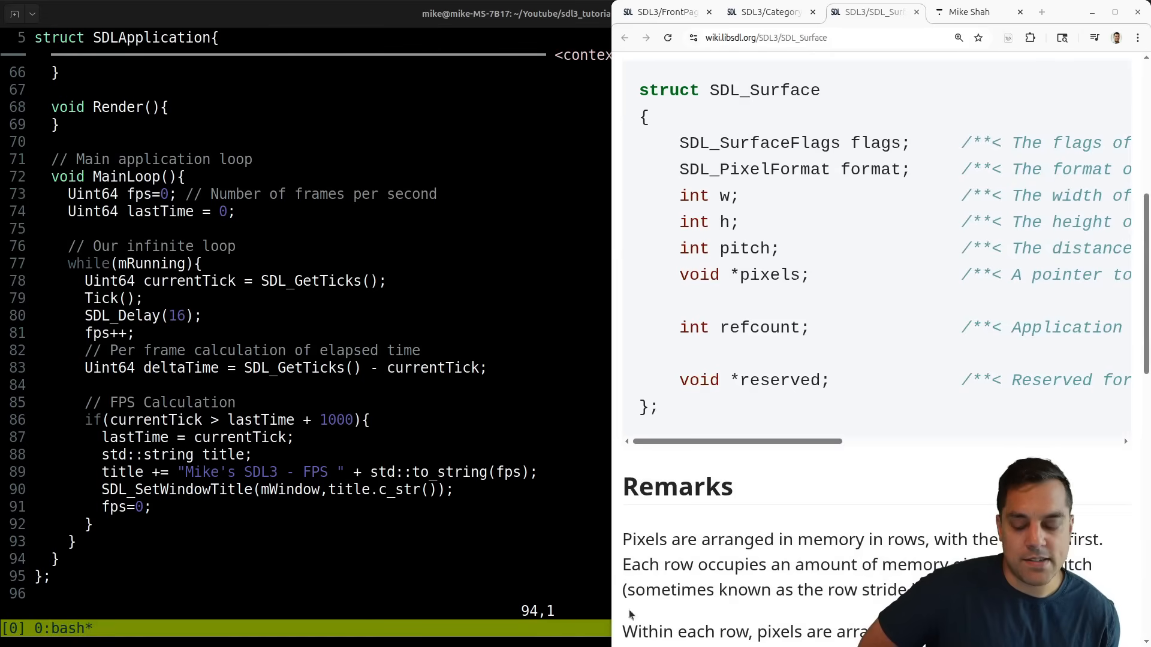
Step: Find SDL_LoadBMP on the CategorySurface page and view its reference syntax and return value
{"action": "left_click", "coordinate": [763, 12]}
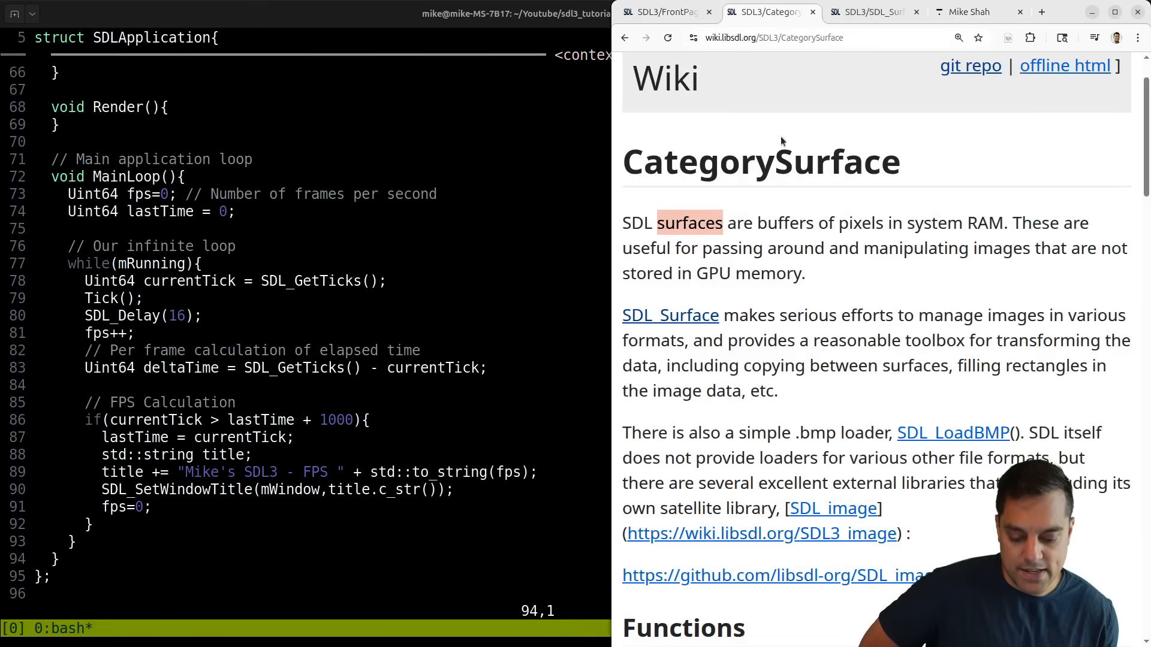
{"action": "scroll", "scroll_direction": "down", "scroll_amount": 3}
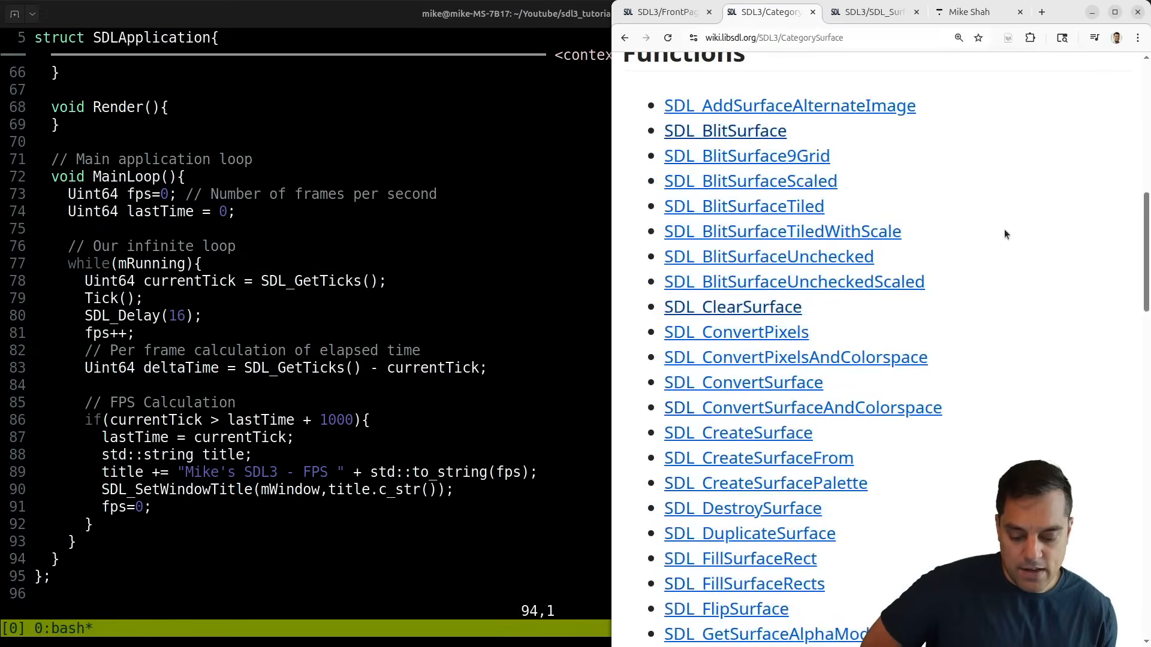
{"action": "type", "text": "Surface"}
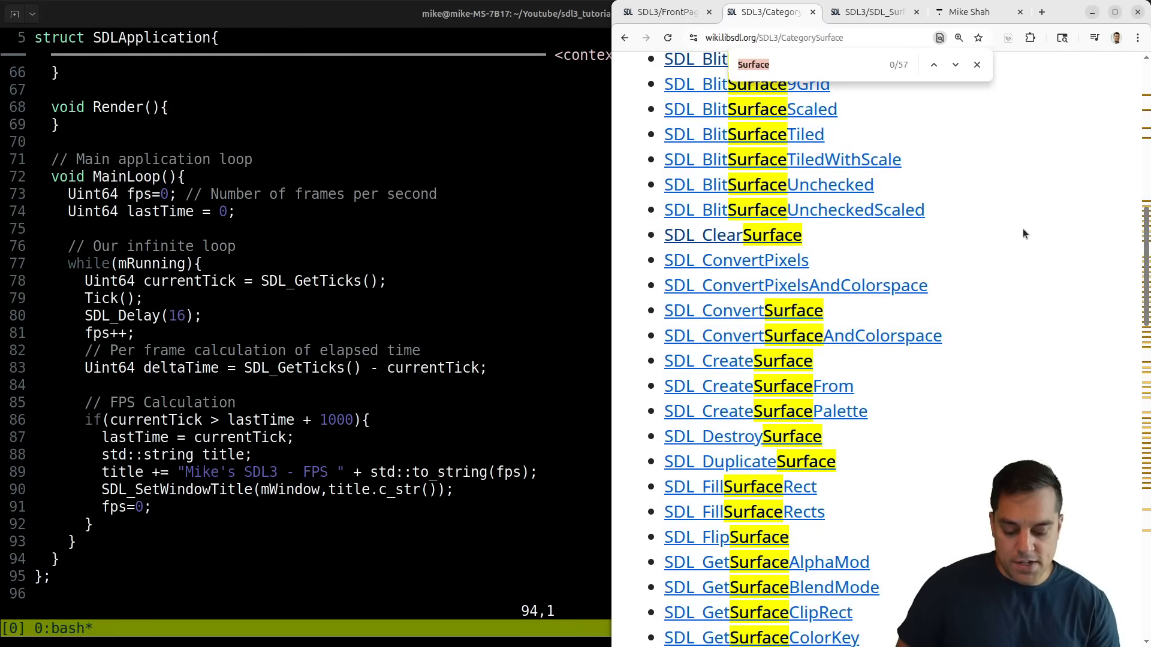
{"action": "type", "text": "SDL_LoadBMP"}
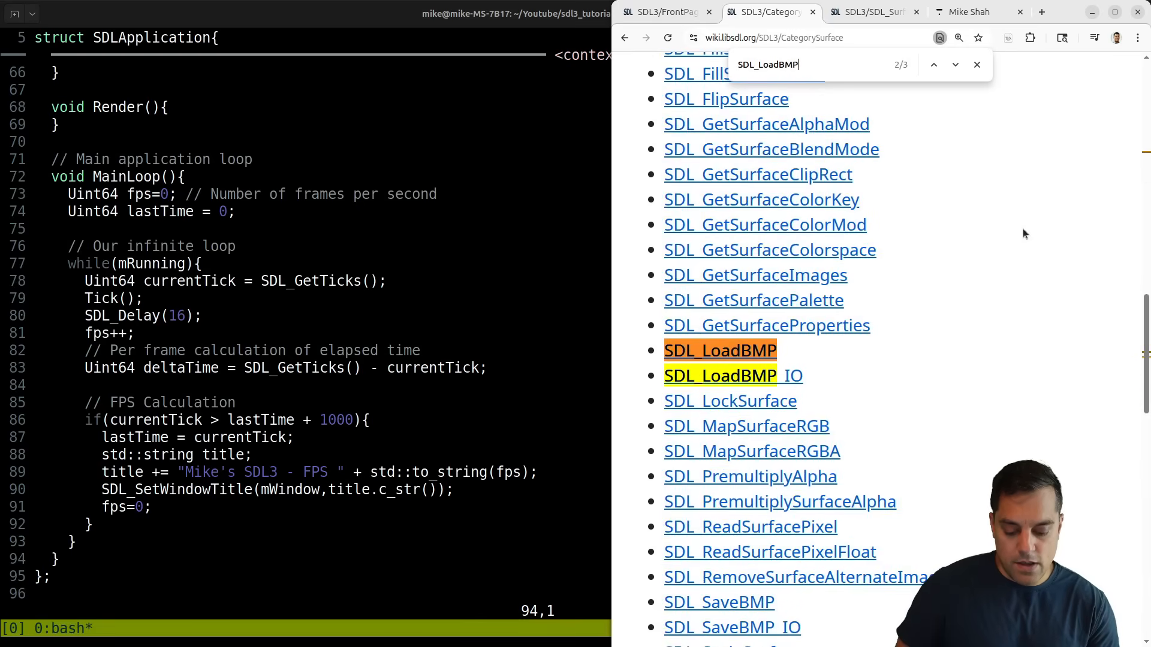
{"action": "mouse_move", "coordinate": [720, 351]}
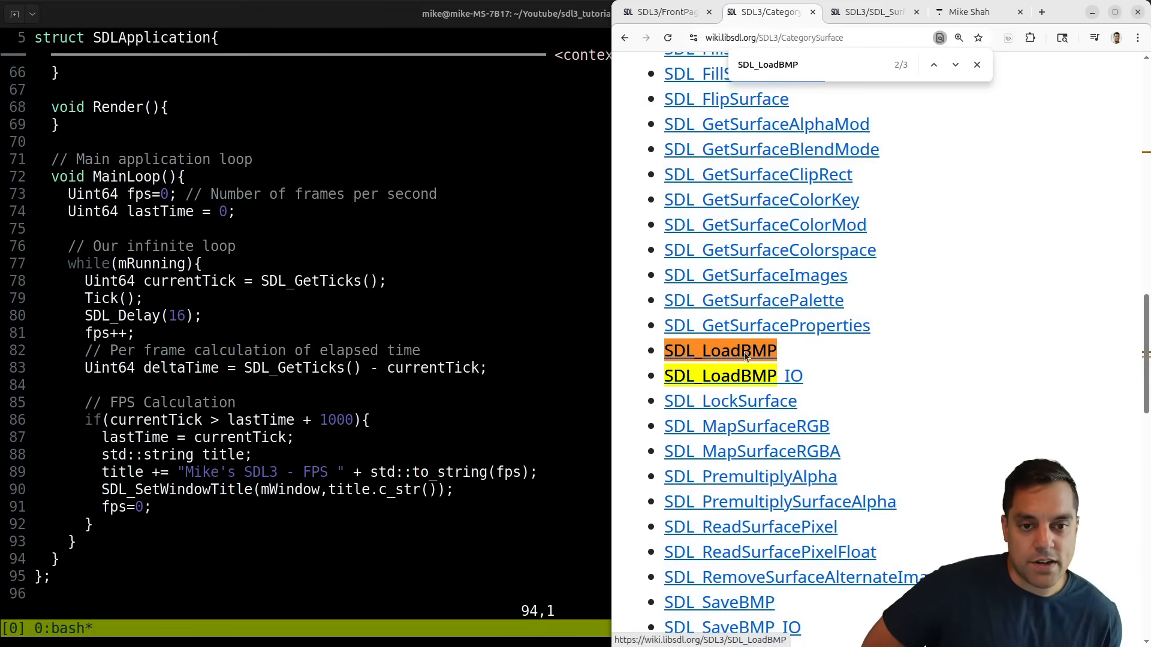
{"action": "left_click", "coordinate": [719, 350]}
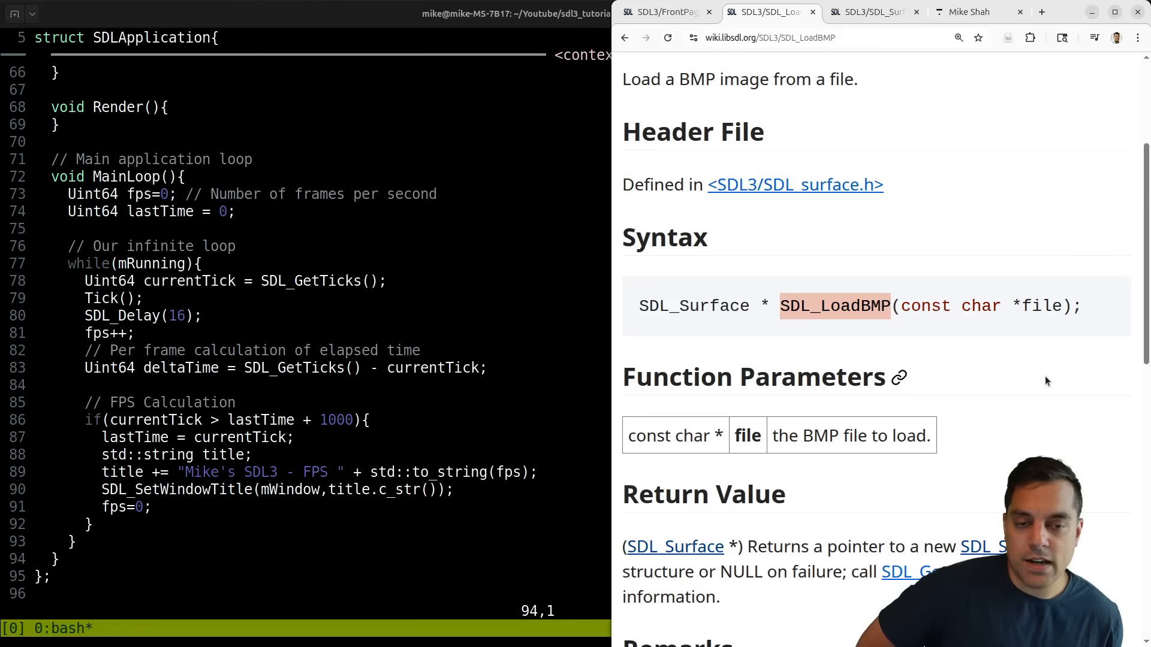
{"action": "scroll", "scroll_direction": "down", "scroll_amount": 3}
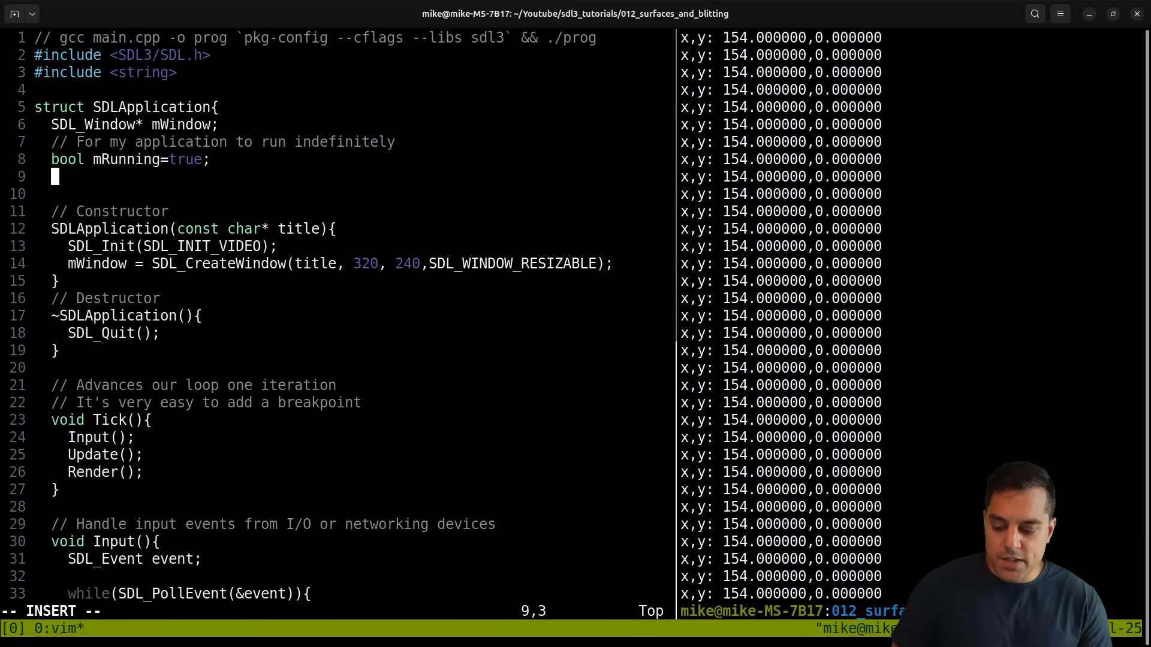
Step: Declare an SDL_Surface* mSurface member with a test surface comment and save
{"action": "type", "text": "m"}
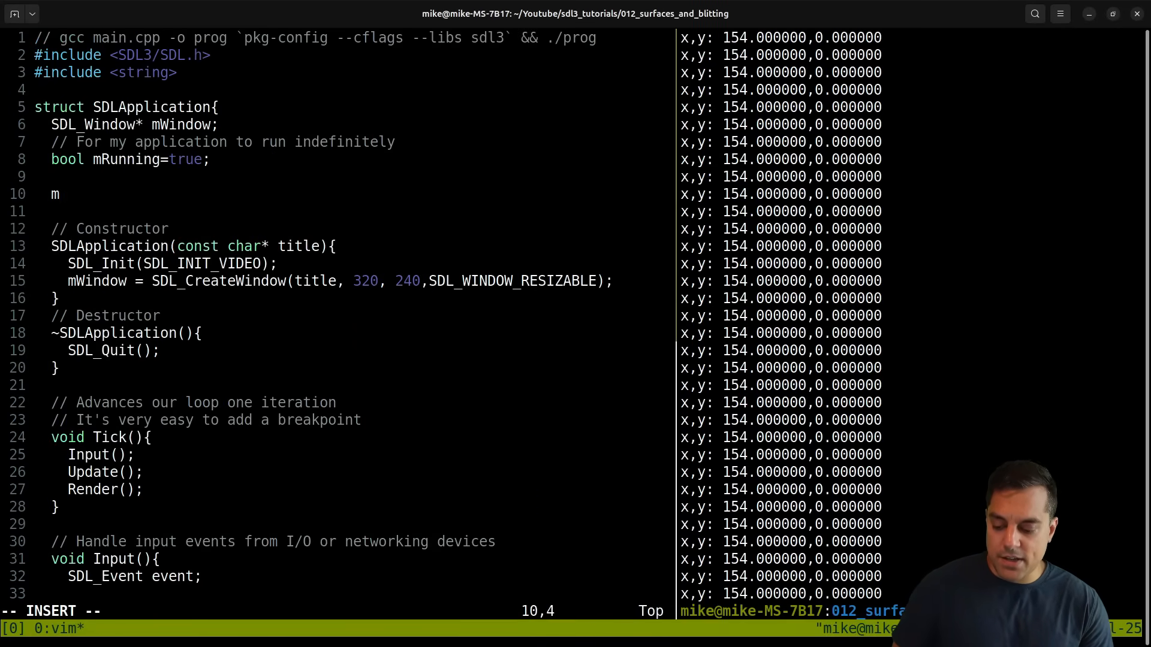
{"action": "type", "text": "DL_Surface"}
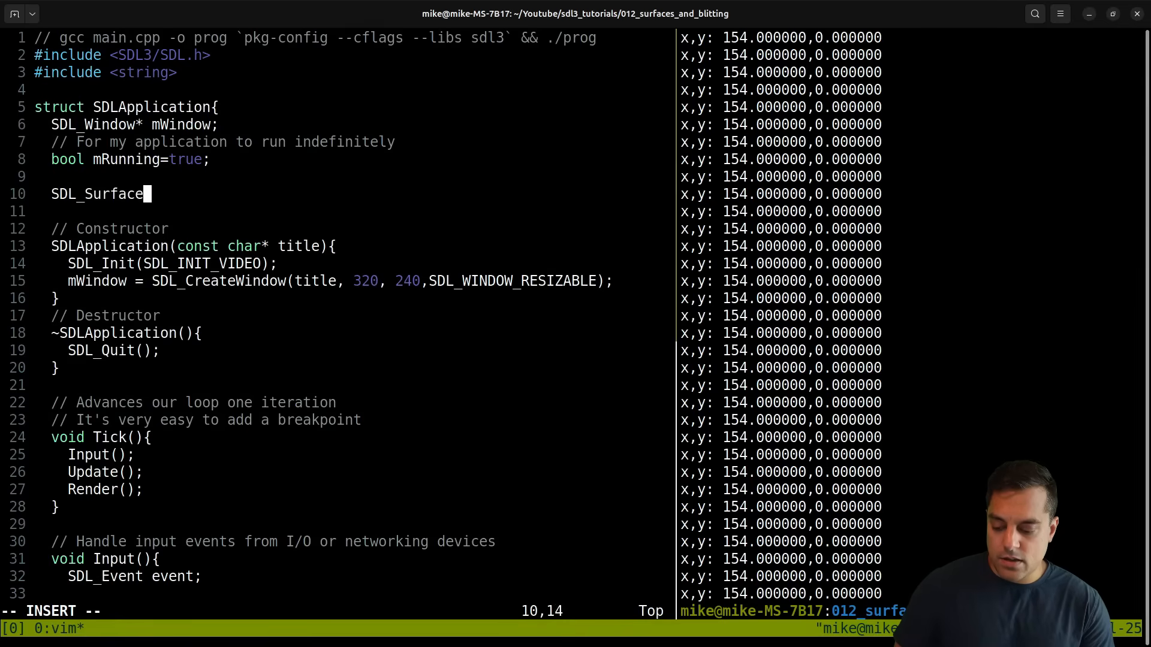
{"action": "type", "text": "* mSurface;"}
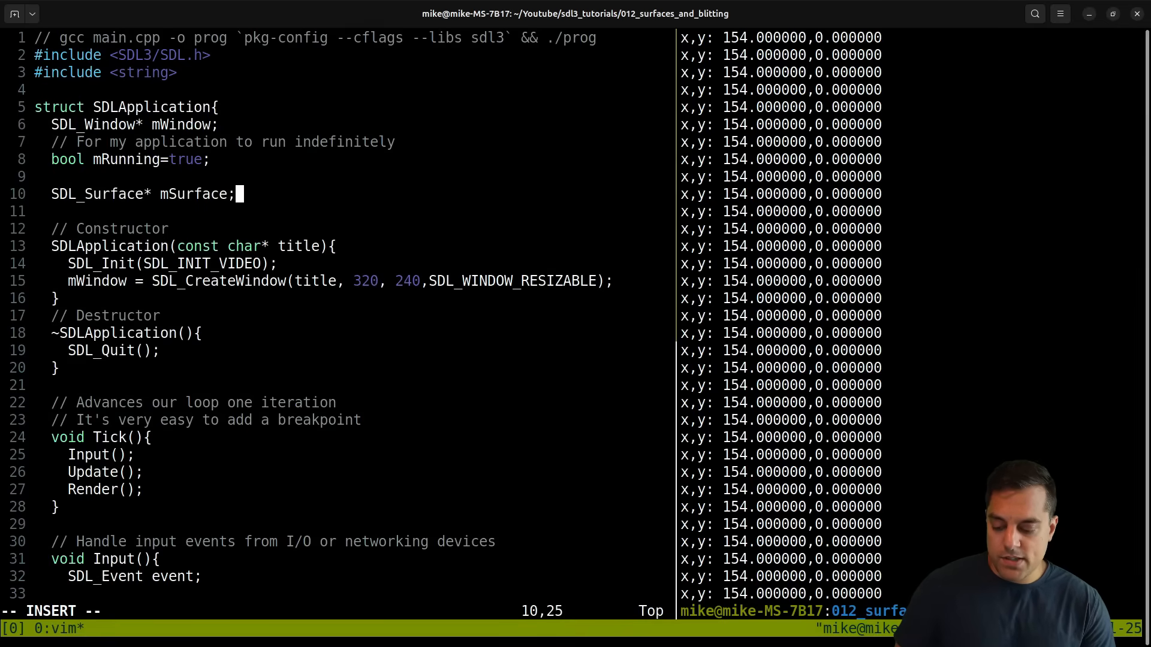
{"action": "type", "text": "// A test surface for us to play with"}
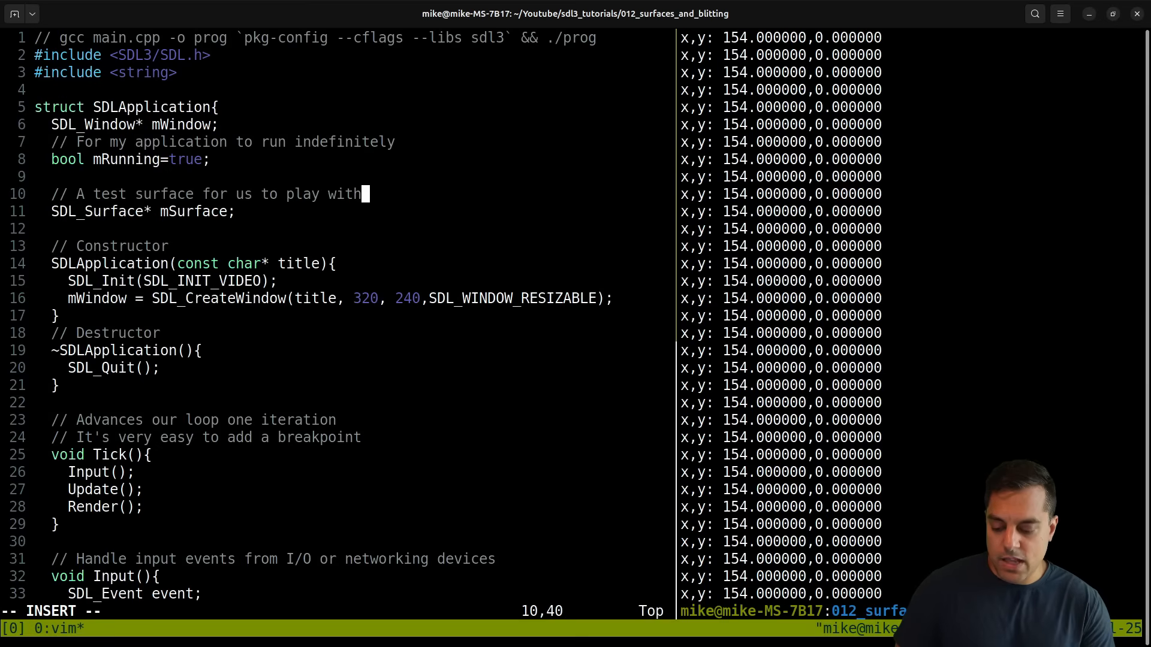
{"action": "key", "text": "Escape"}
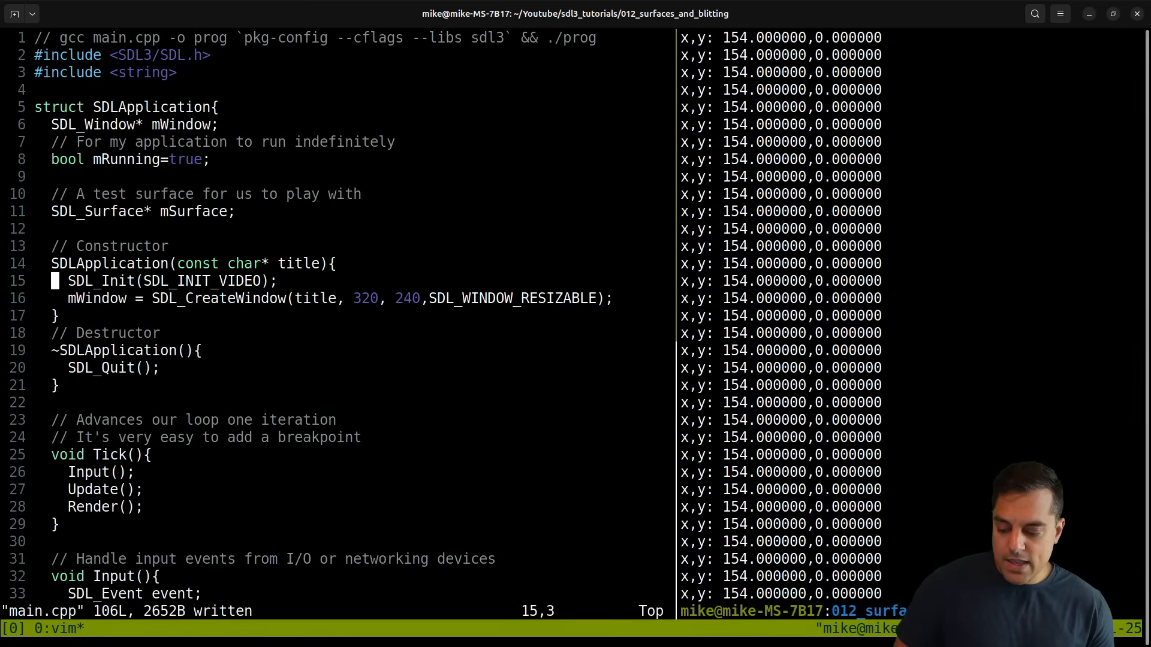
Step: Load test.bmp into mSurface via SDL_LoadBMP in the constructor and save
{"action": "type", "text": "m"}
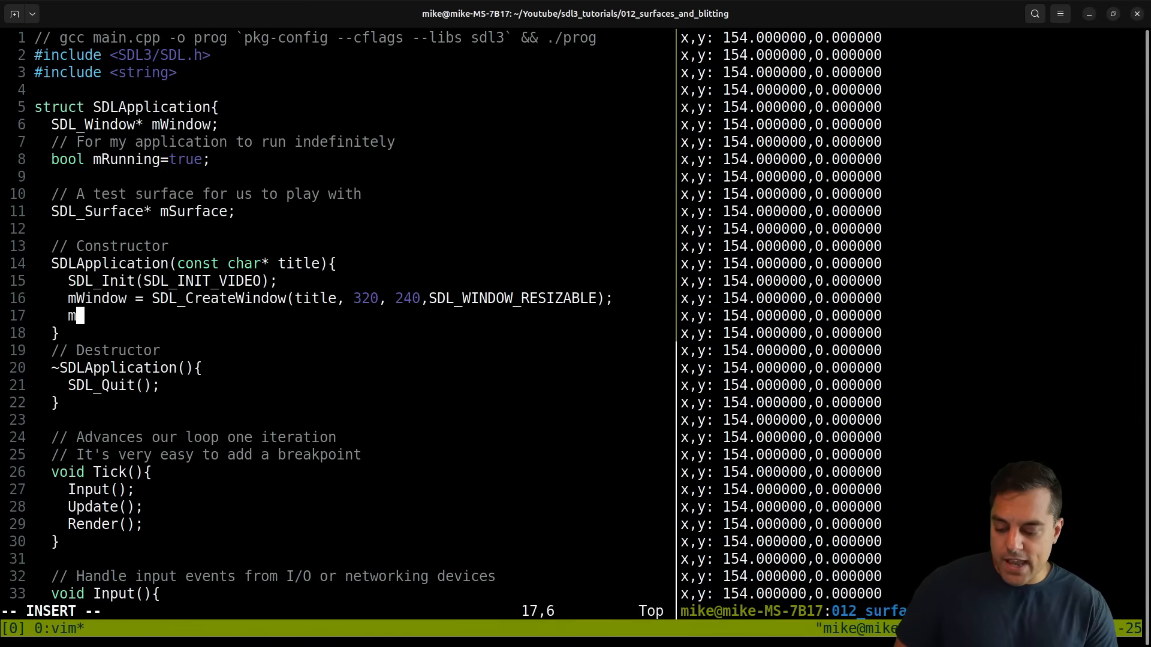
{"action": "type", "text": "Surface = SDL_"}
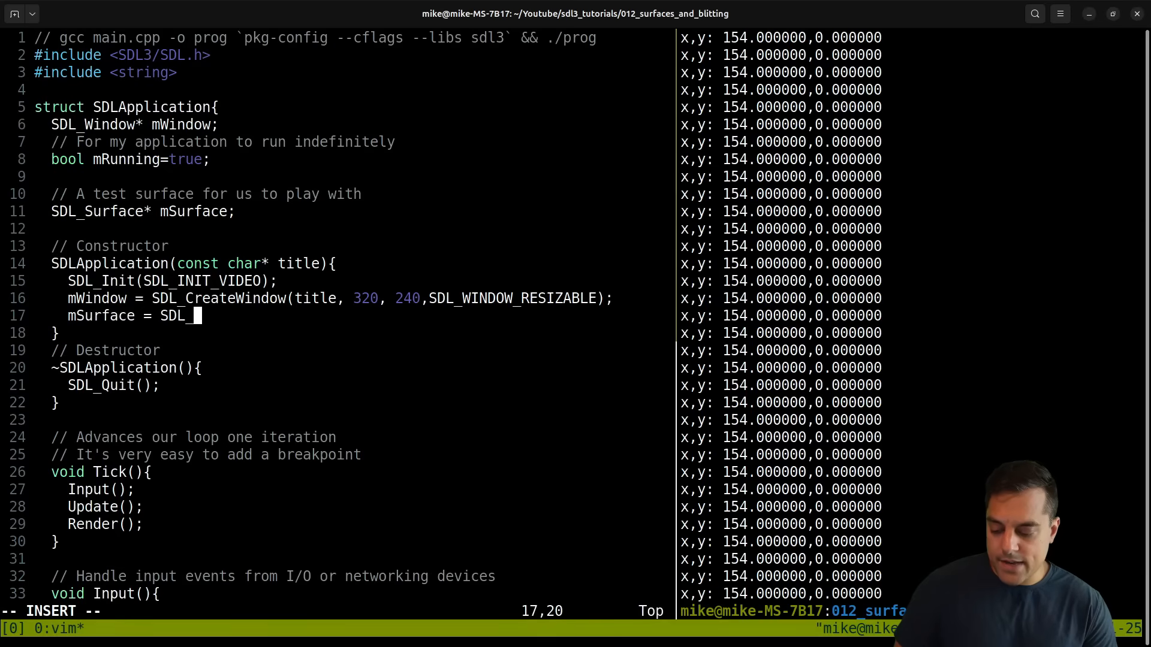
{"action": "type", "text": "Load"}
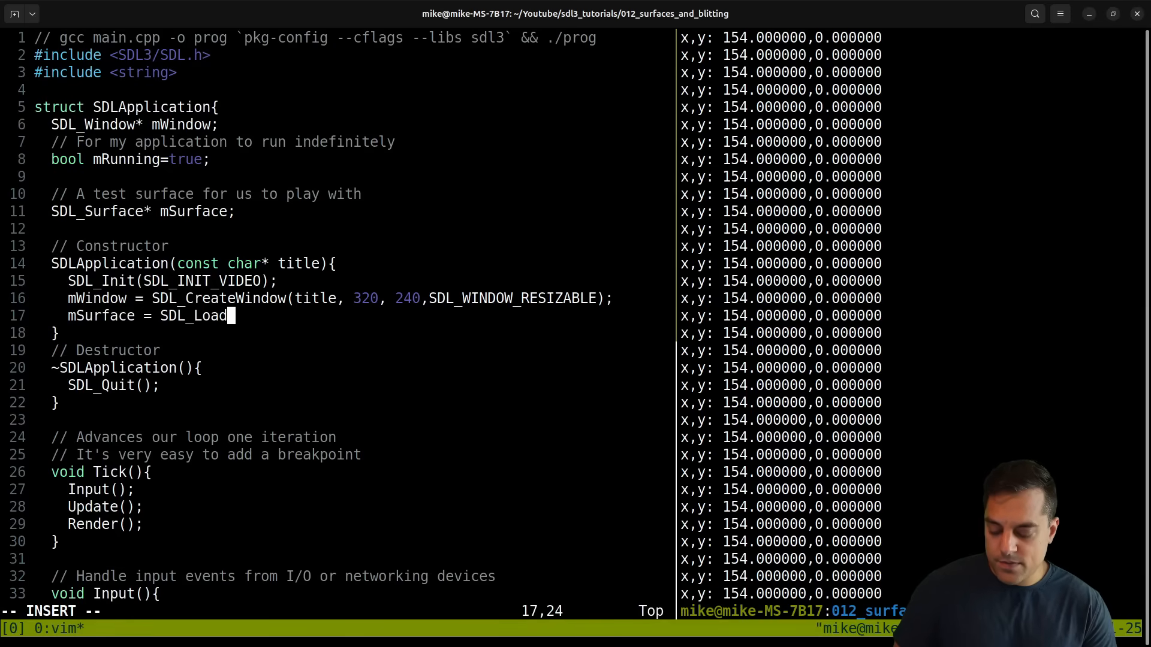
{"action": "type", "text": "BMP(\"test"}
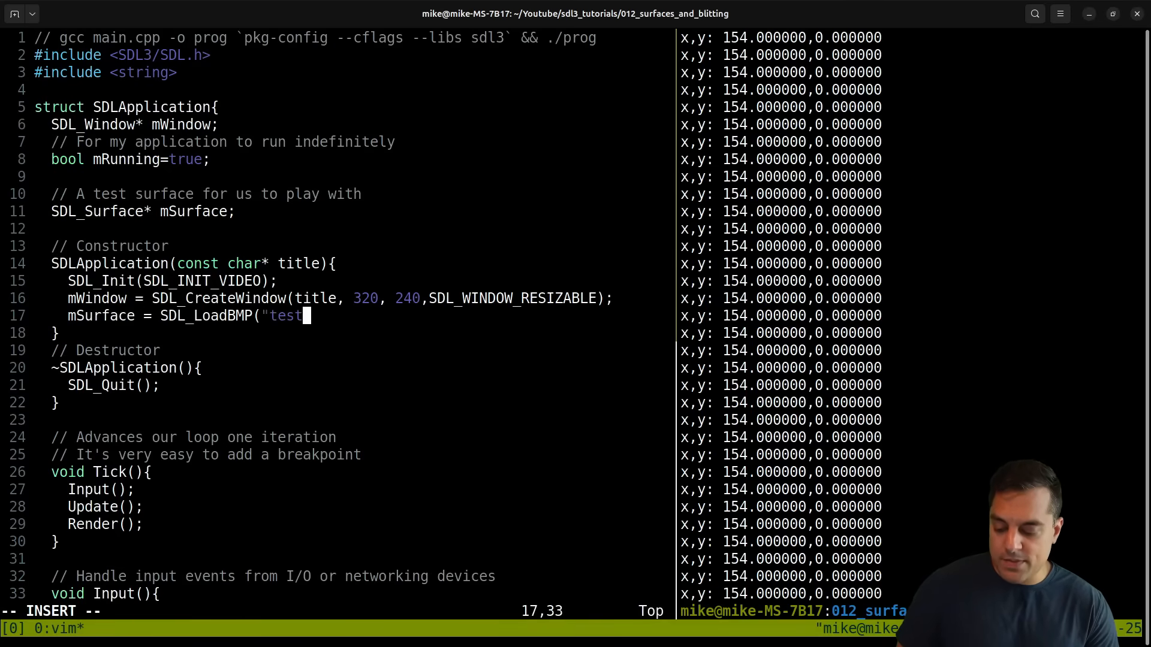
{"action": "type", "text": ".bmp\");"}
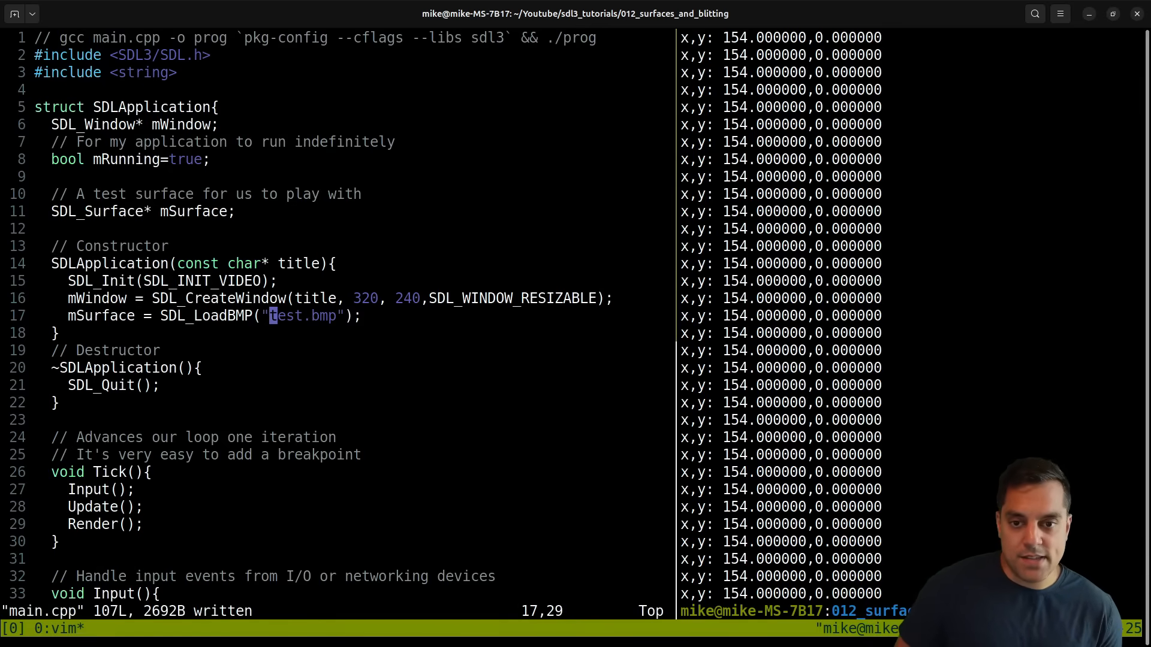
{"action": "key", "text": "i"}
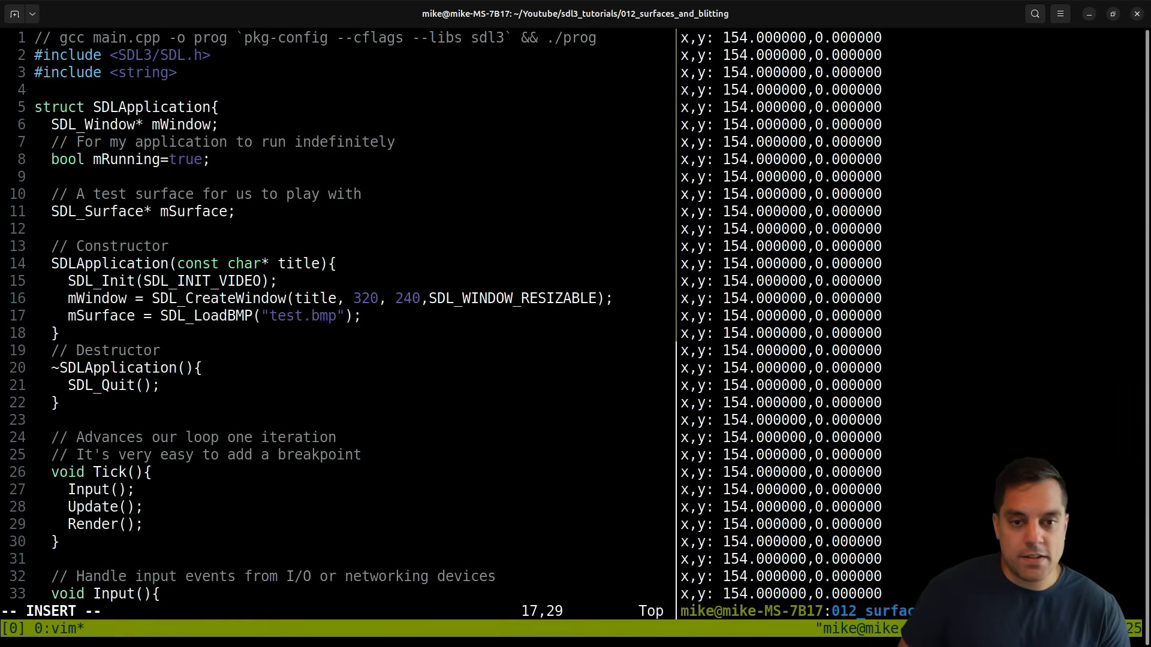
Step: Rework the bitmap path, trying ./ and a /home/mike/ absolute prefix
{"action": "type", "text": "./"}
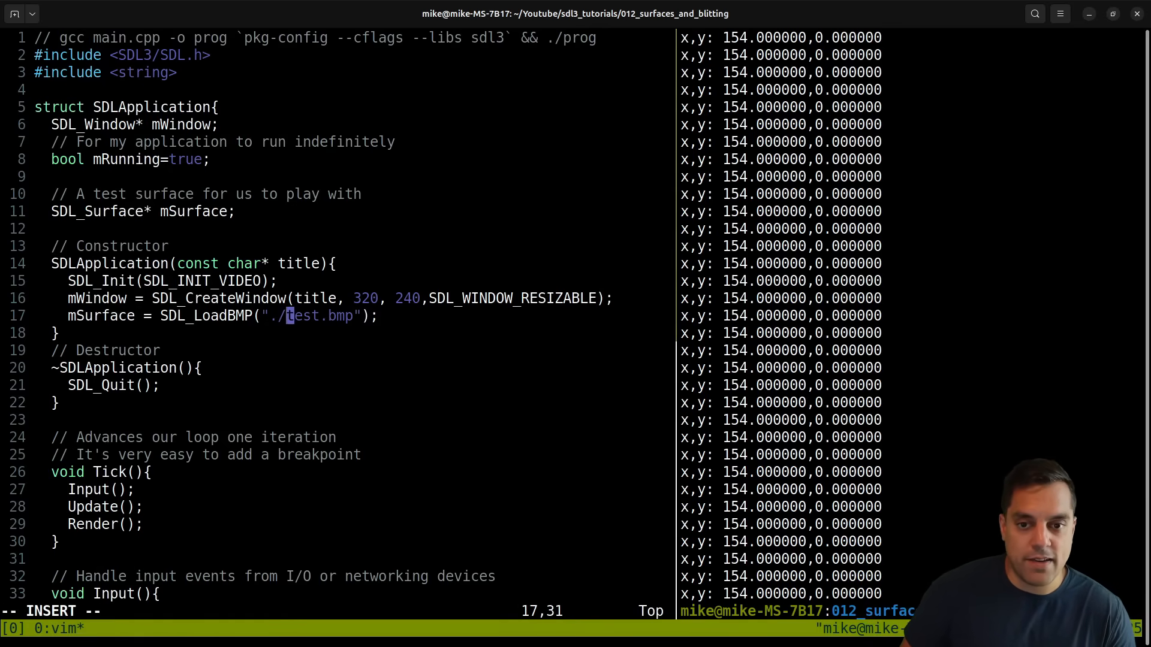
{"action": "key", "text": "BackSpace"}
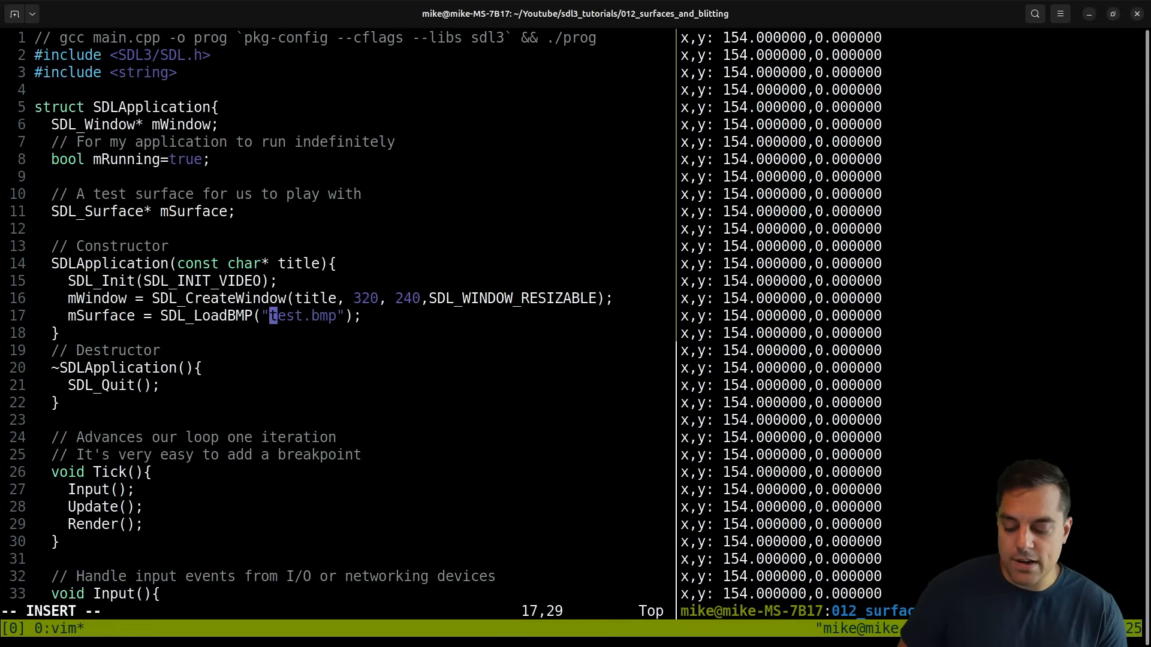
{"action": "type", "text": "/home/mike/012"}
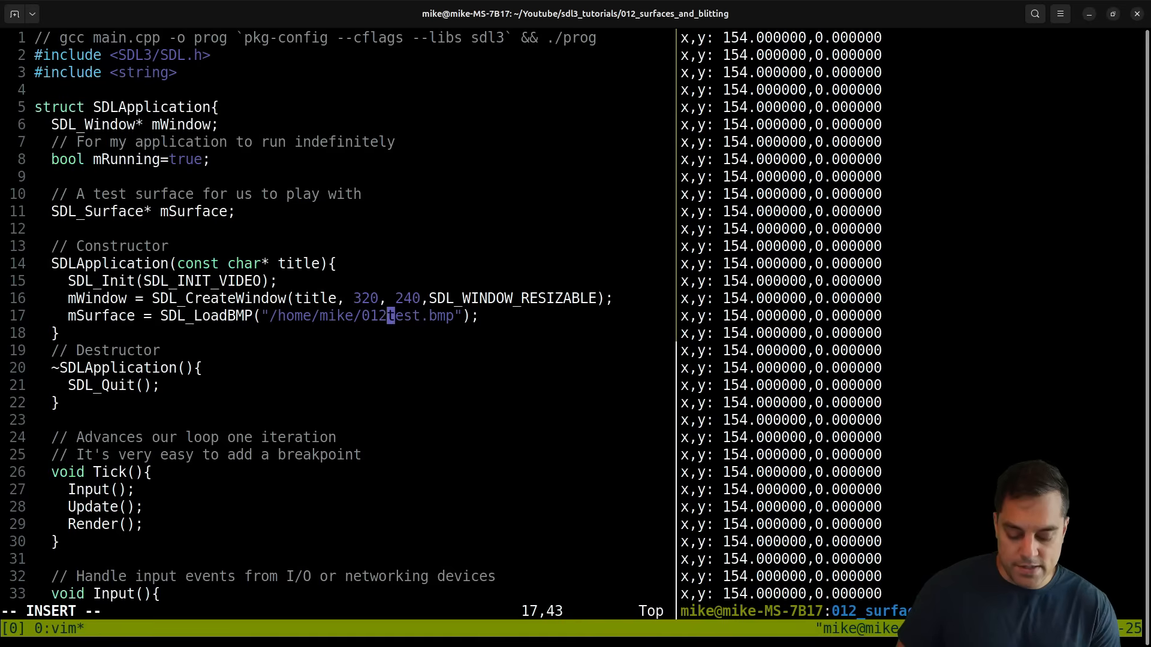
{"action": "type", "text": "/"}
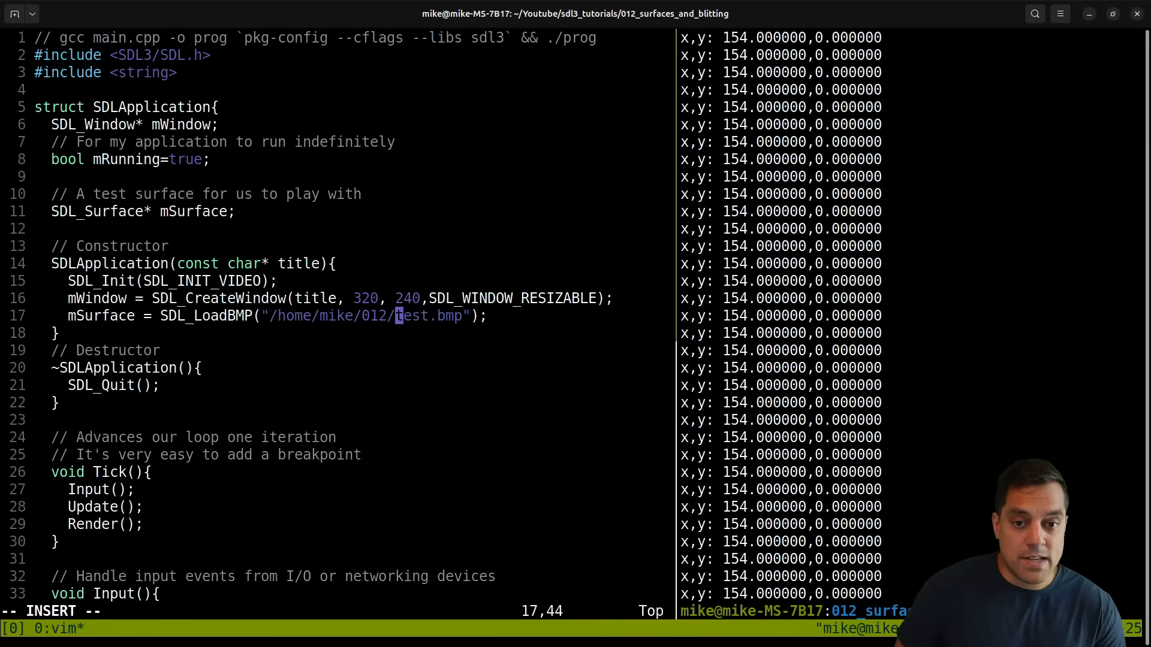
{"action": "type", "text": "u"}
{"action": "left_click", "coordinate": [794, 612]}
{"action": "type", "text": "l"}
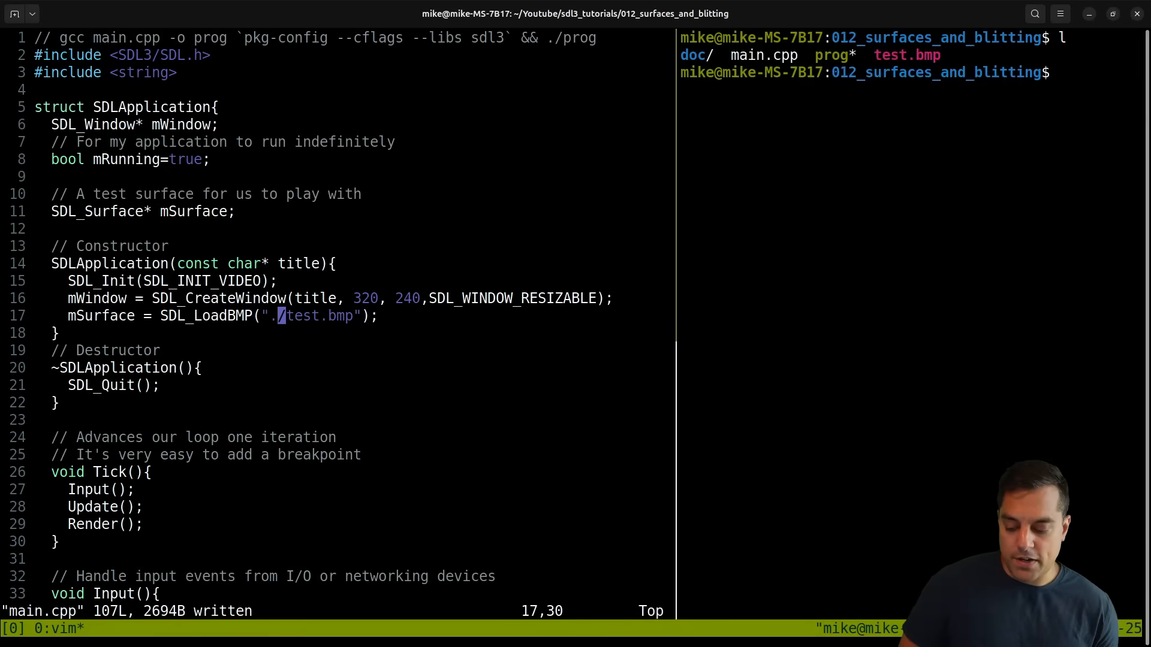
Step: Assert with a "FAILED" message when mSurface is nullptr after loading
{"action": "type", "text": "if("}
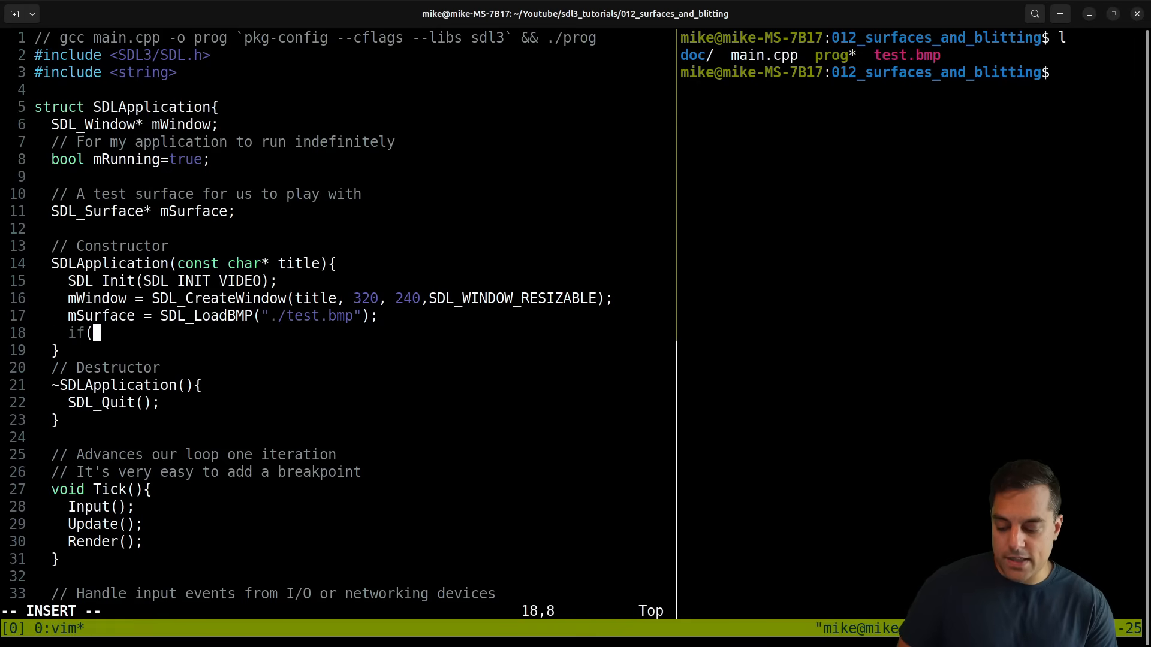
{"action": "type", "text": "mSurface == nullptr){"}
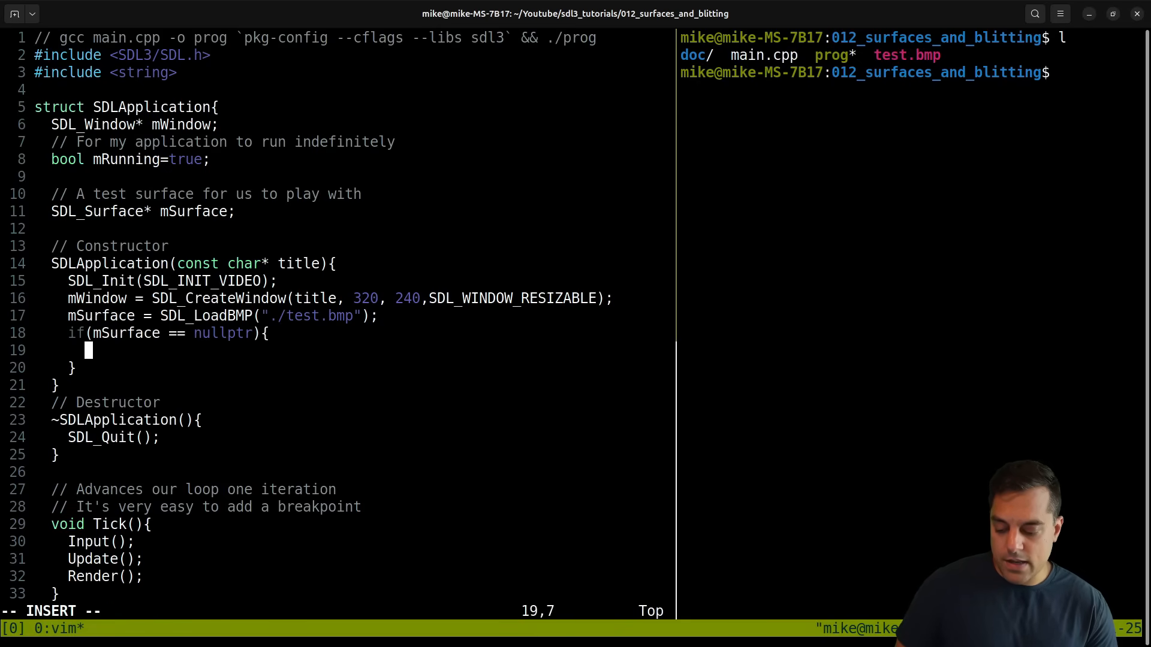
{"action": "type", "text": "assert(0,"}
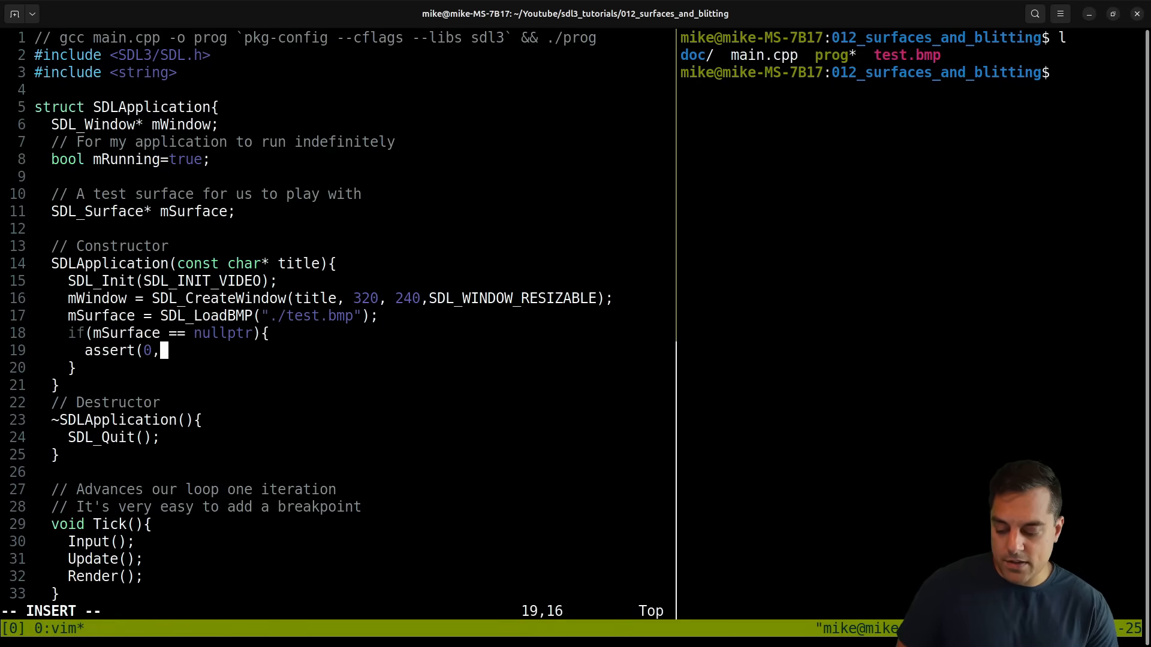
{"action": "type", "text": "\"FAILED\");"}
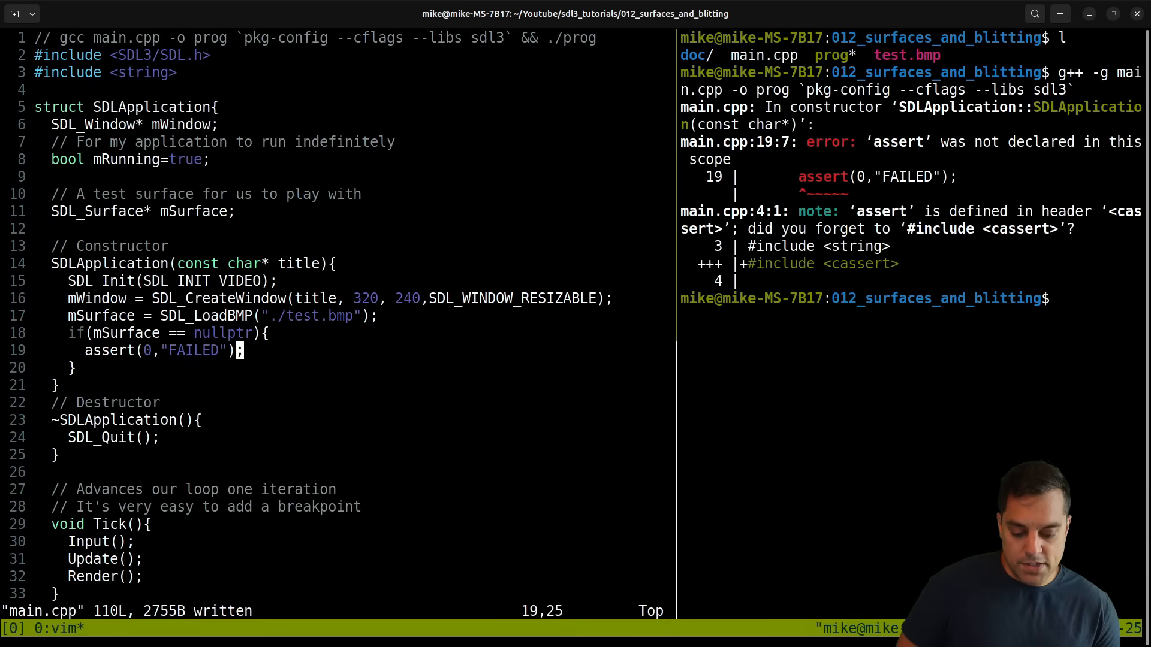
Step: Include <cassert> at the top of main.cpp and recompile
{"action": "type", "text": "#inc"}
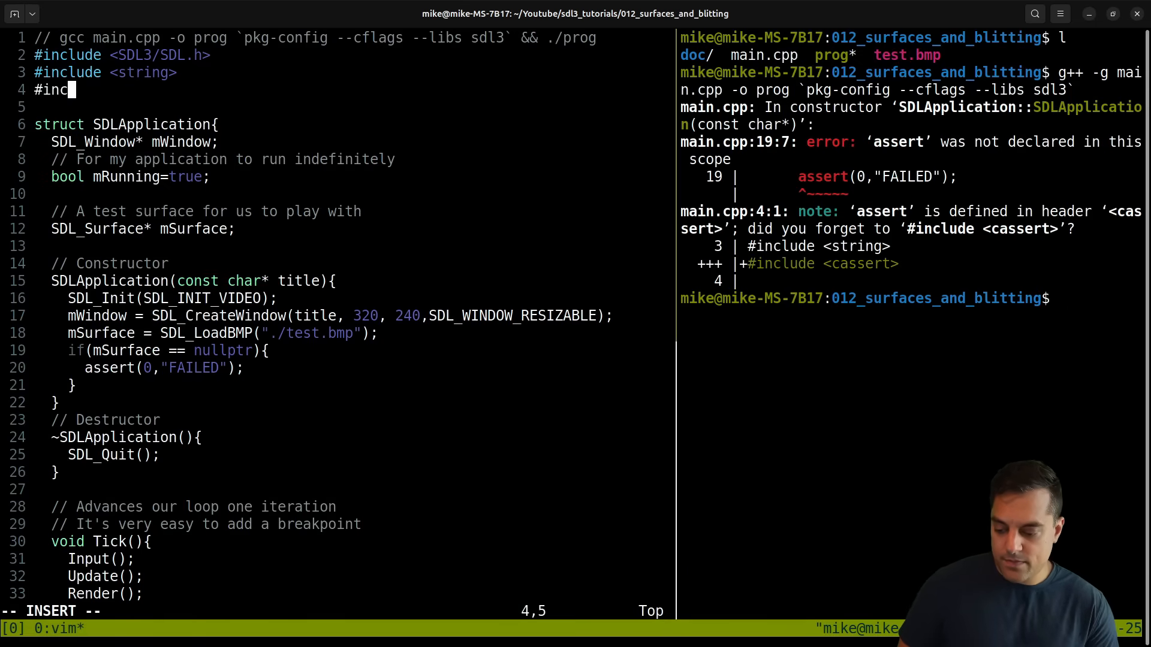
{"action": "type", "text": "lude <ase"}
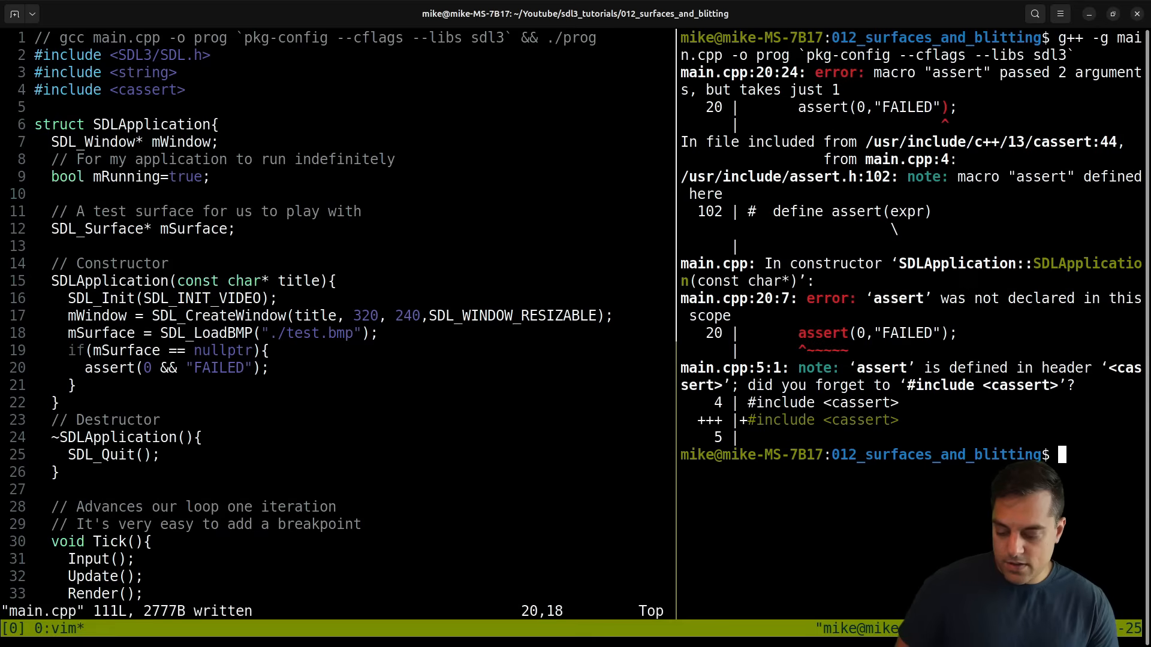
{"action": "type", "text": "l"}
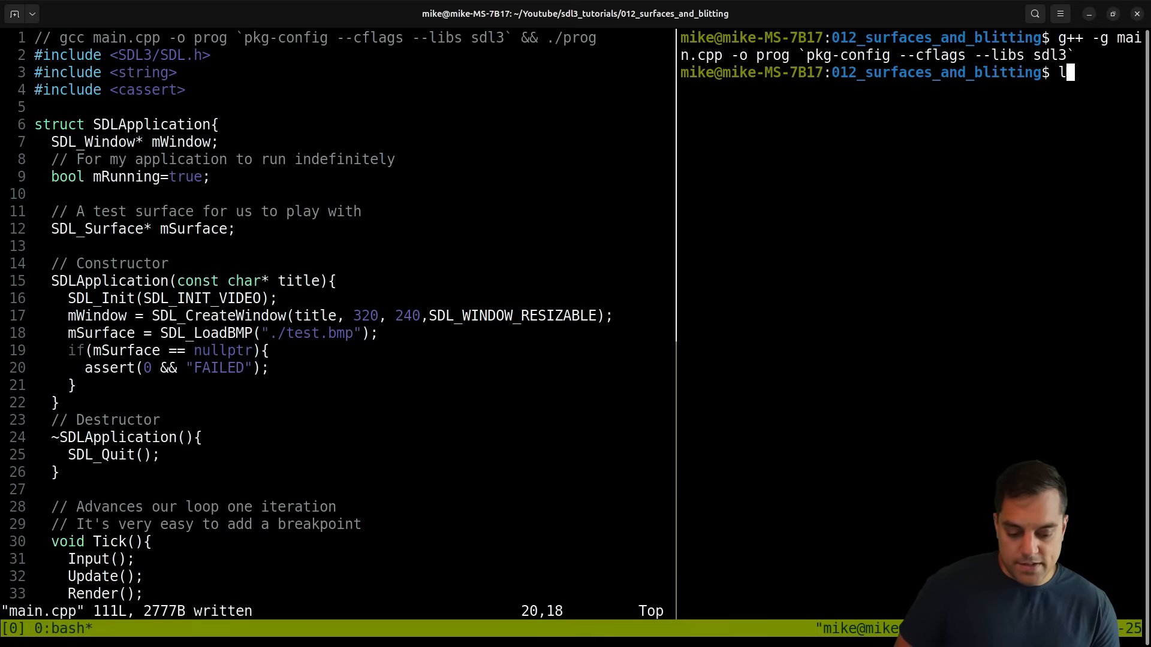
Step: Run ./prog with path testwegweg.bmp to hit the assert, then reword it 'Improper file path found'
{"action": "key", "text": "Return"}
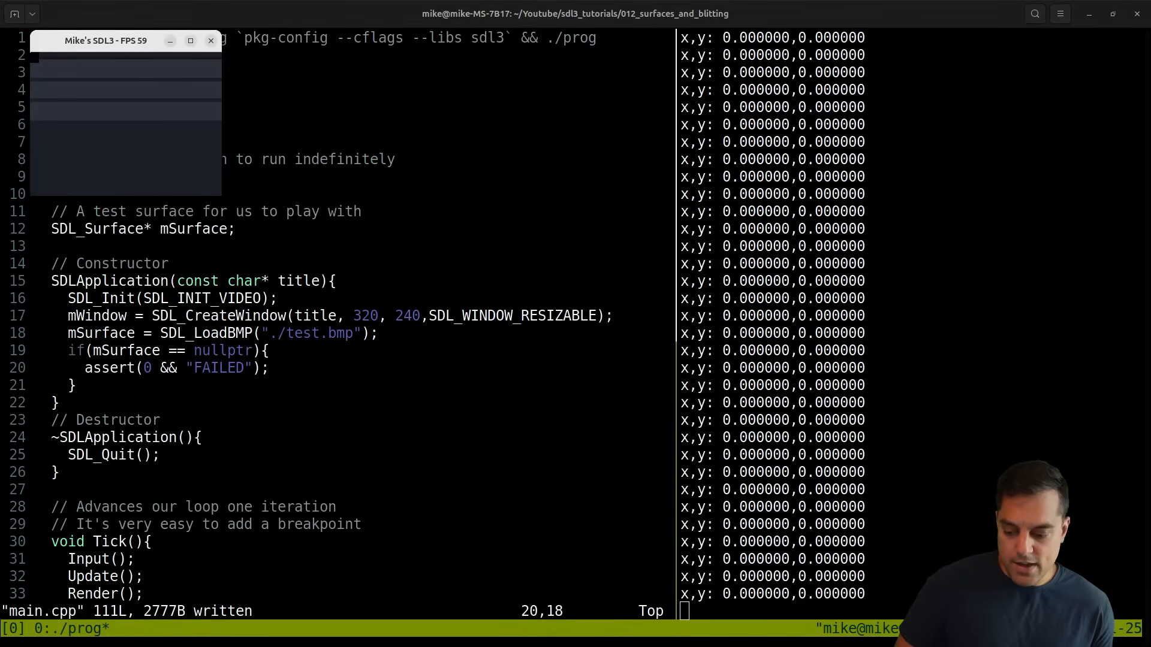
{"action": "left_click", "coordinate": [209, 40]}
{"action": "type", "text": "./prog"}
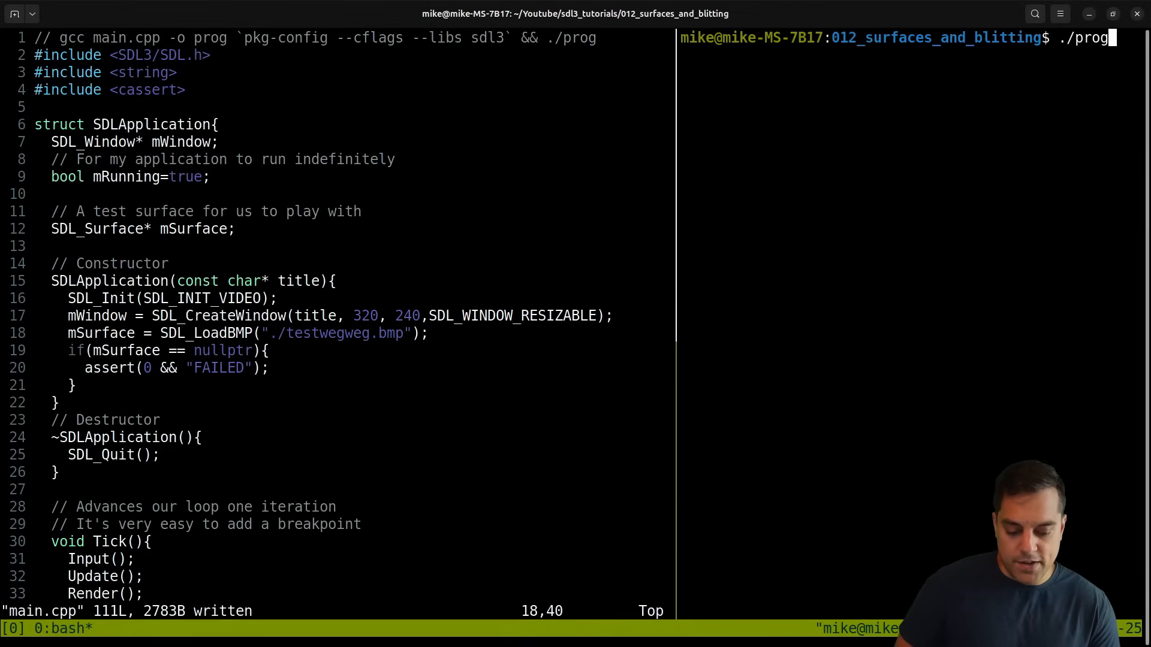
{"action": "key", "text": "Return"}
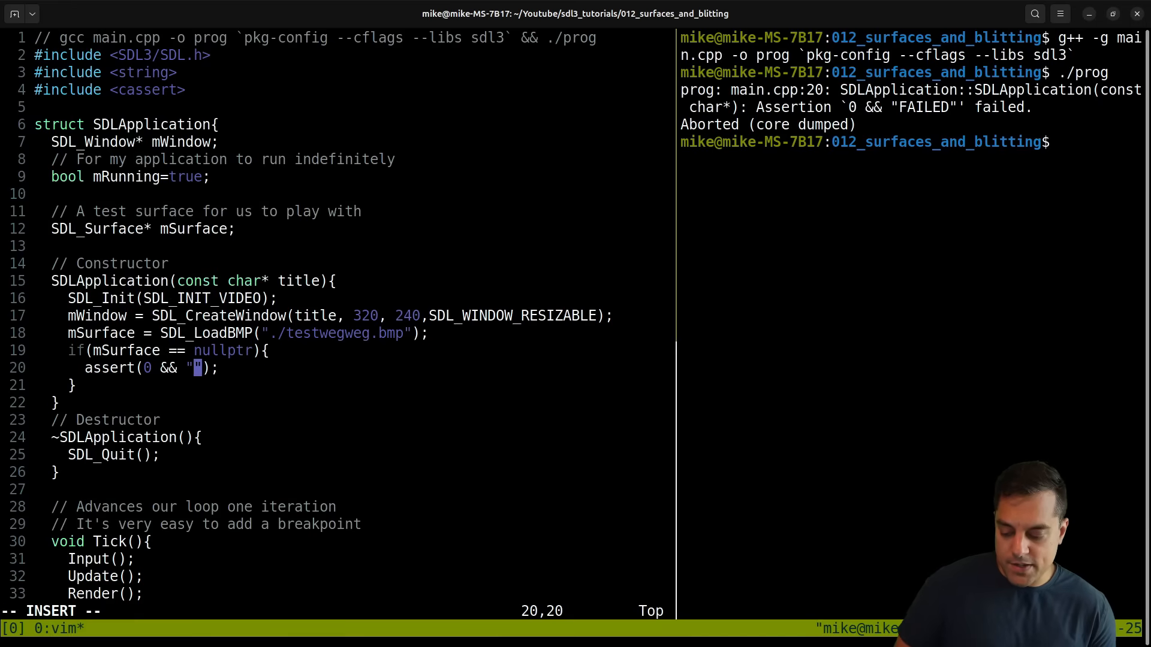
{"action": "type", "text": "Improper file path found"}
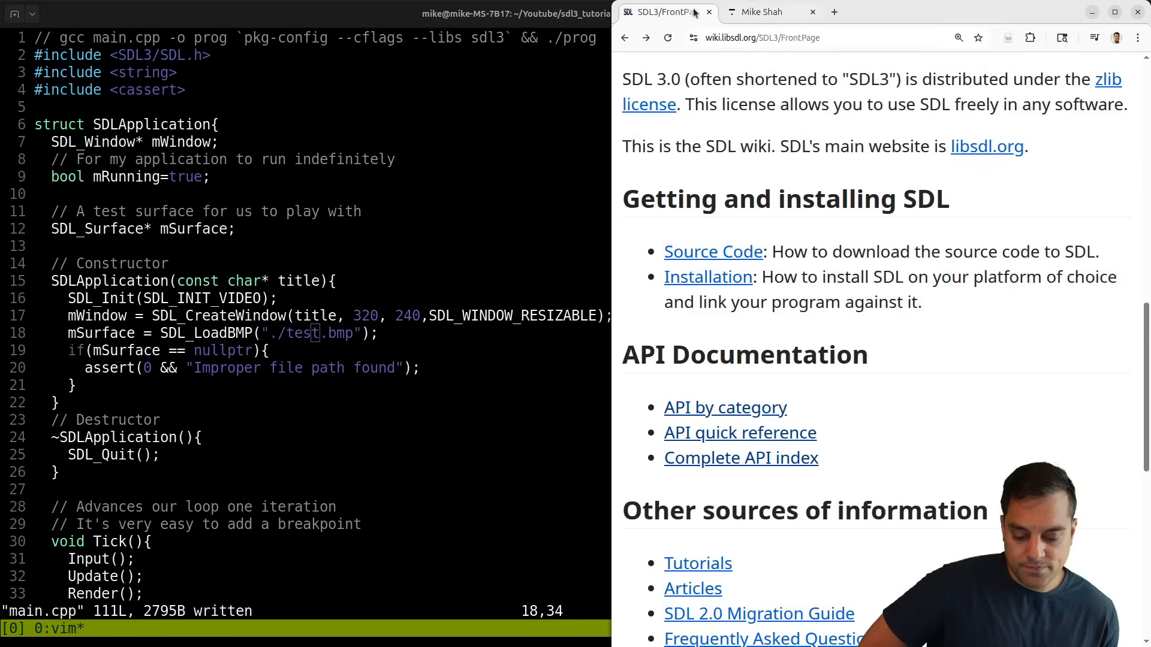
Step: Navigate the SDL wiki from API by category through Display and Window Management to the Surface category
{"action": "scroll", "scroll_direction": "down", "scroll_amount": 3}
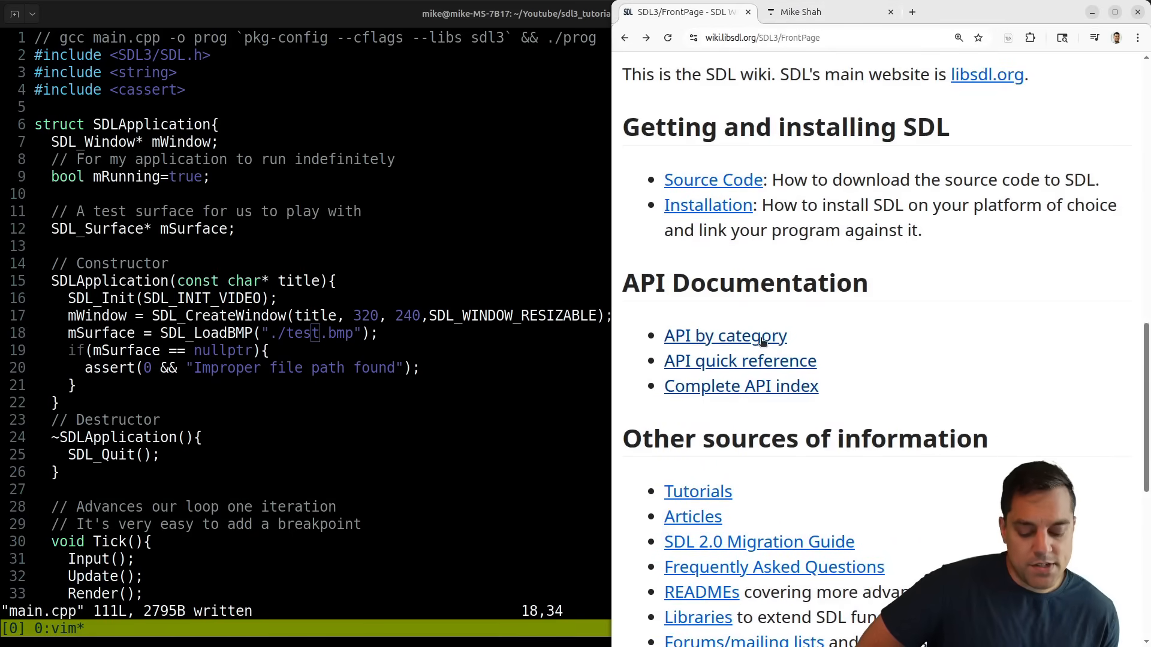
{"action": "left_click", "coordinate": [723, 335]}
{"action": "type", "text": "window"}
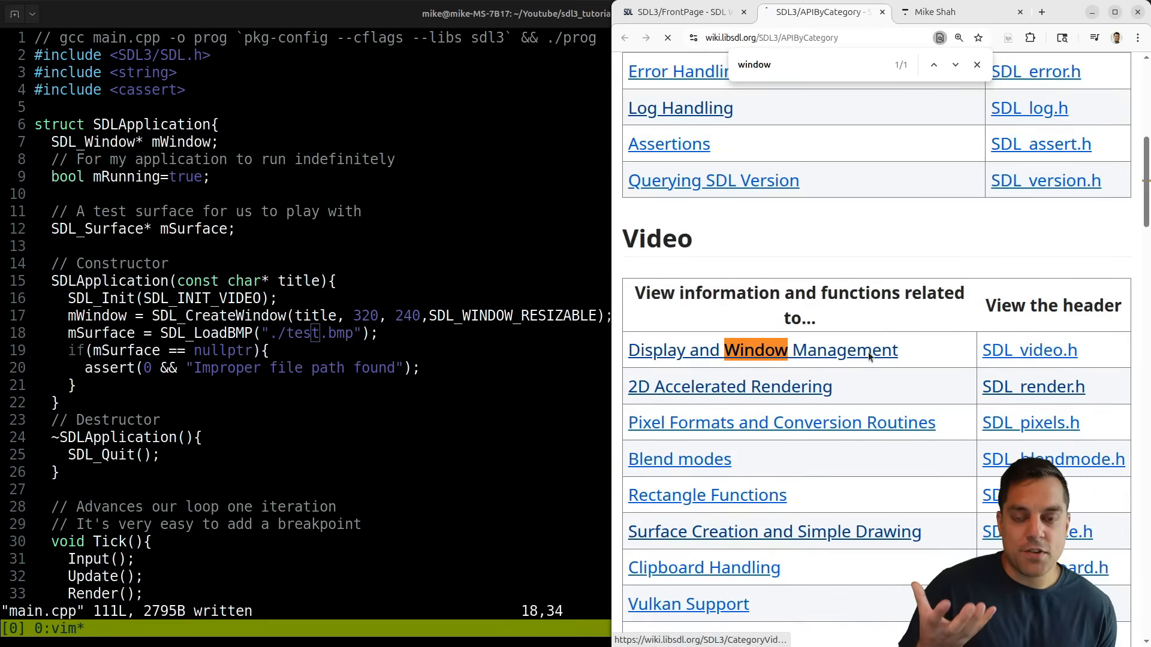
{"action": "left_click", "coordinate": [762, 350]}
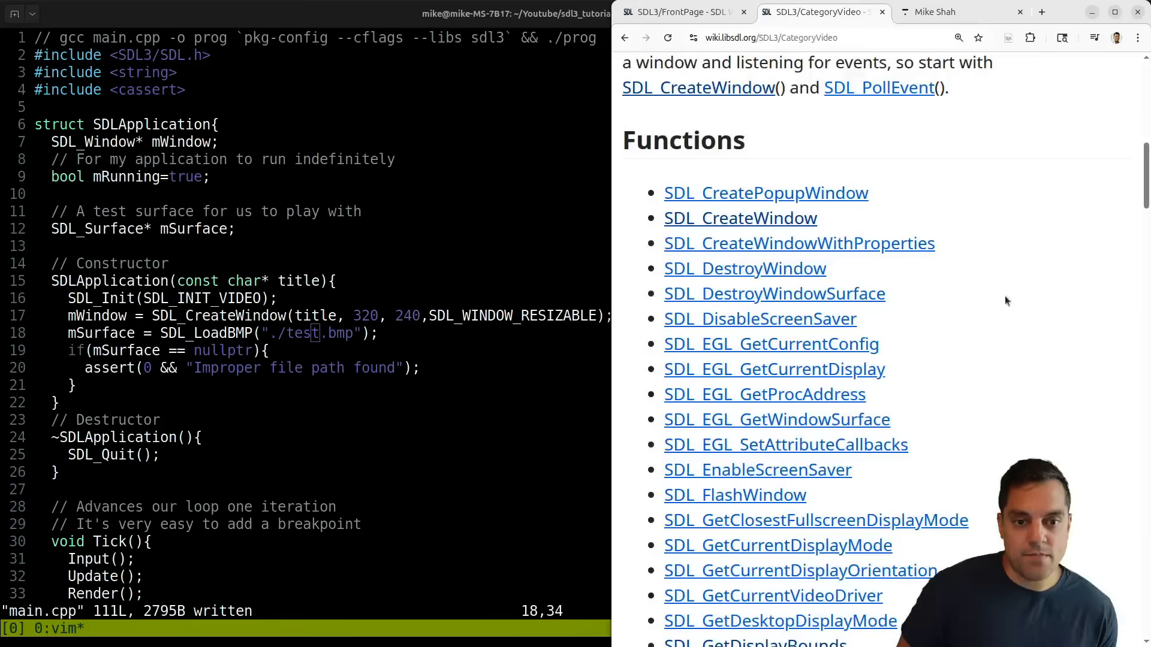
{"action": "type", "text": "Window"}
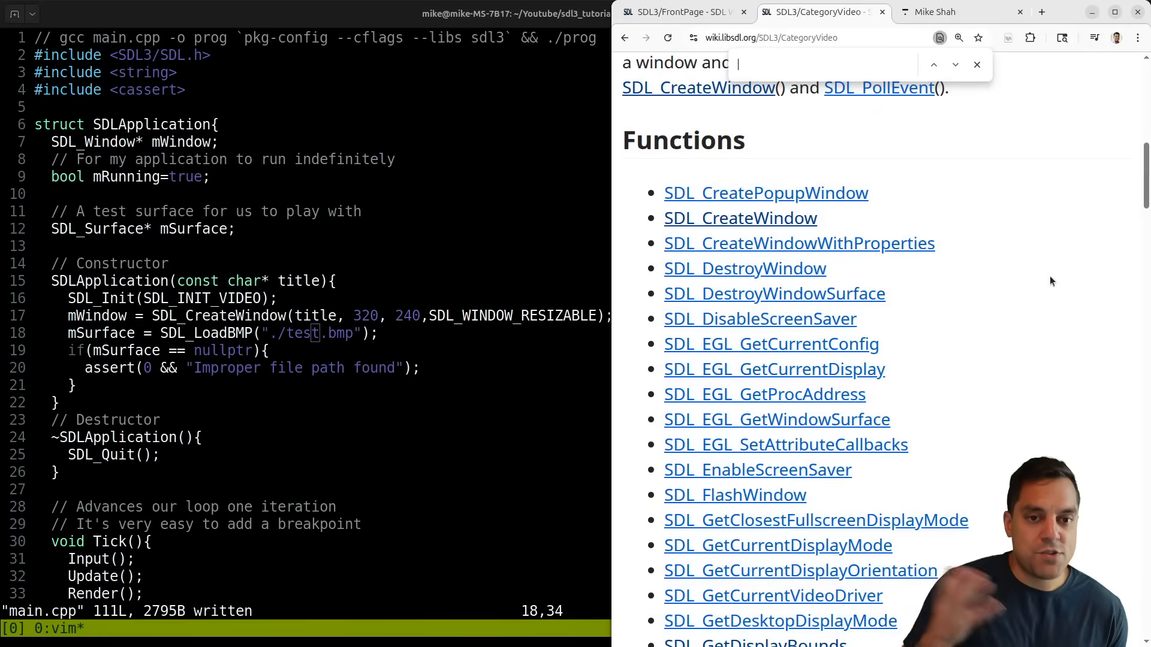
{"action": "left_click", "coordinate": [679, 12]}
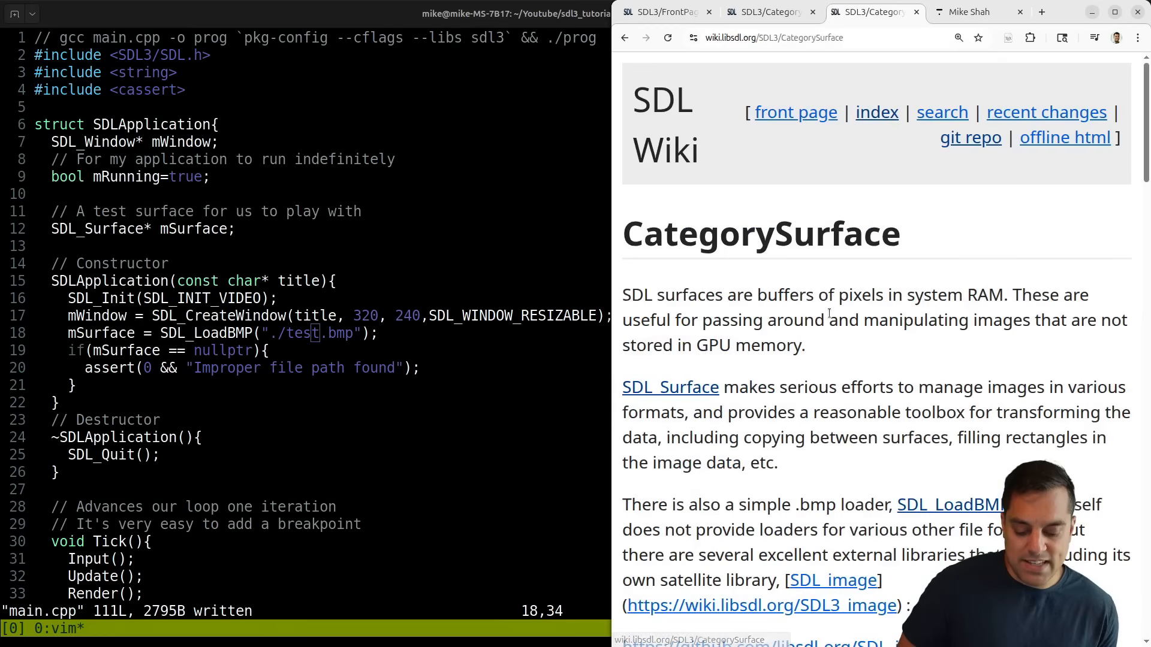
Step: Find 'blit' on the page, open SDL_BlitSurface and highlight its description sentence
{"action": "type", "text": "blit"}
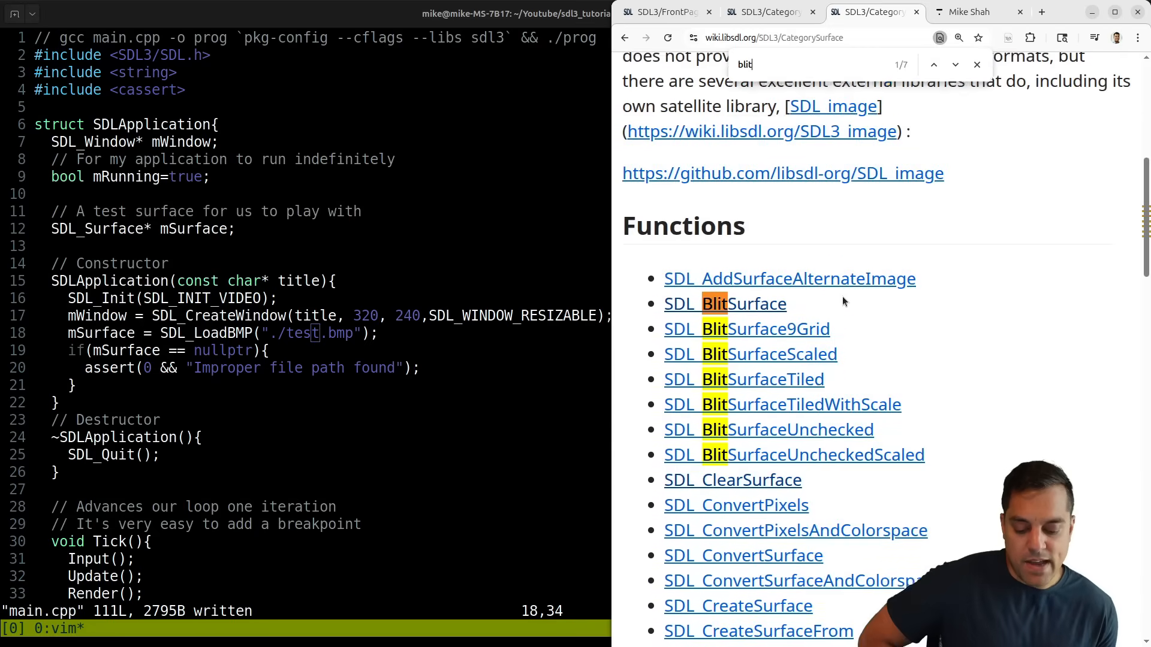
{"action": "left_click", "coordinate": [723, 304]}
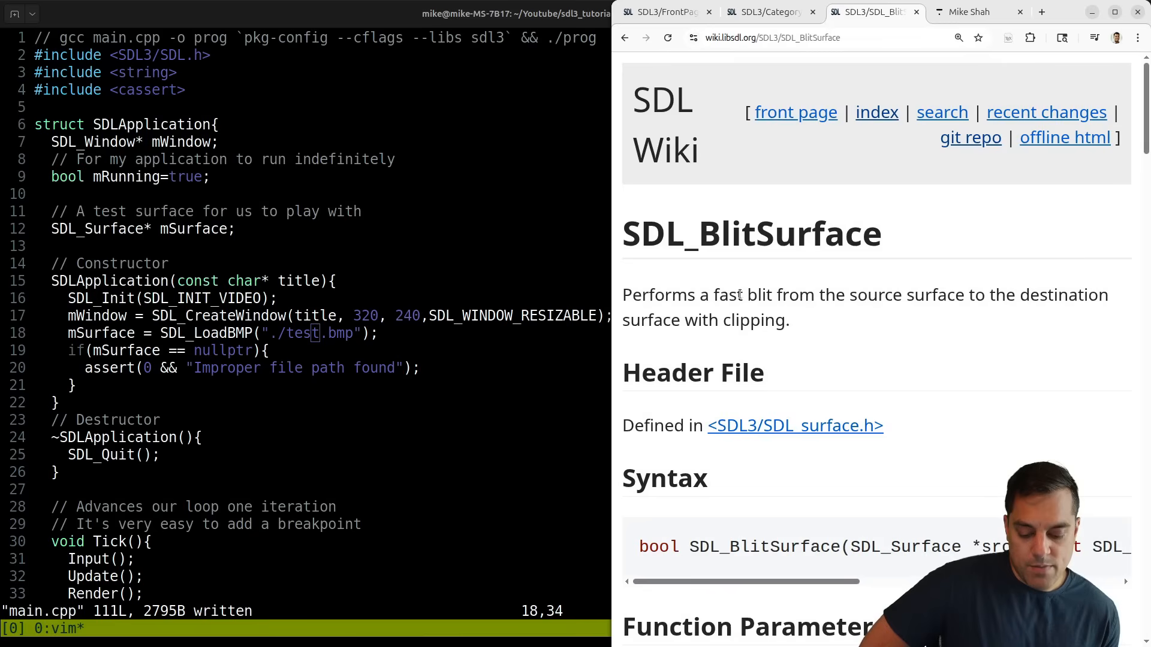
{"action": "left_click_drag", "start_coordinate": [739, 295], "coordinate": [1077, 295]}
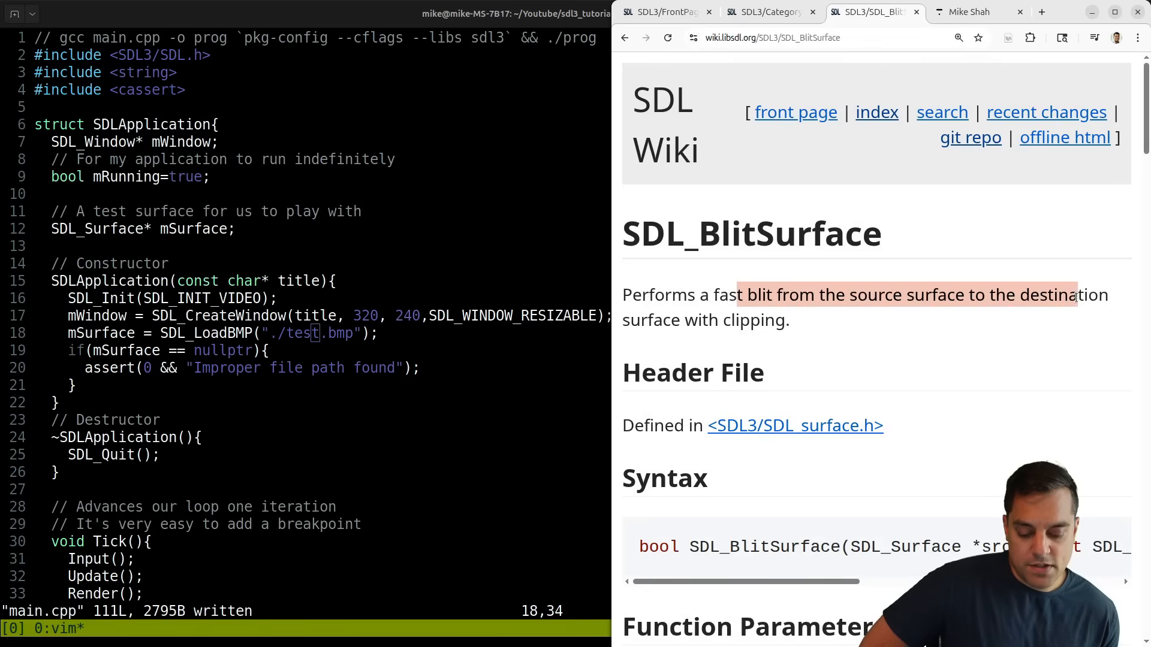
{"action": "left_click_drag", "start_coordinate": [740, 295], "coordinate": [788, 318]}
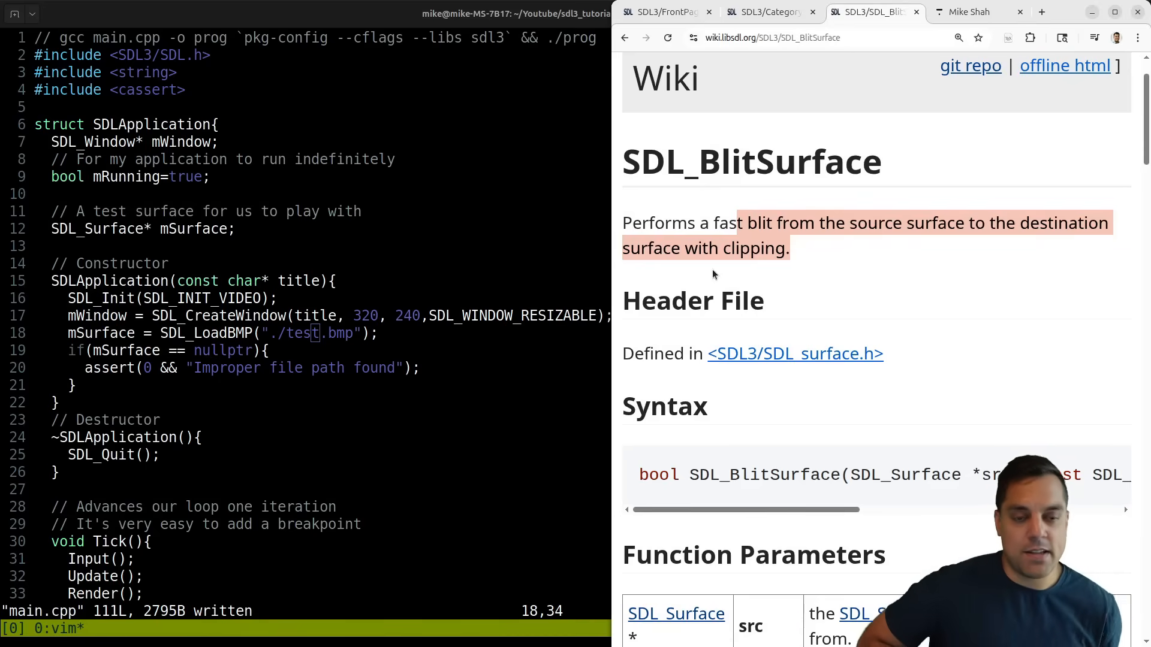
{"action": "scroll", "scroll_direction": "down", "scroll_amount": 3}
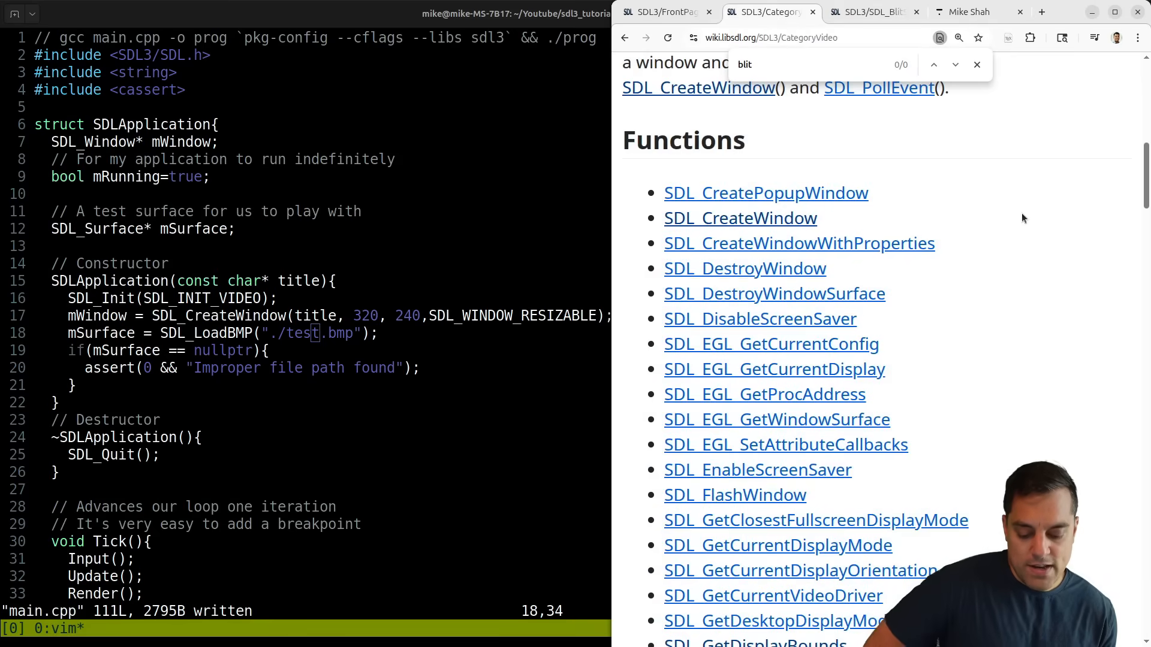
Step: Search the video category list for 'Surface' and open the SDL_GetWindowSurface reference
{"action": "type", "text": "Surface"}
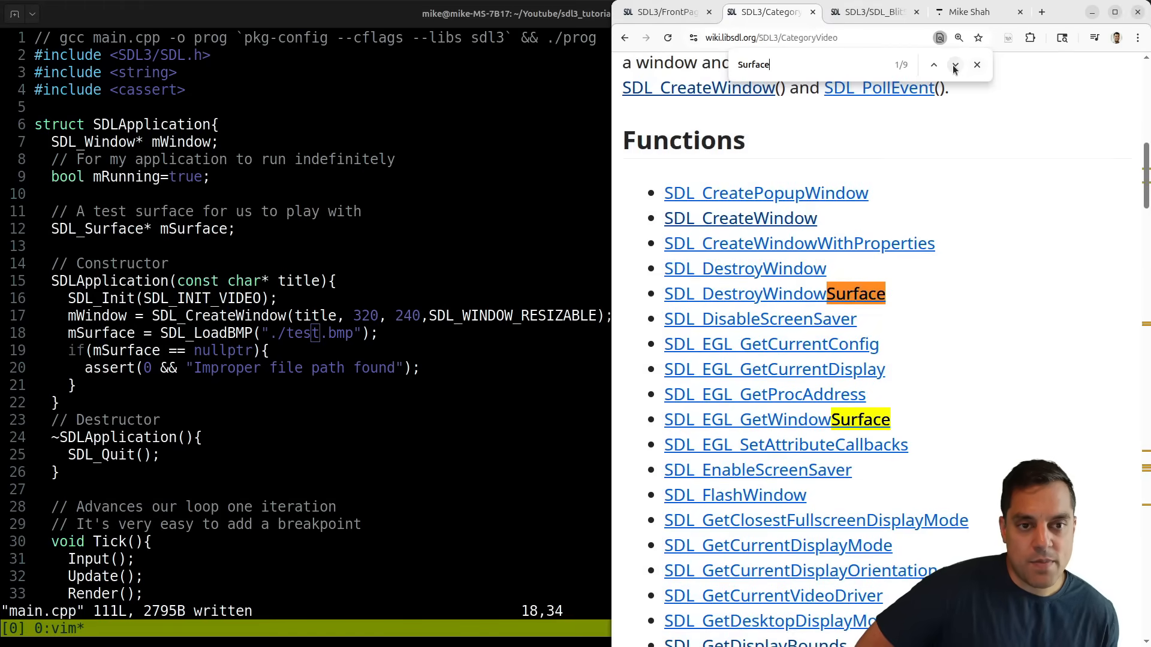
{"action": "left_click", "coordinate": [955, 65]}
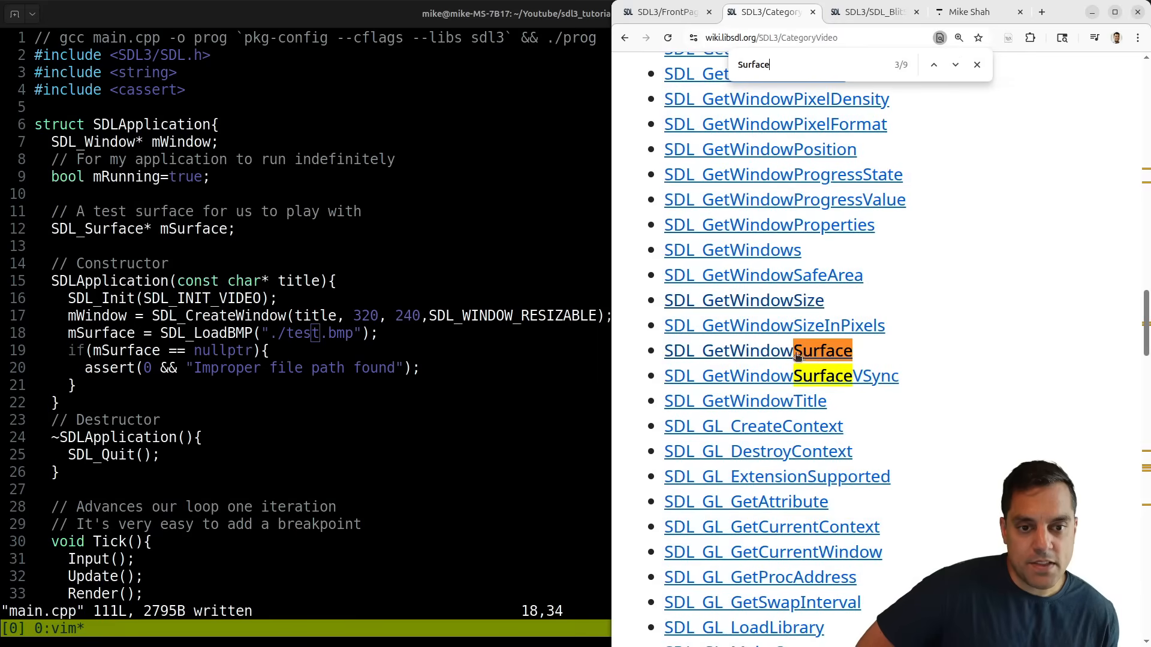
{"action": "left_click", "coordinate": [758, 351]}
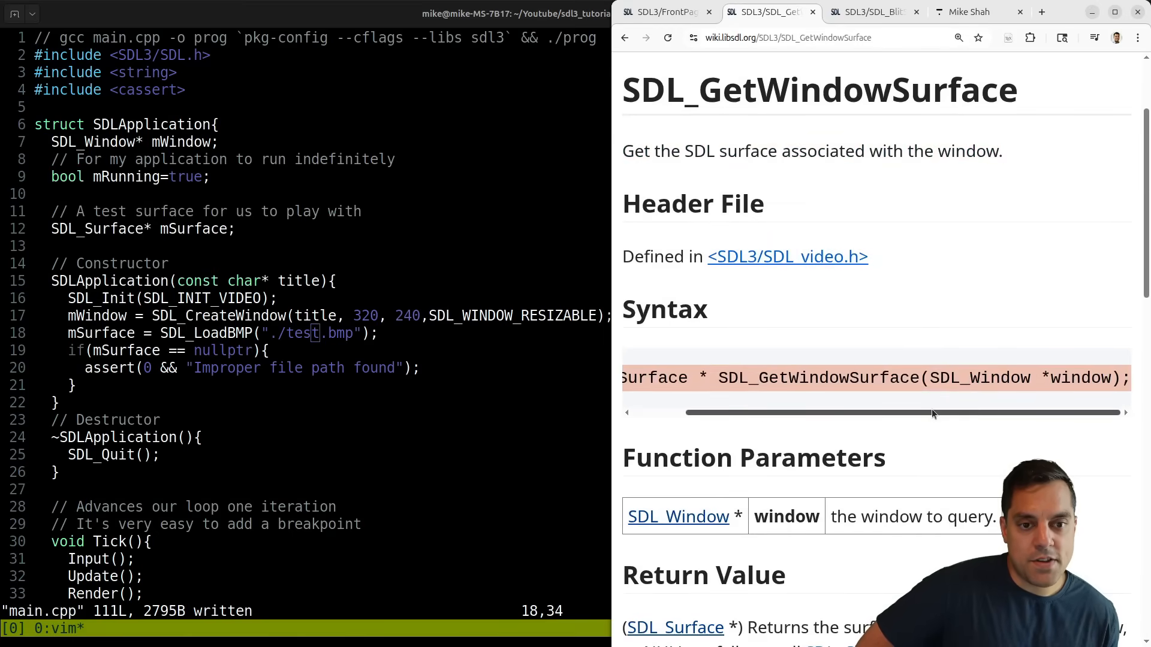
{"action": "scroll", "scroll_direction": "down", "scroll_amount": 3}
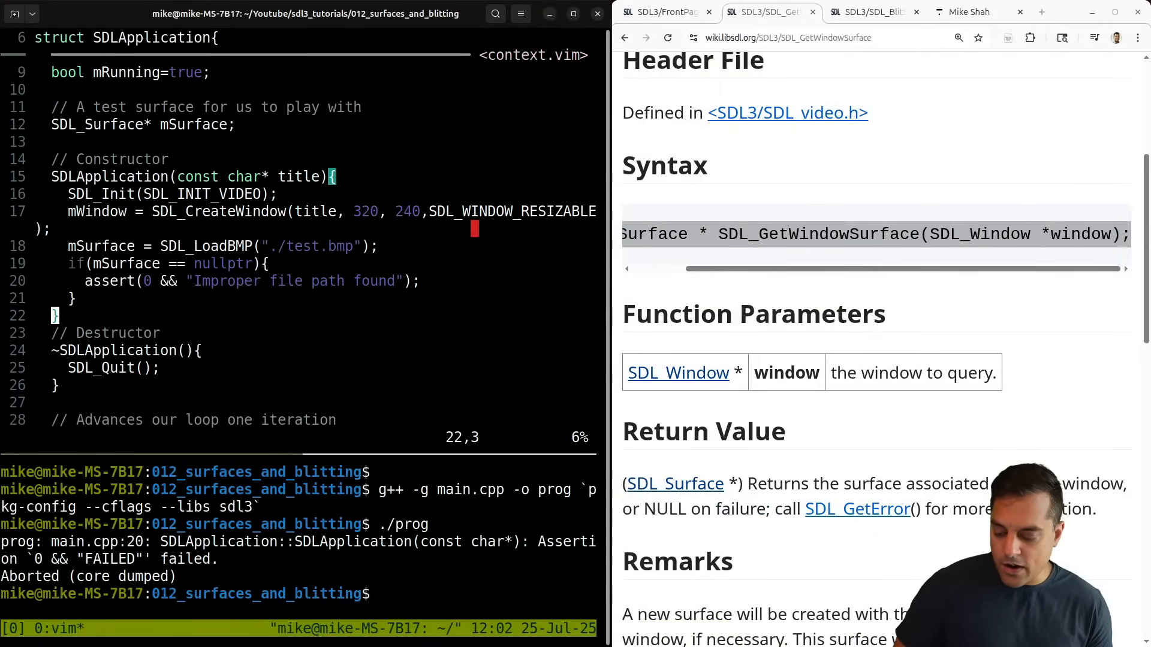
Step: Write 'SDL_Surface* windowSurface = SDL_GetWindowSurface(mWindow);' at the start of Render
{"action": "scroll", "scroll_direction": "down", "scroll_amount": 3}
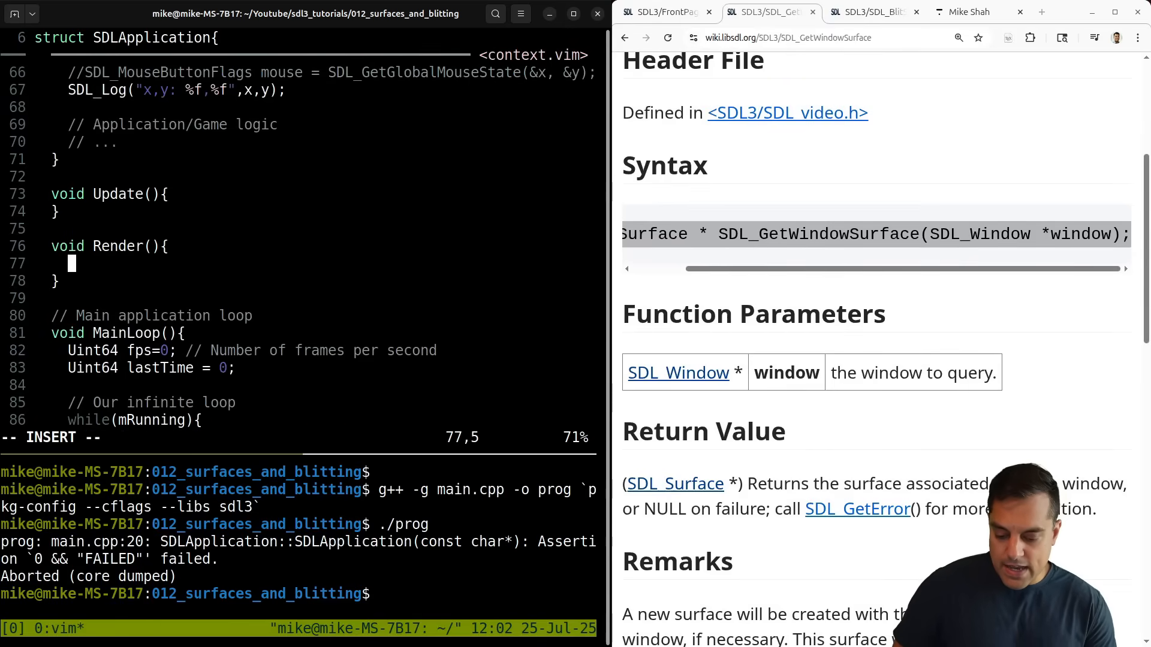
{"action": "type", "text": "S"}
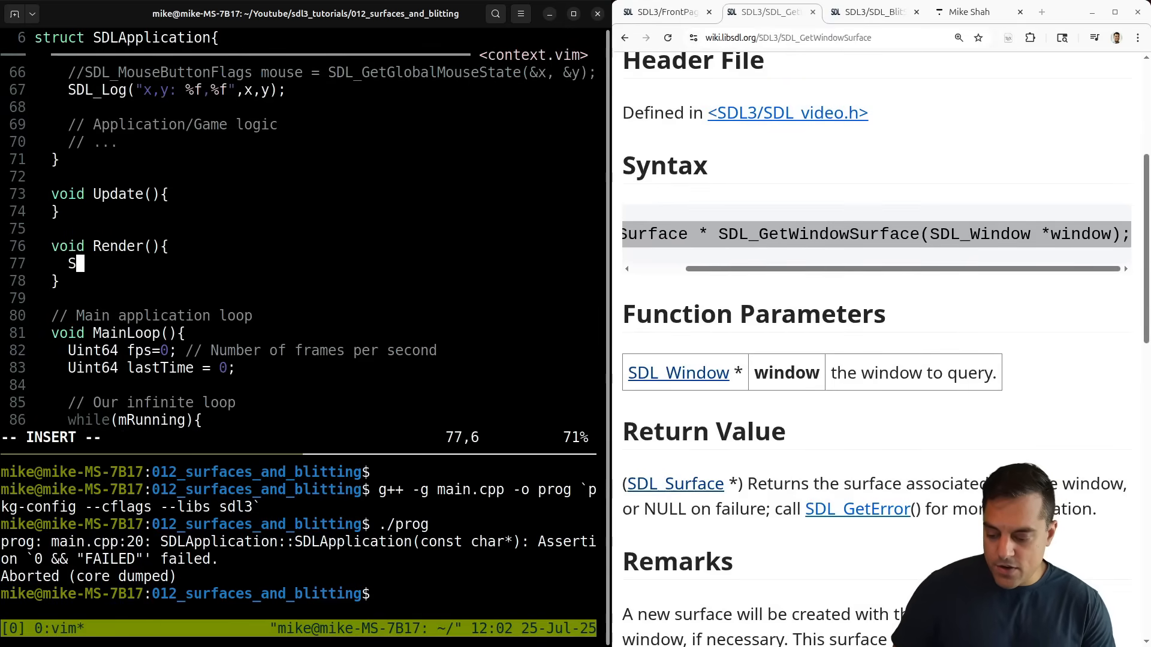
{"action": "type", "text": "SDL_Surface*"}
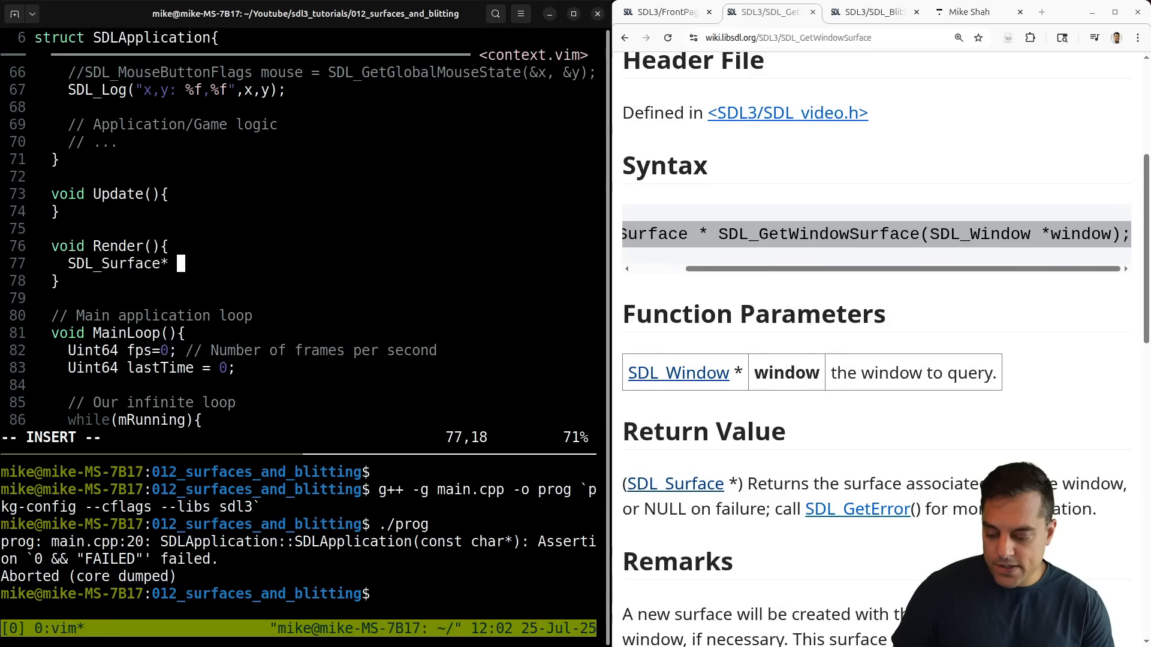
{"action": "type", "text": "windowSurfa"}
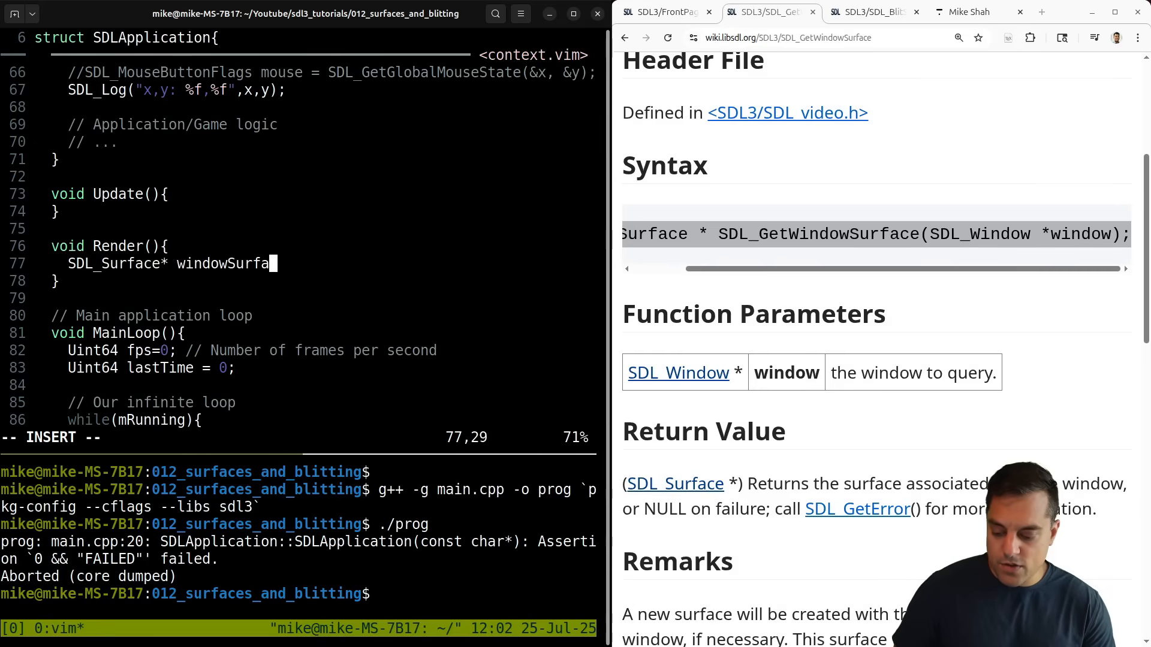
{"action": "type", "text": "= SDL_GetWi"}
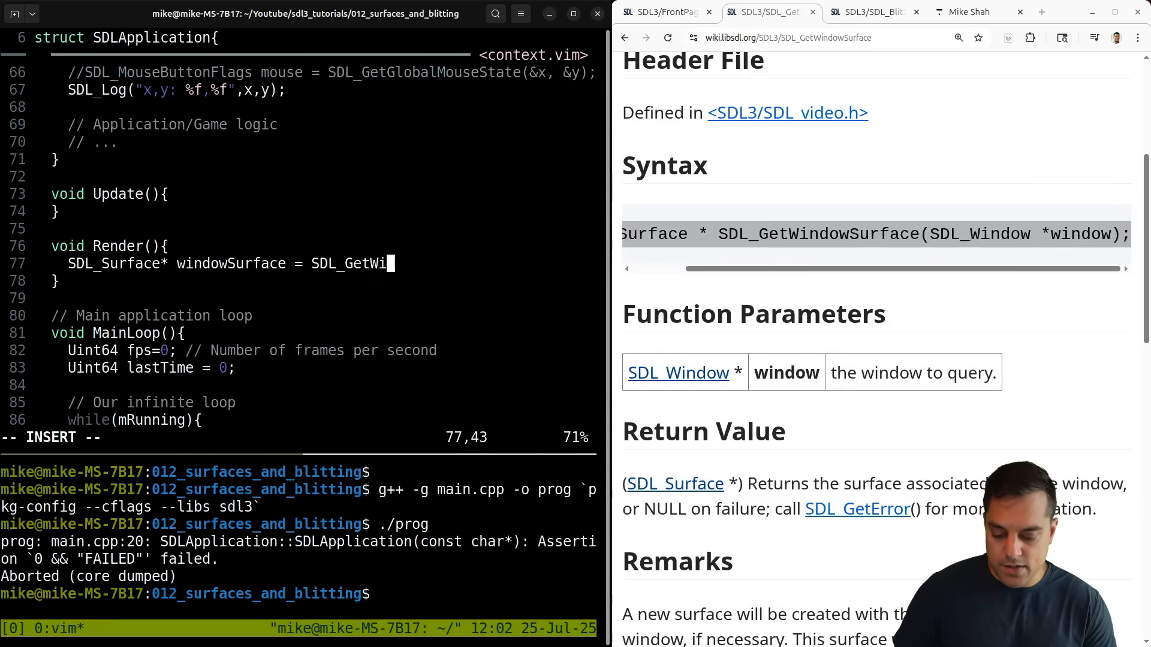
{"action": "type", "text": "ndowSurface(m"}
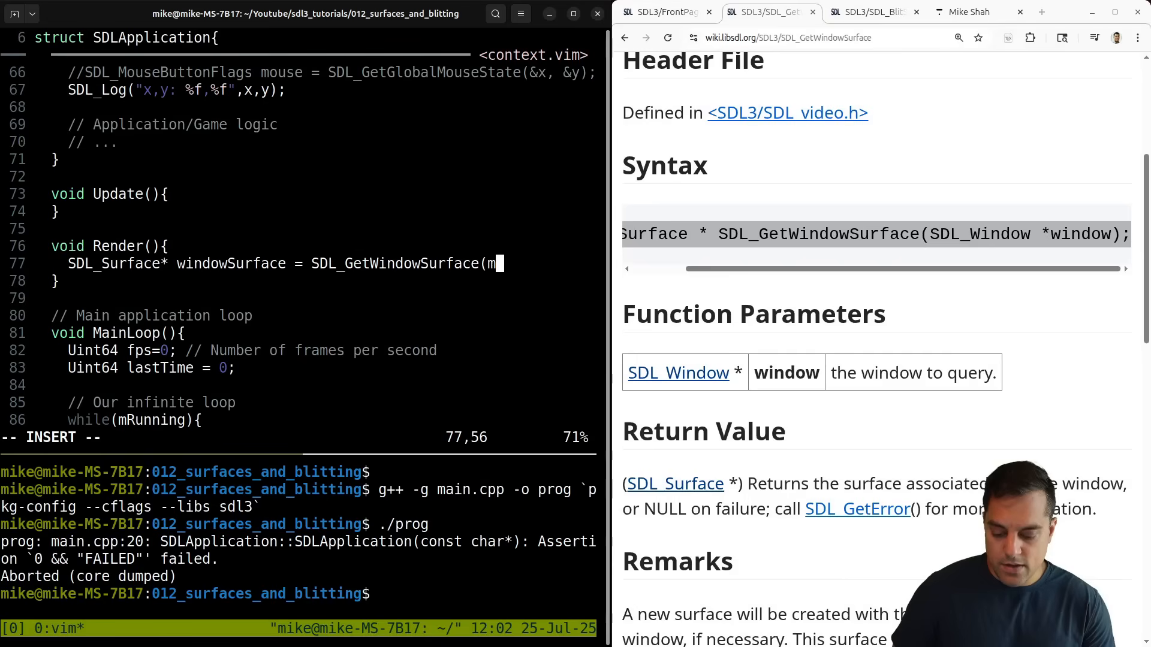
{"action": "type", "text": "Window);"}
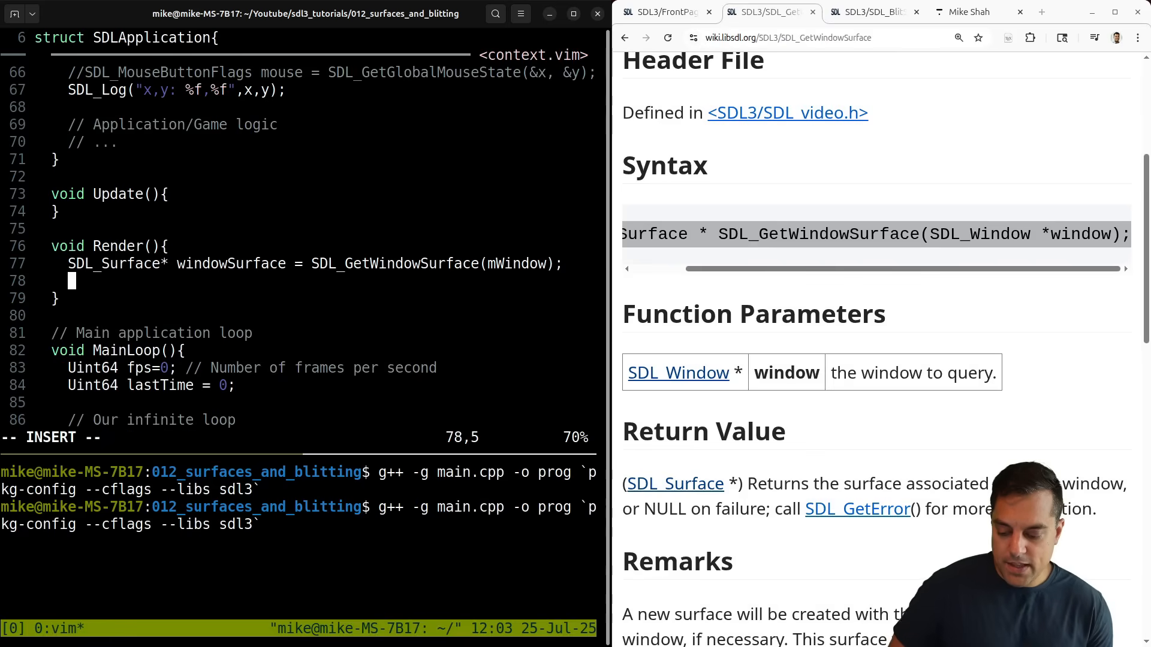
{"action": "left_click", "coordinate": [866, 12]}
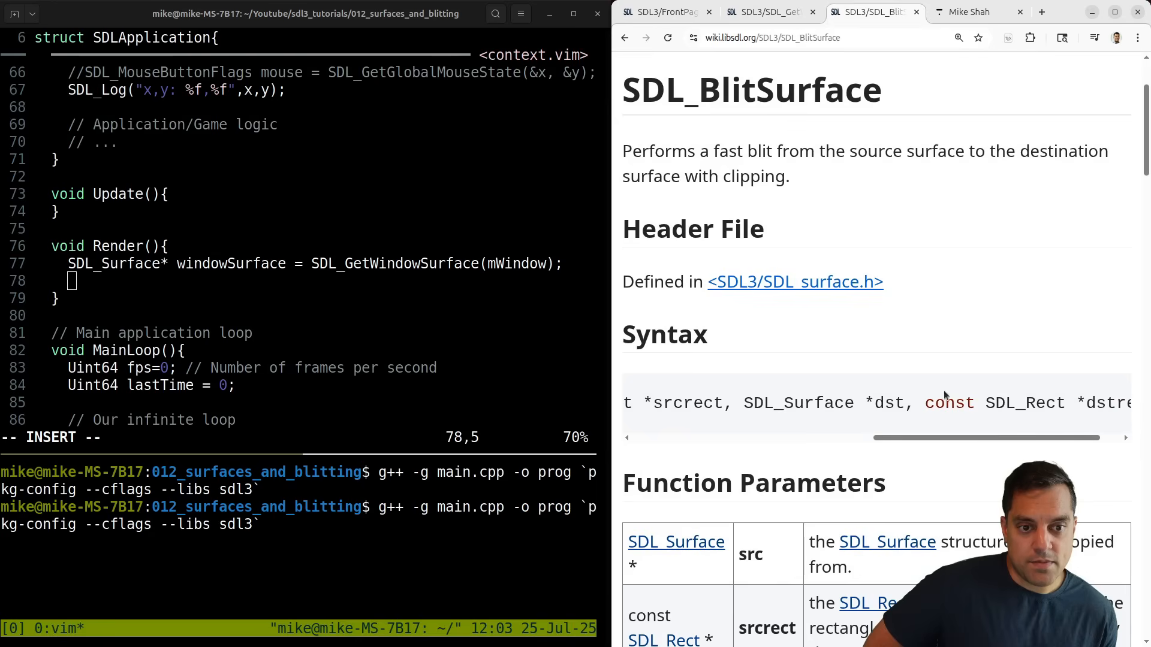
Step: Maximize Chrome so SDL_BlitSurface's syntax and src, srcrect, dst, dstrect parameters are readable
{"action": "right_click", "coordinate": [778, 403]}
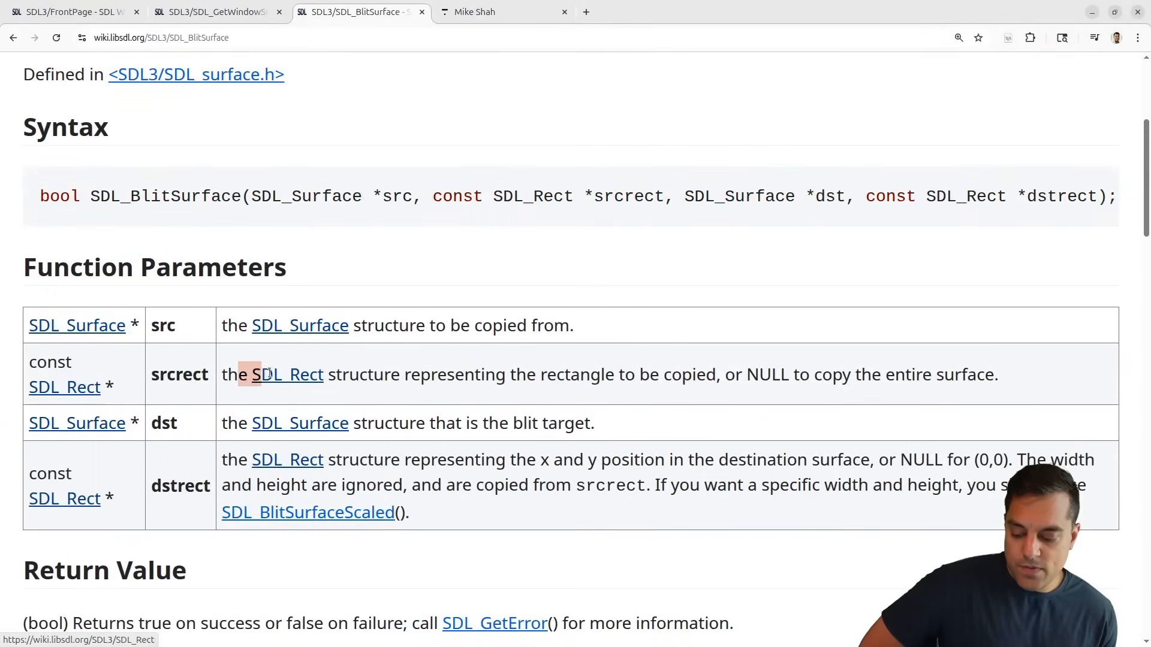
Step: Open SDL_Rect in a new tab and highlight its x, y, w, h integer fields
{"action": "left_click", "coordinate": [286, 374]}
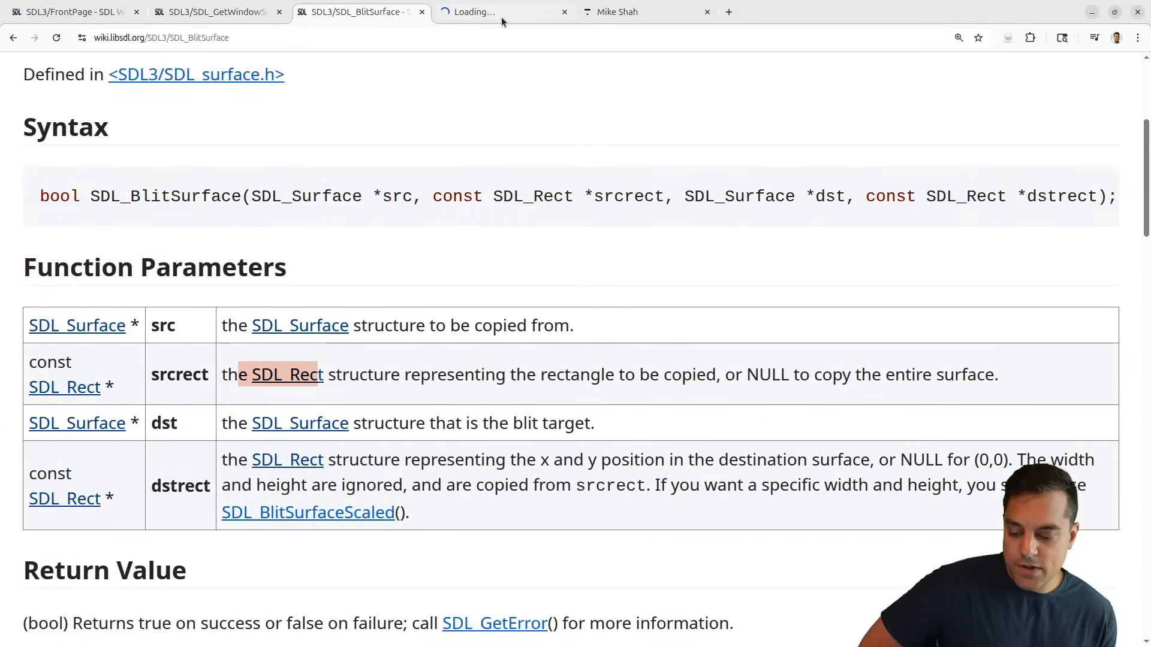
{"action": "left_click", "coordinate": [287, 374]}
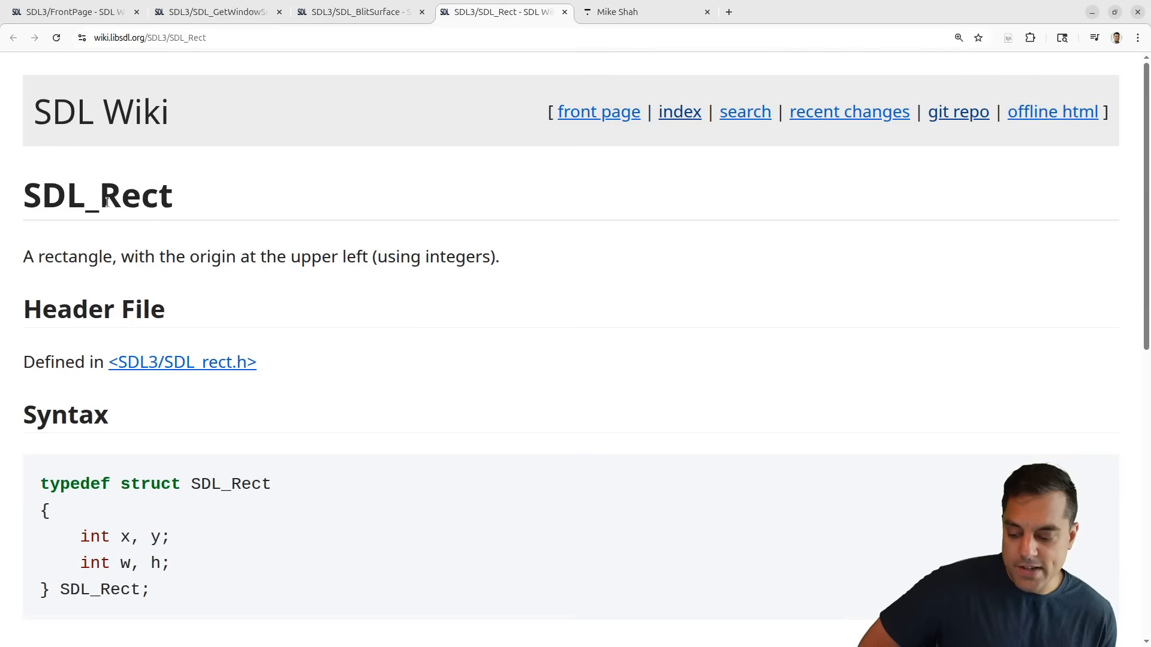
{"action": "scroll", "scroll_direction": "down", "scroll_amount": 3}
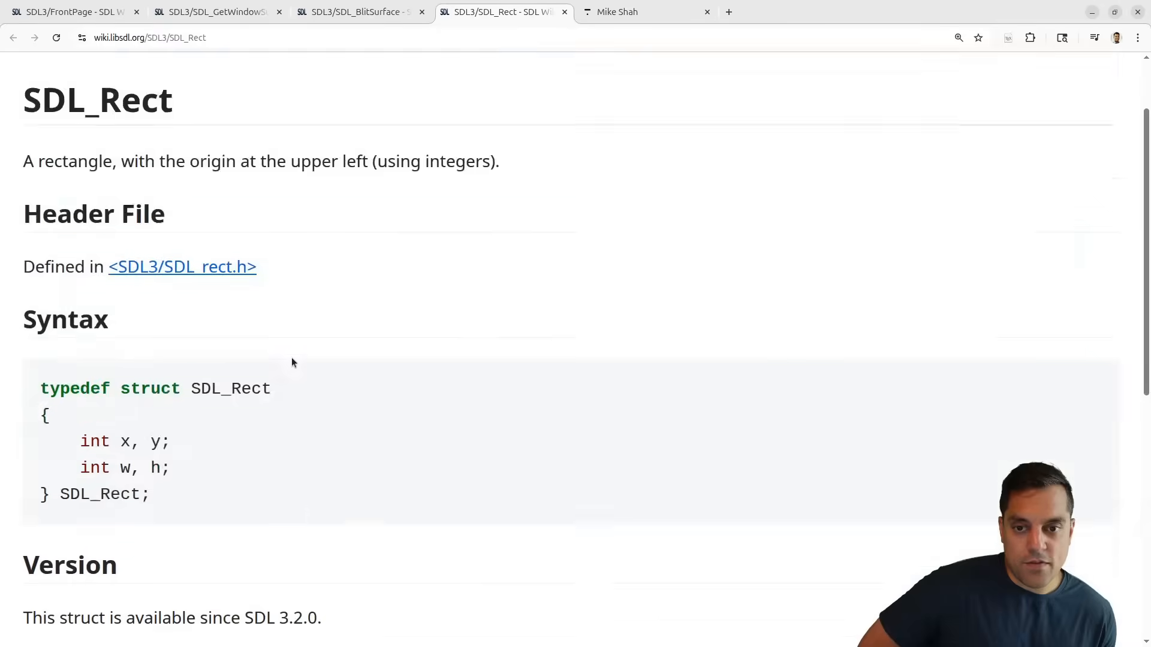
{"action": "scroll", "scroll_direction": "down", "scroll_amount": 3}
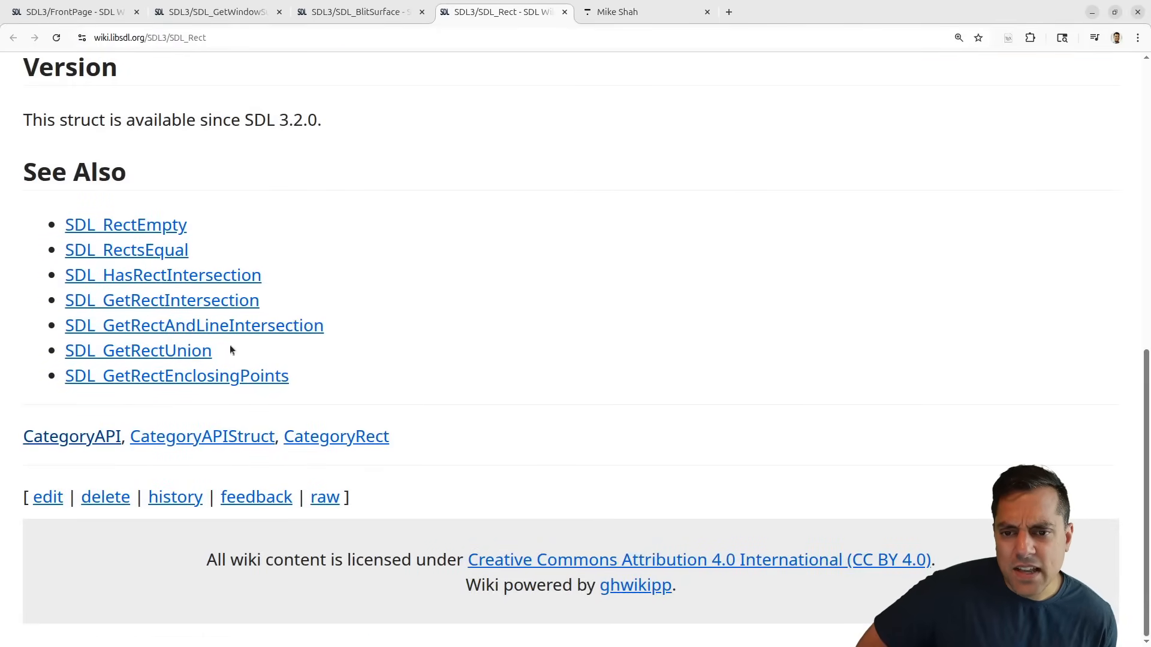
{"action": "scroll", "scroll_direction": "up", "scroll_amount": 3}
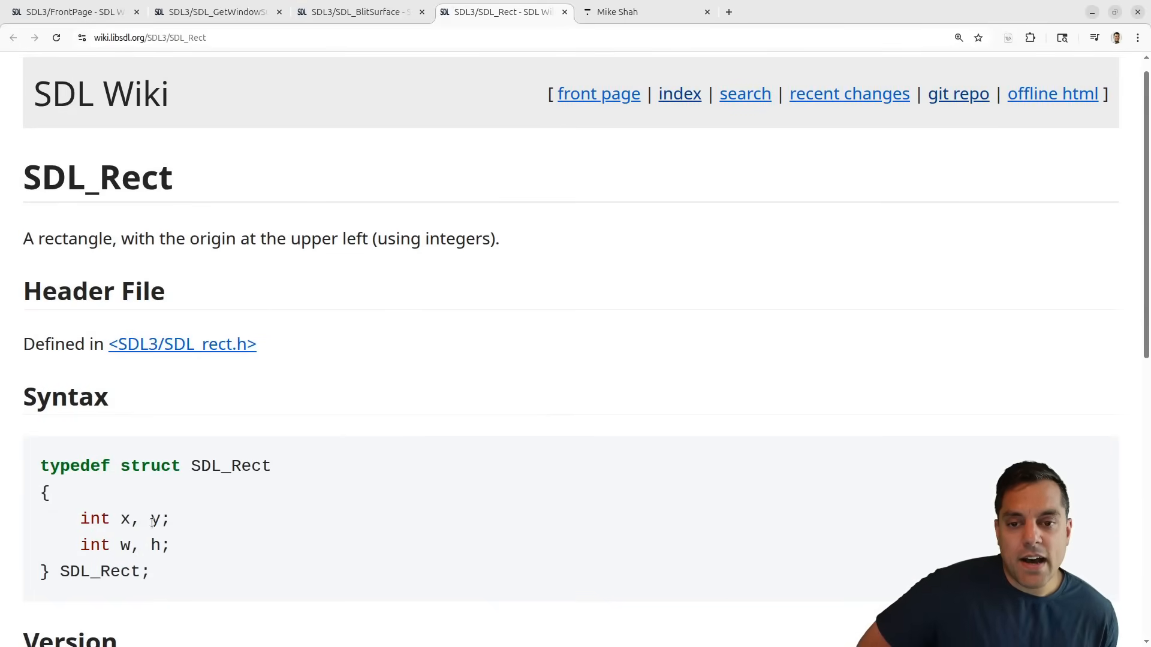
{"action": "left_click_drag", "start_coordinate": [81, 519], "coordinate": [169, 544]}
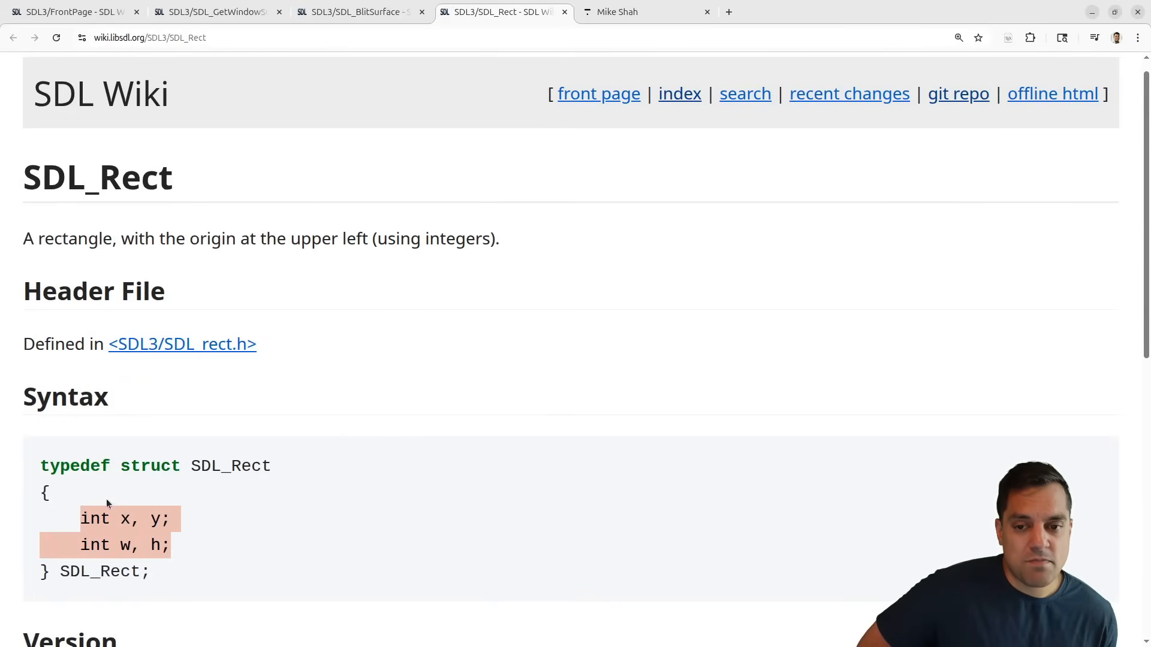
{"action": "mouse_move", "coordinate": [342, 380]}
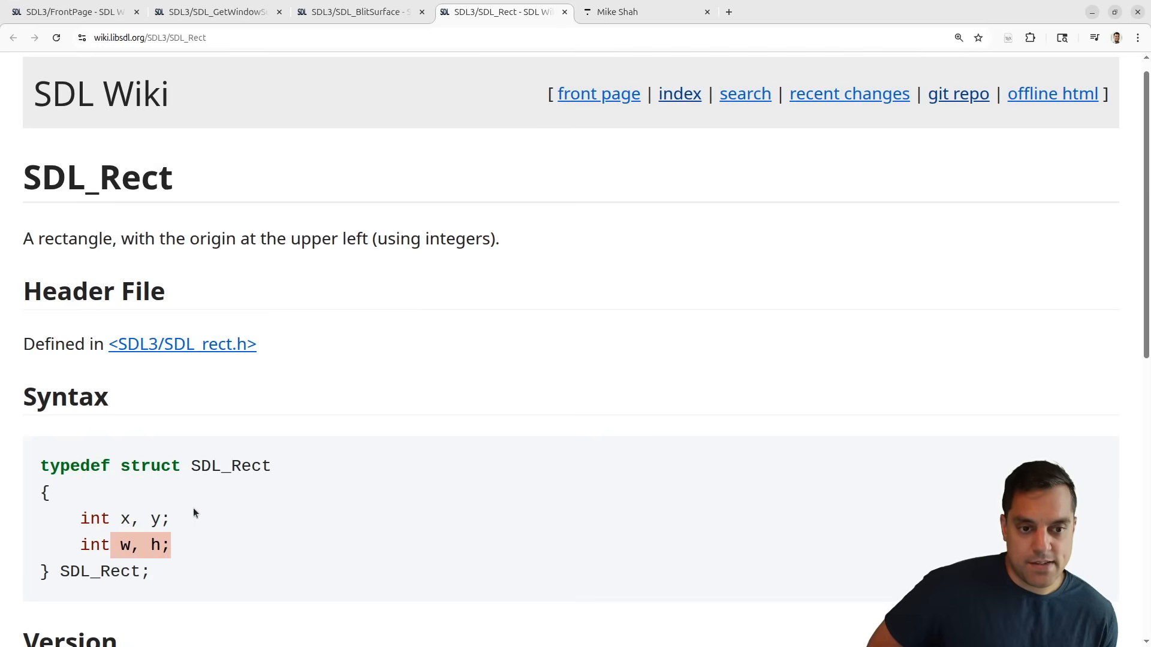
{"action": "mouse_move", "coordinate": [353, 171]}
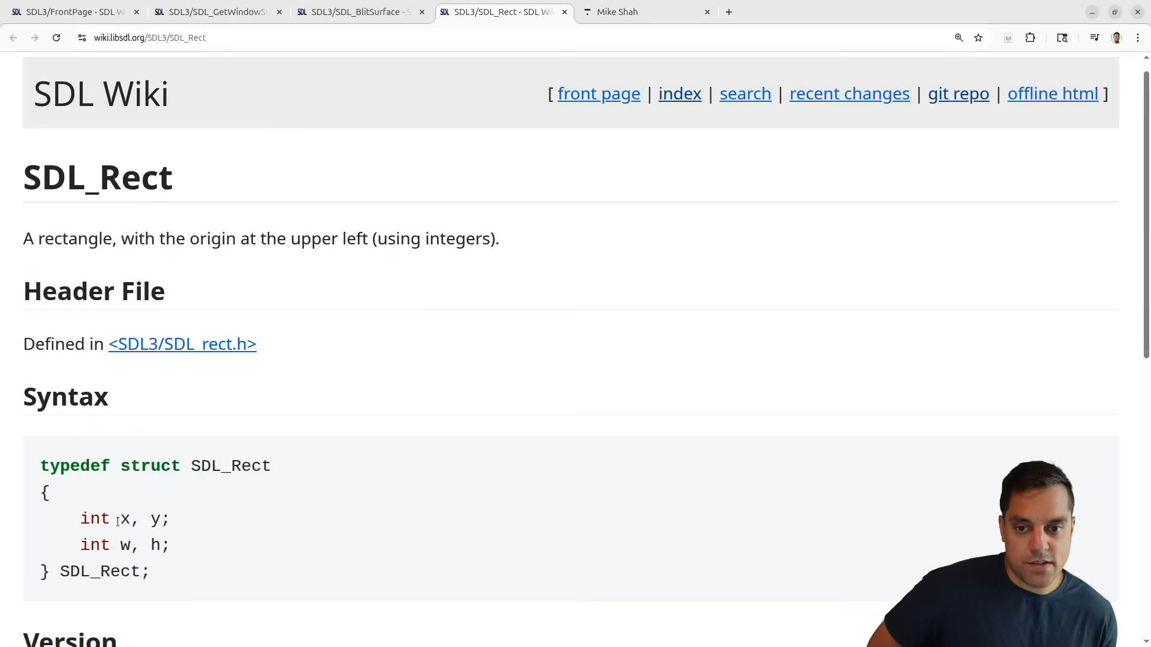
{"action": "double_click", "coordinate": [124, 545]}
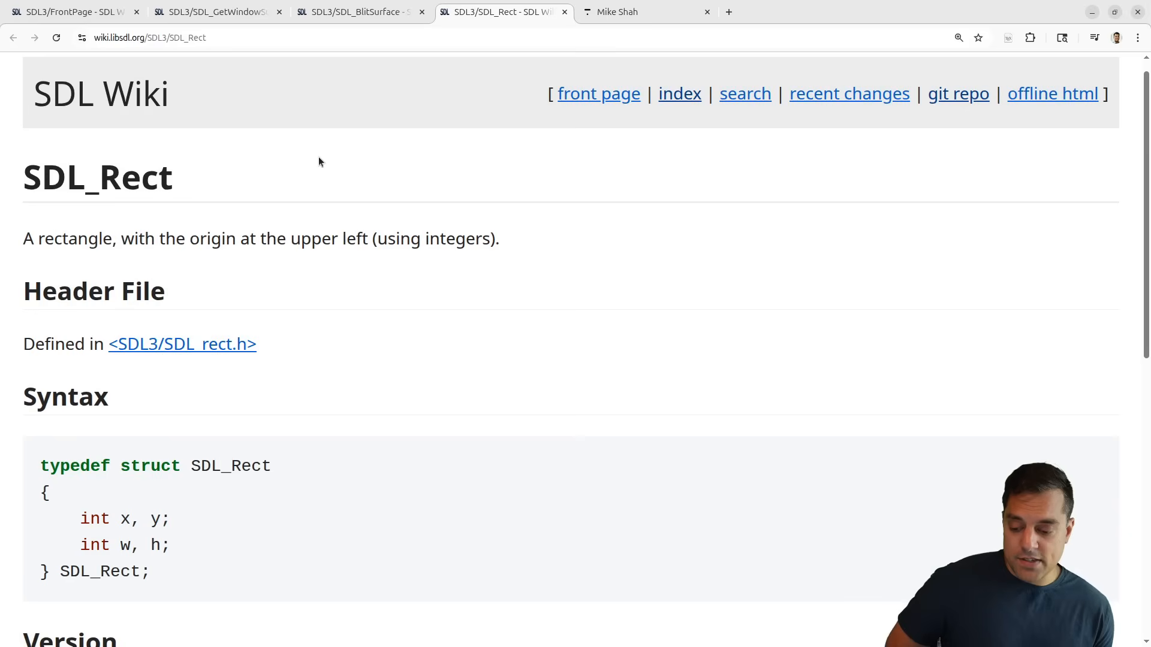
{"action": "mouse_move", "coordinate": [326, 134]}
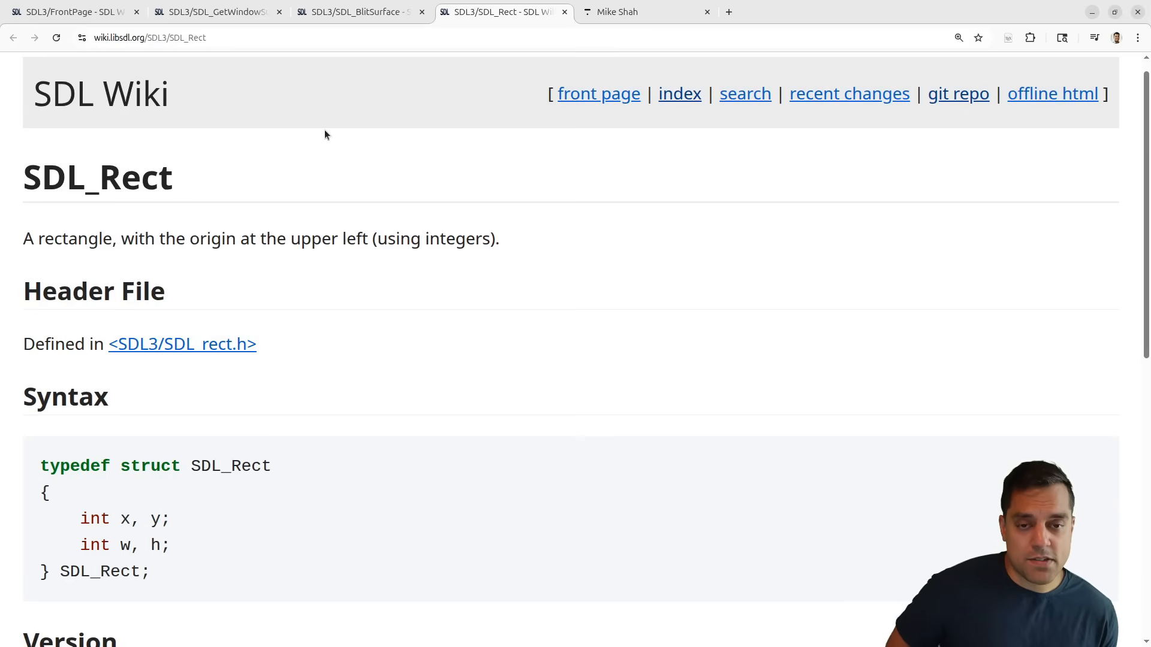
{"action": "mouse_move", "coordinate": [339, 28]}
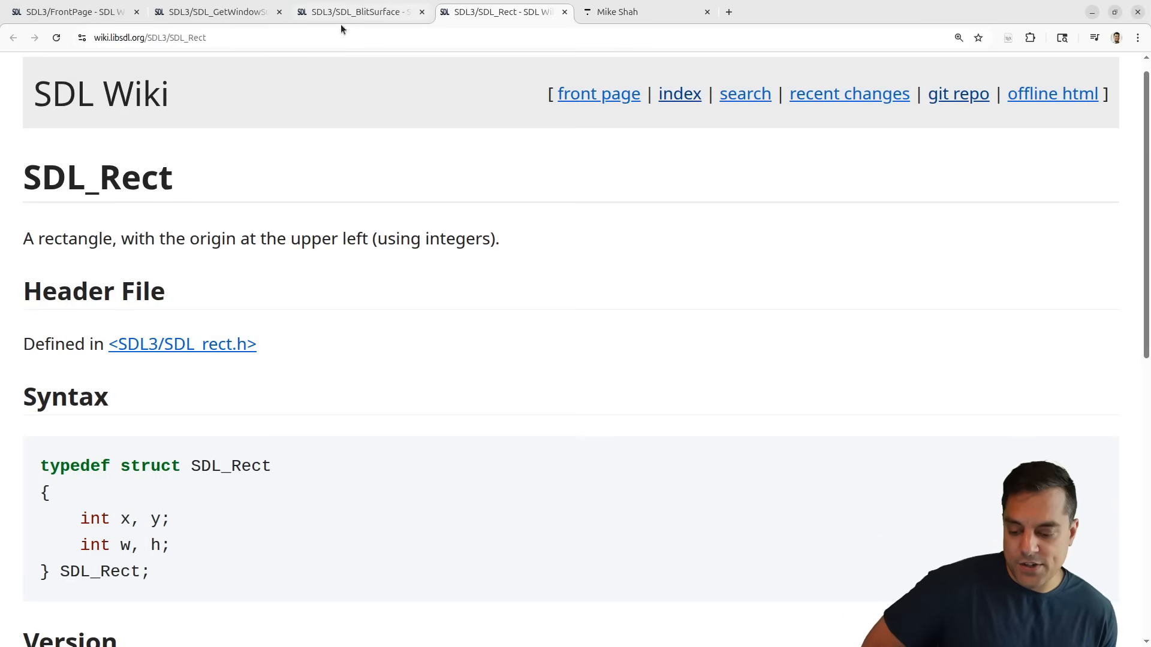
Step: Return to SDL_BlitSurface, copy its signature and start the call in Render with mSurface as src
{"action": "left_click", "coordinate": [360, 12]}
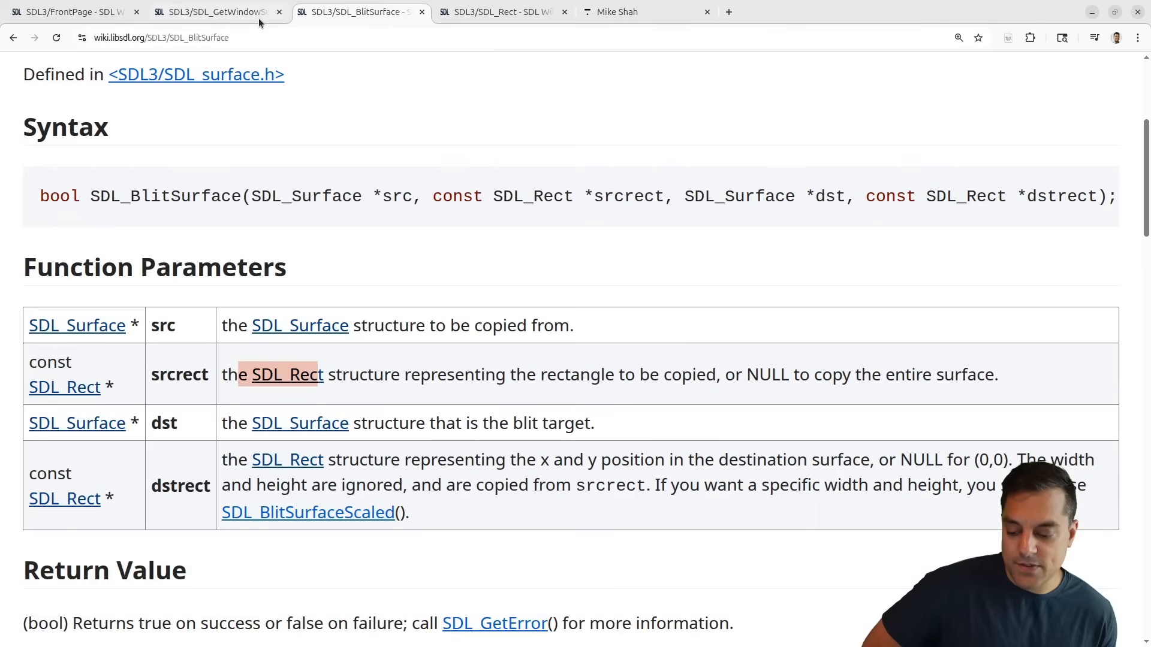
{"action": "mouse_move", "coordinate": [626, 192]}
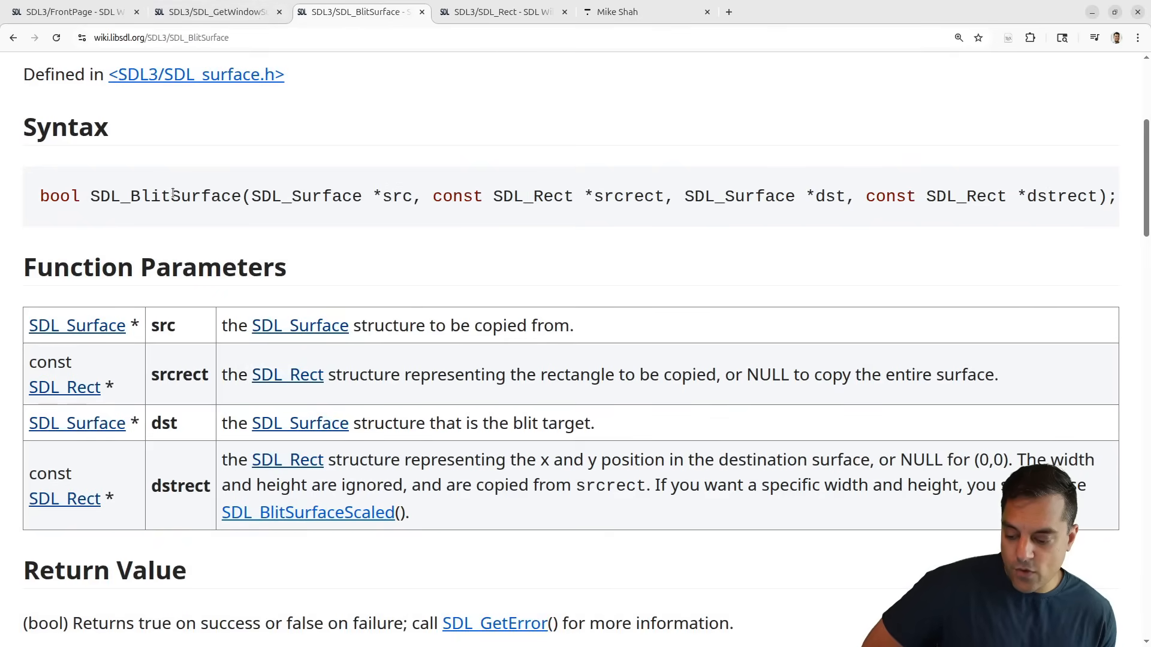
{"action": "double_click", "coordinate": [166, 196]}
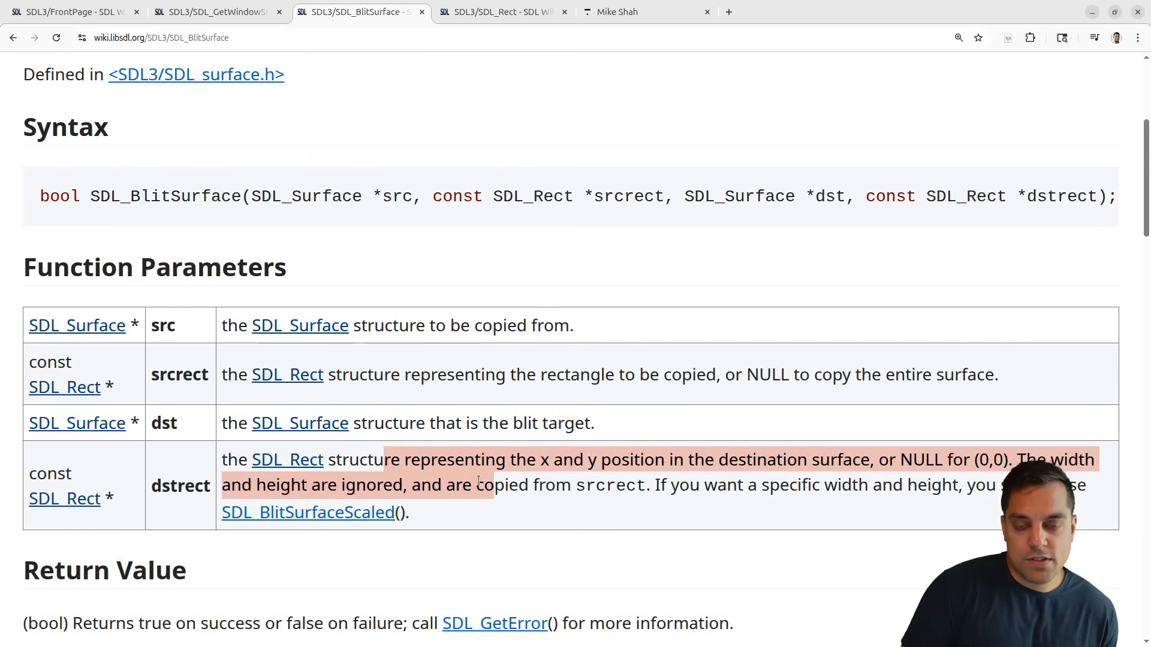
{"action": "scroll", "scroll_direction": "down", "scroll_amount": 3}
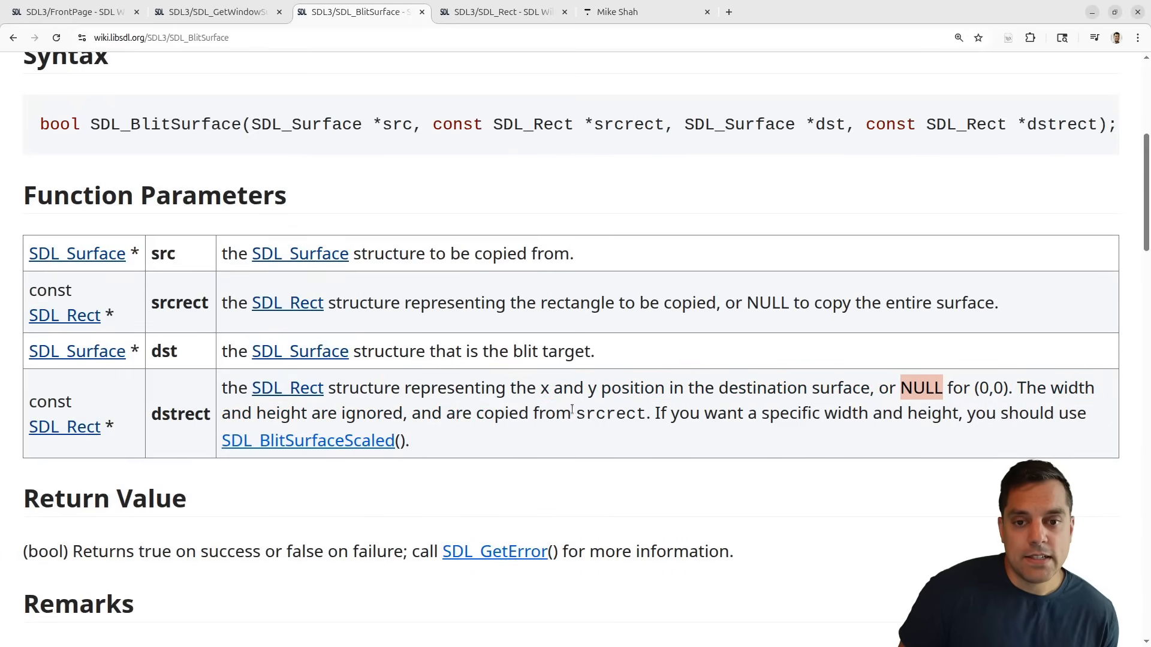
{"action": "mouse_move", "coordinate": [535, 439]}
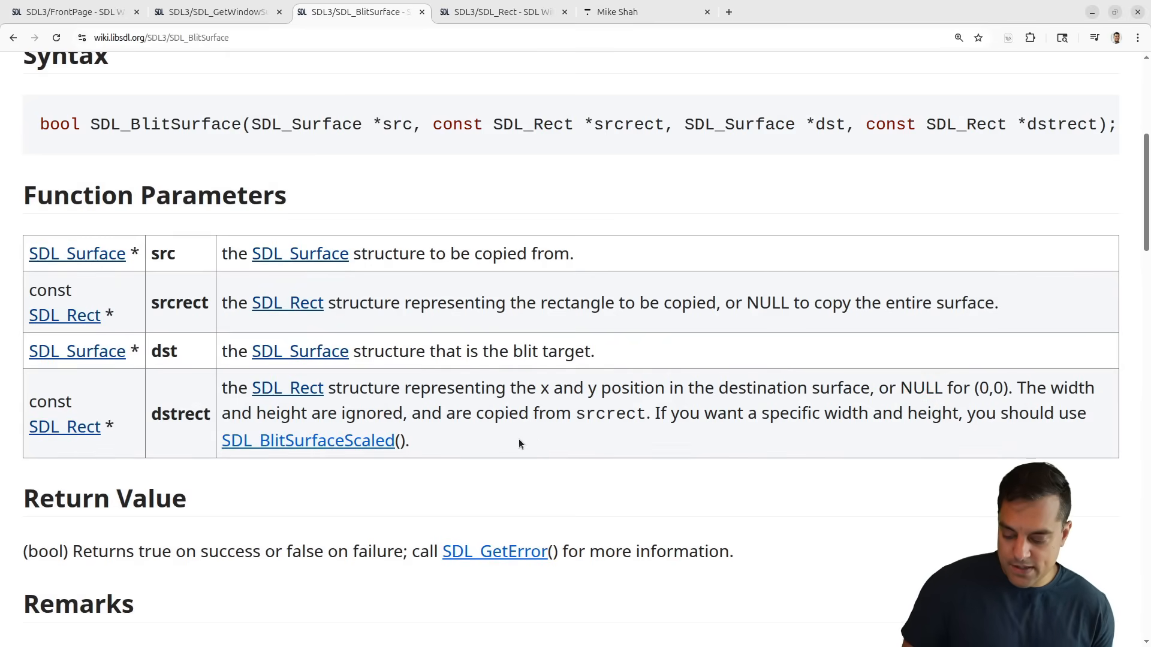
{"action": "scroll", "scroll_direction": "down", "scroll_amount": 3}
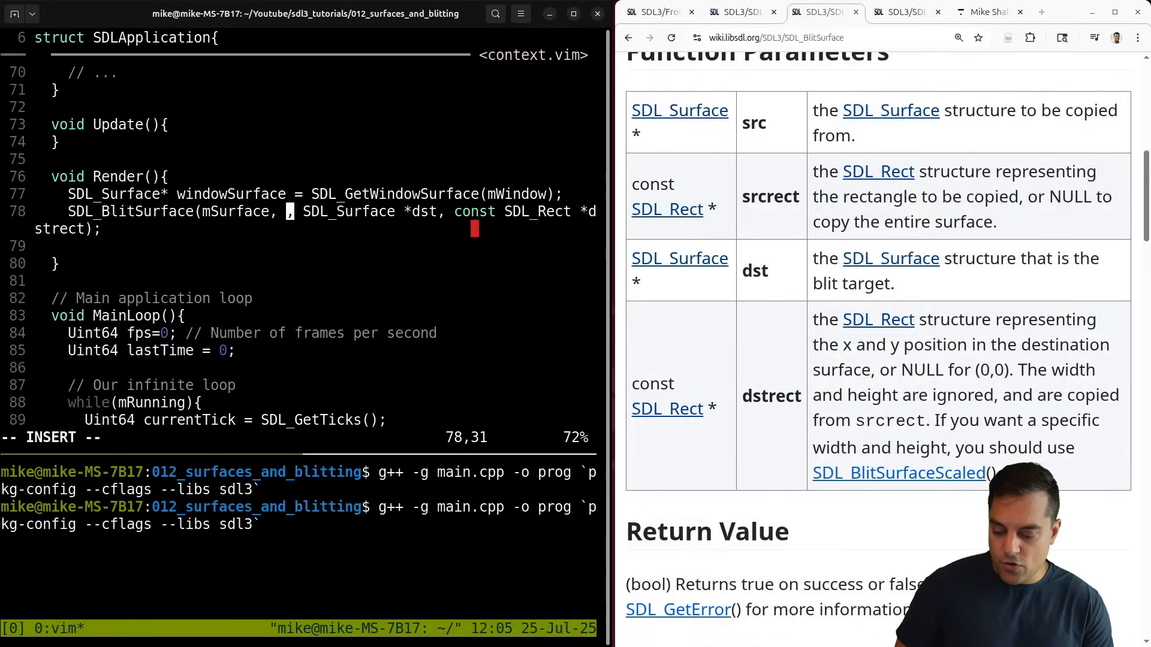
Step: Blit mSurface onto windowSurface with nullptr rects inside if(nullptr != windowSurface), then rebuild and run
{"action": "type", "text": "nullptr"}
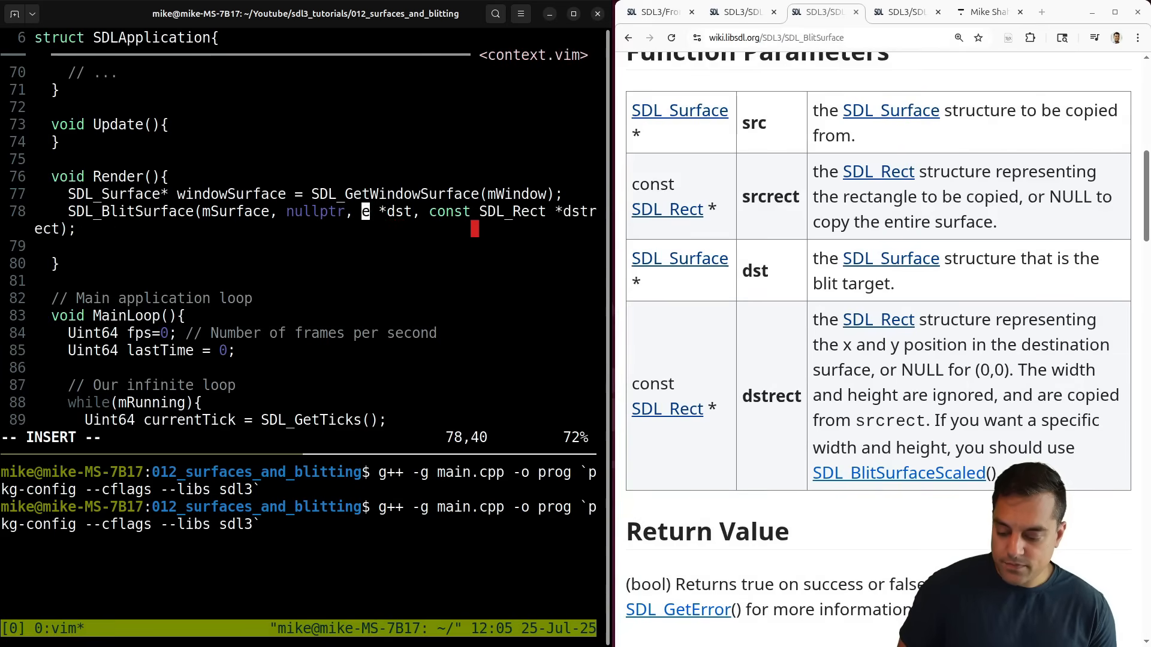
{"action": "type", "text": "windowSurfac"}
{"action": "left_click", "coordinate": [301, 437]}
{"action": "type", "text": ":"}
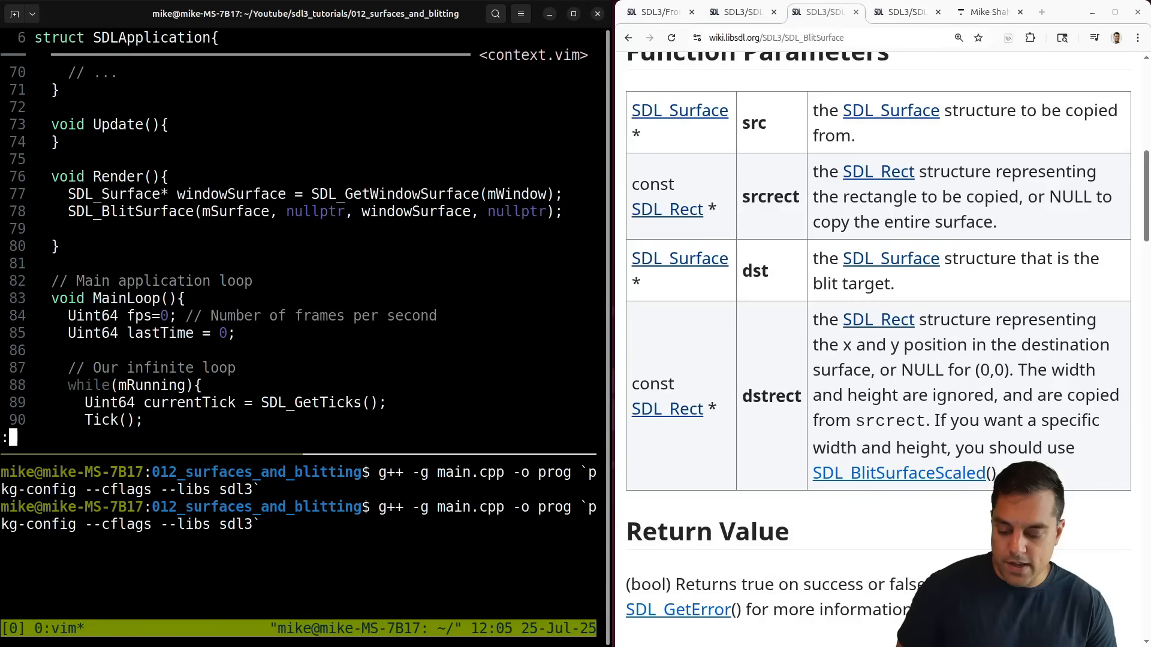
{"action": "type", "text": "i"}
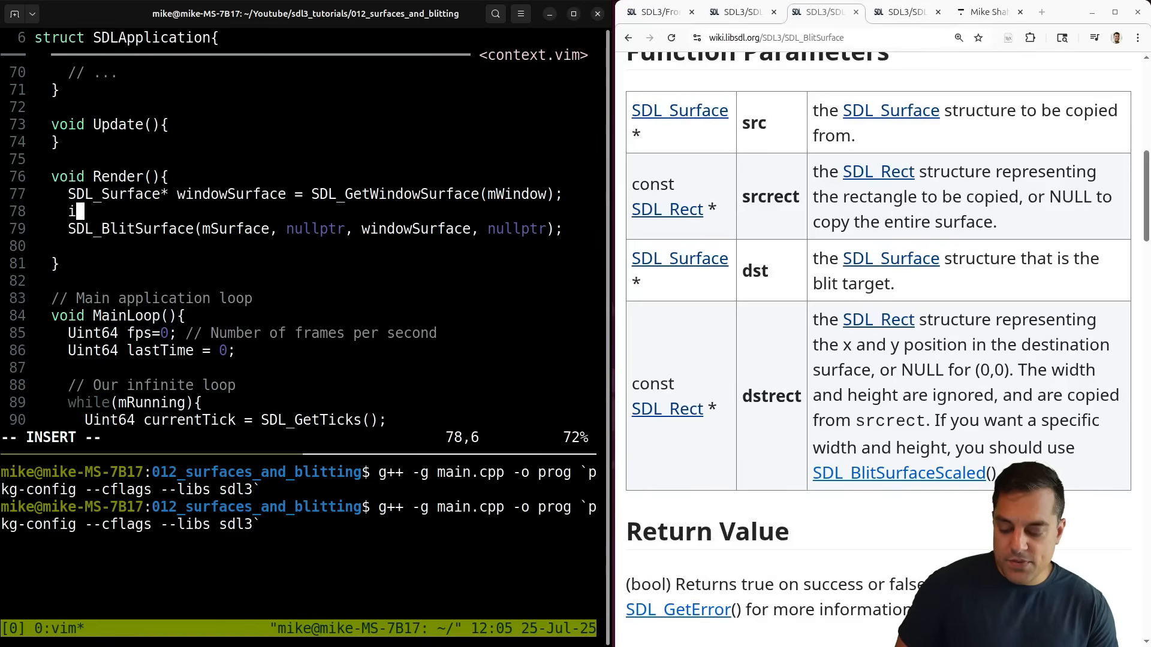
{"action": "type", "text": "f(nullptr != windowSurface){"}
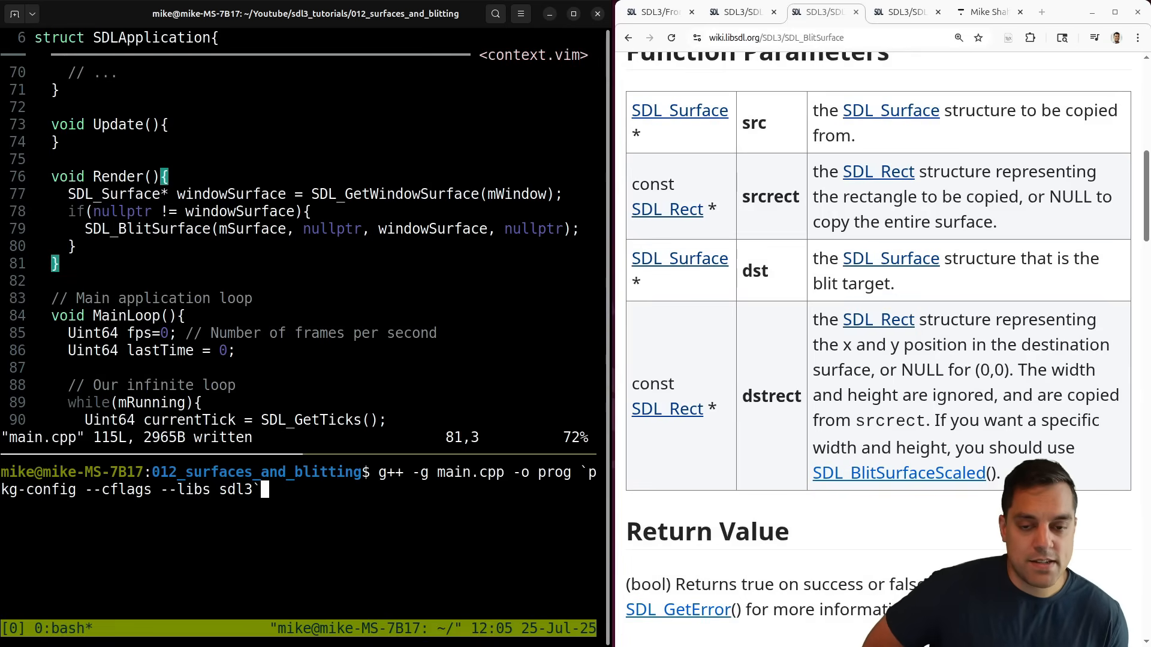
{"action": "key", "text": "Return"}
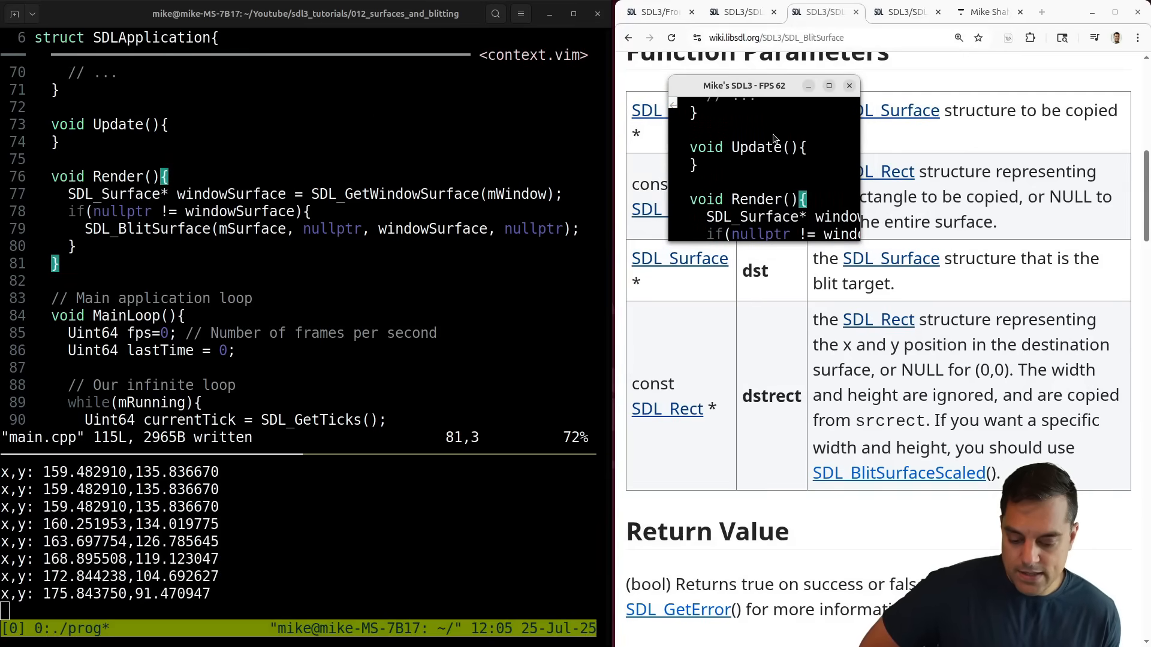
{"action": "left_click_drag", "start_coordinate": [743, 85], "coordinate": [138, 74]}
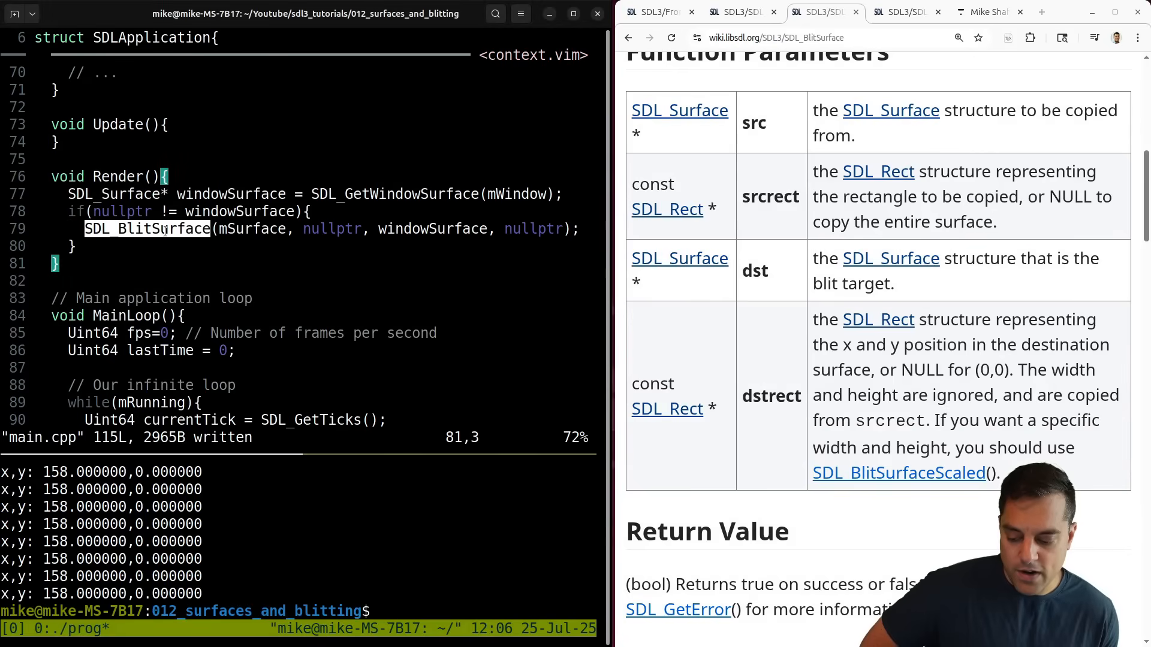
Step: Add an else branch with SDL_Log("ERROR!"), save, test-run the app and close its window
{"action": "left_click", "coordinate": [741, 12]}
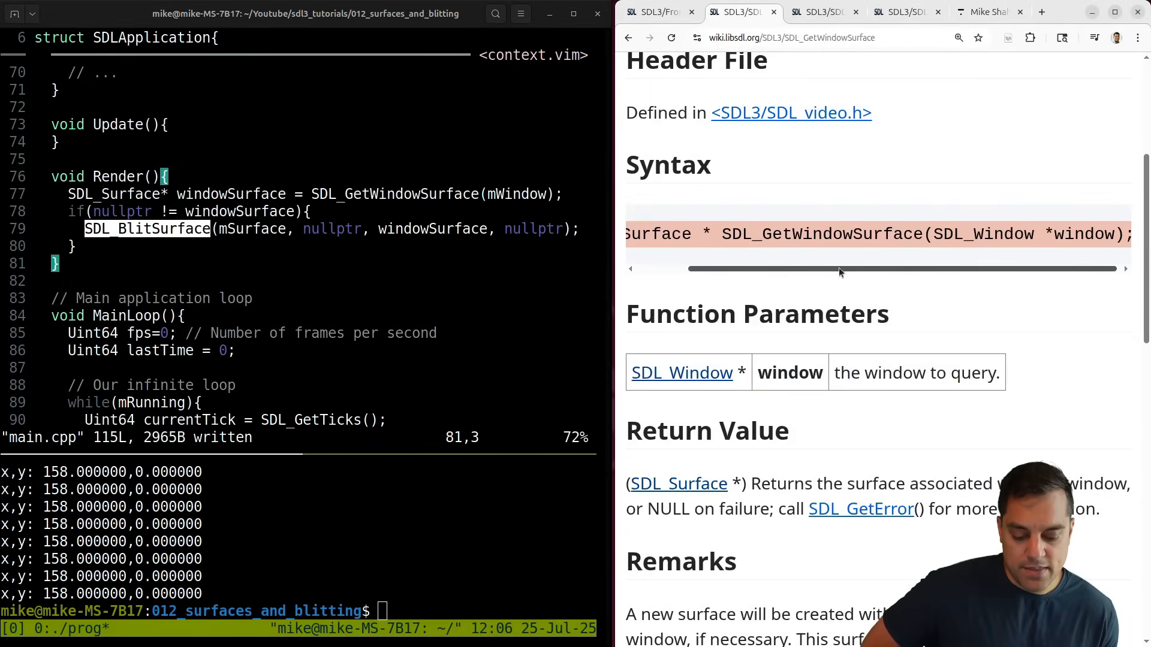
{"action": "scroll", "scroll_direction": "down", "scroll_amount": 3}
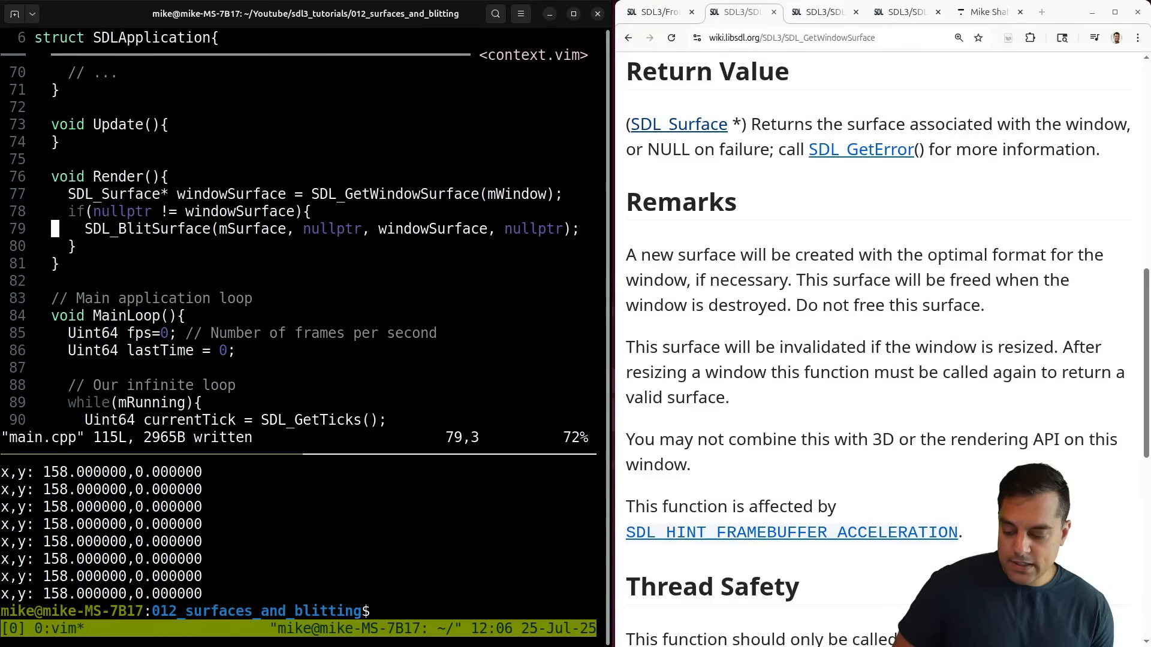
{"action": "key", "text": "i"}
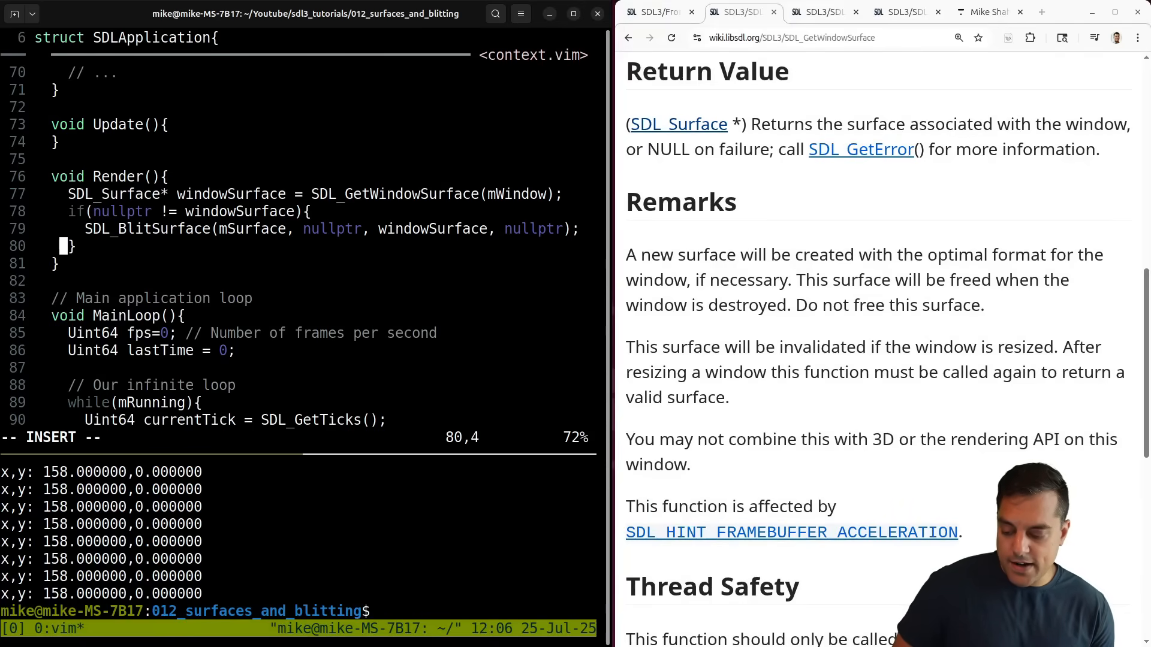
{"action": "type", "text": "else{"}
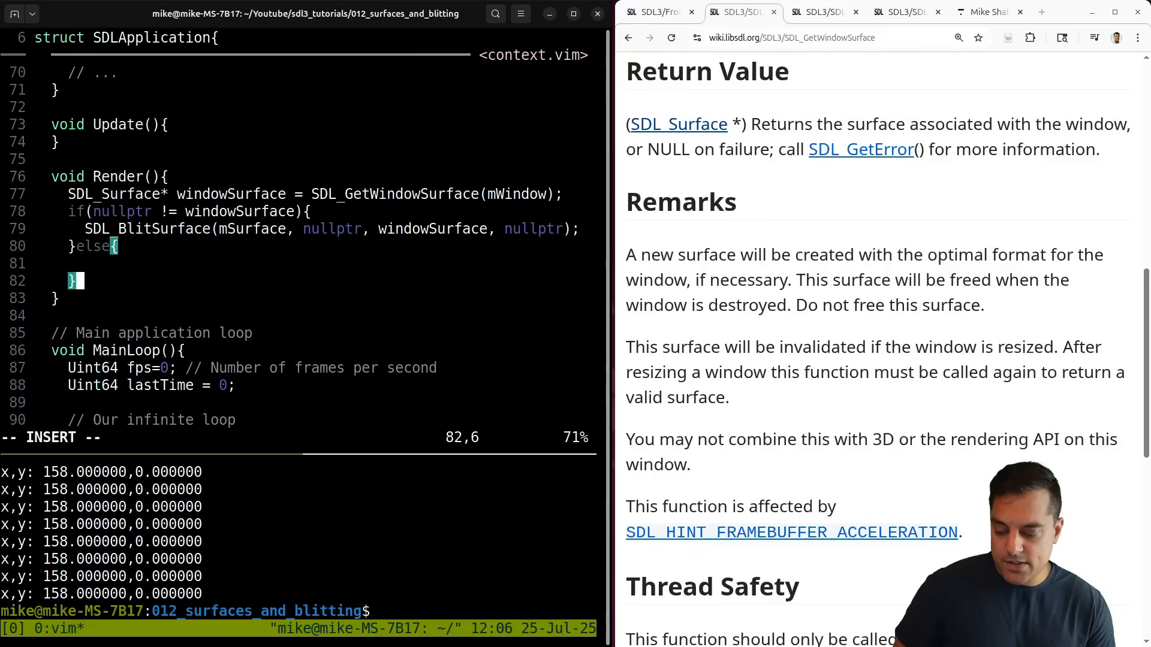
{"action": "type", "text": "SDL_Log("}
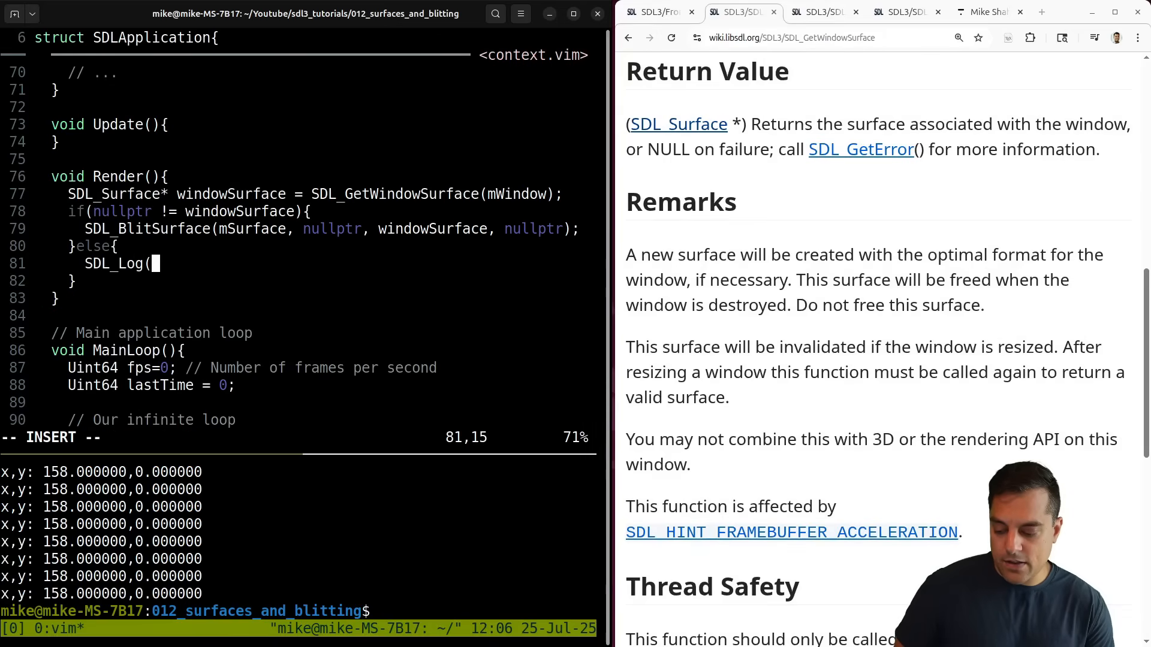
{"action": "type", "text": "\"ERROR!\");"}
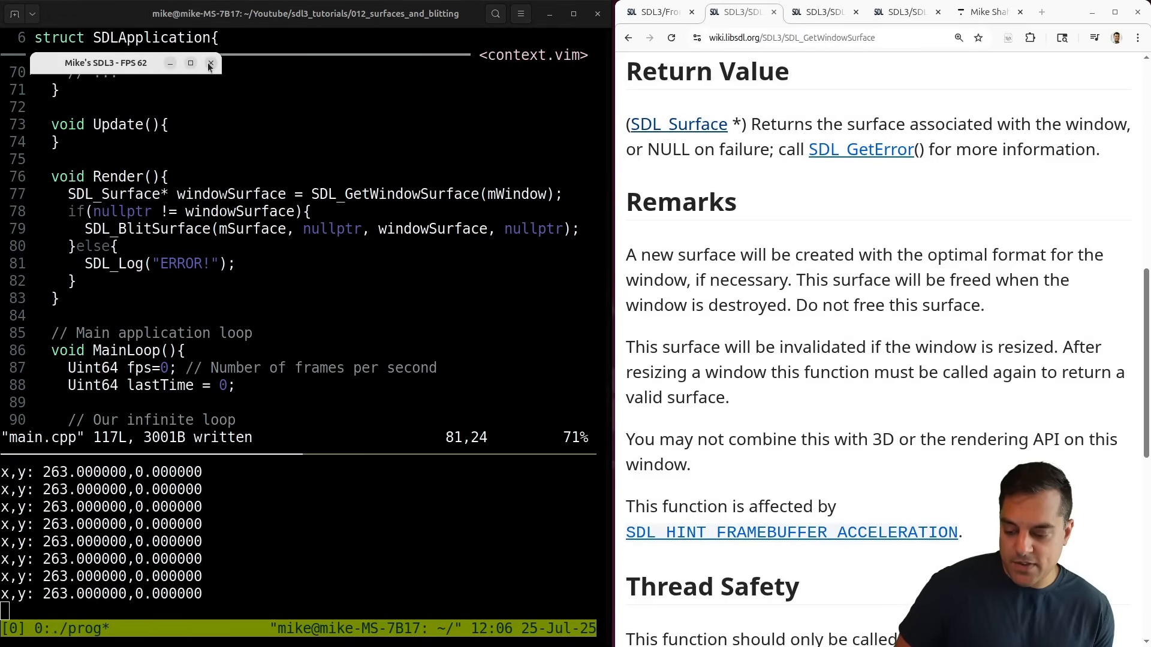
{"action": "left_click", "coordinate": [211, 63]}
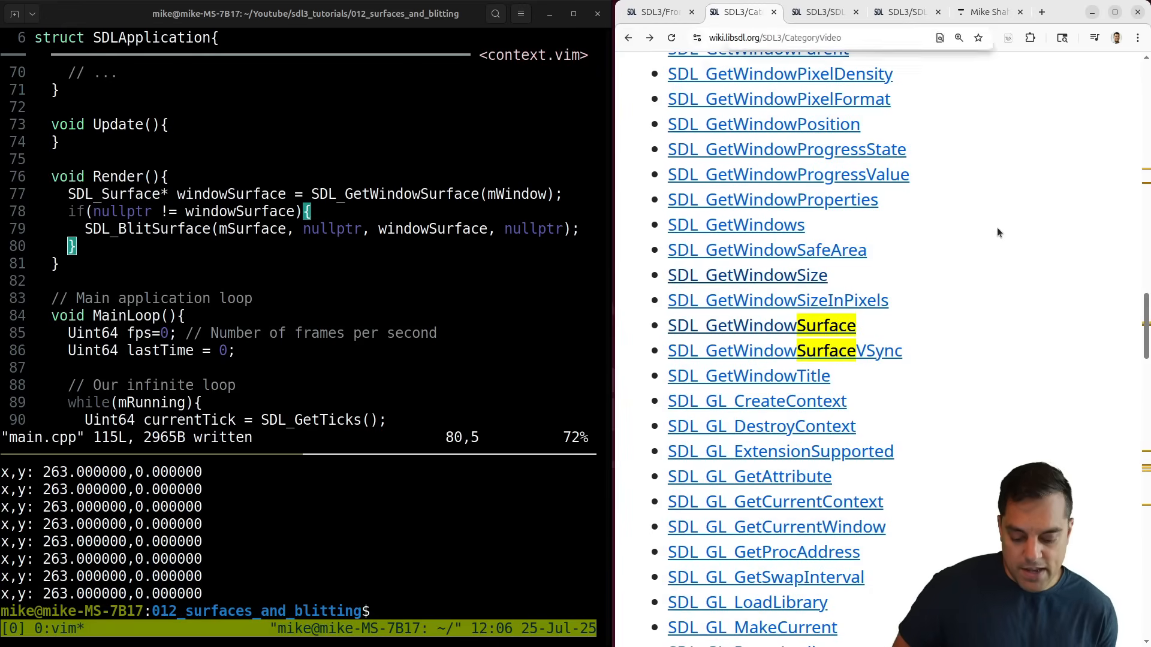
Step: Search the video category page for 'Surface' and open the SDL_UpdateWindowSurface reference
{"action": "type", "text": "Surface"}
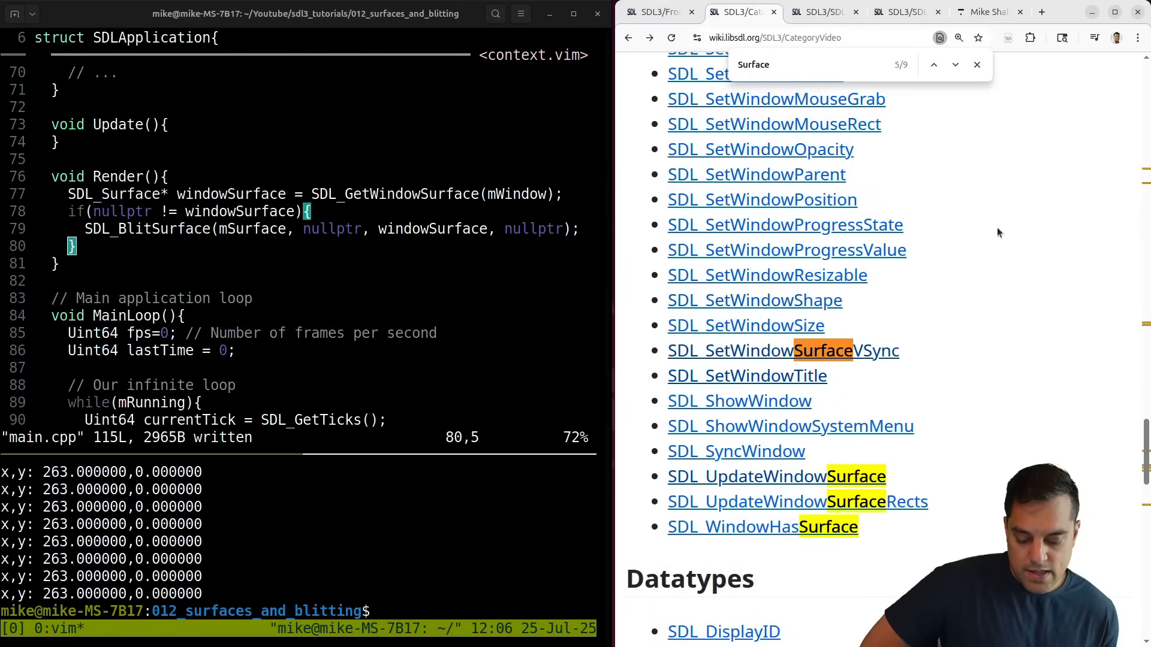
{"action": "left_click", "coordinate": [956, 65]}
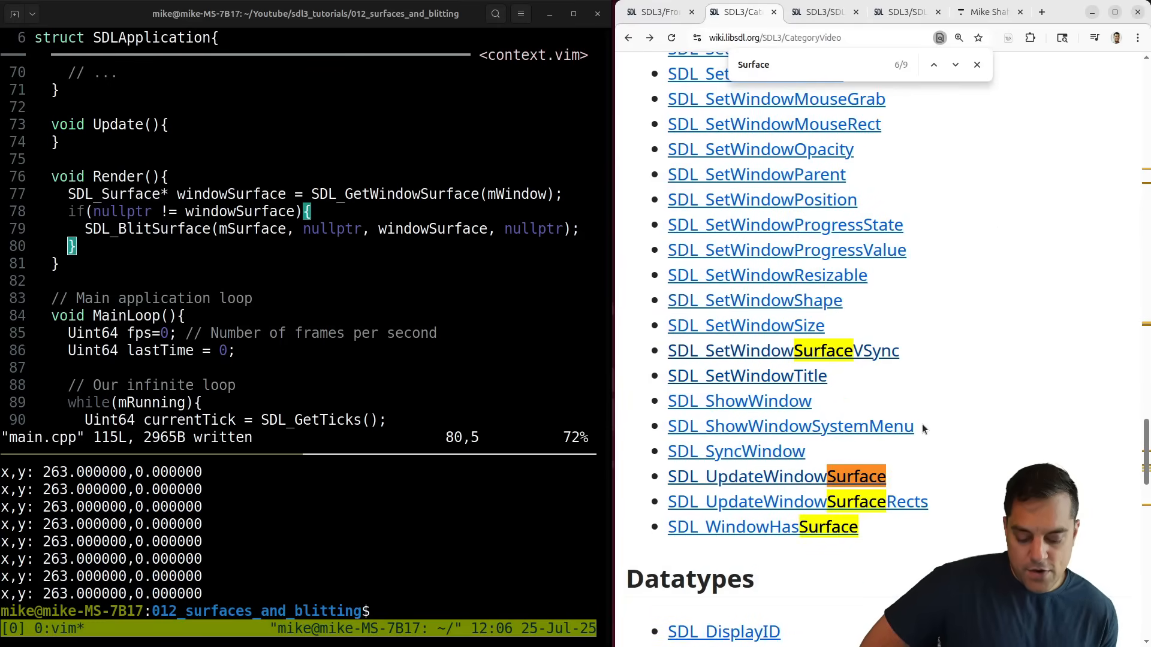
{"action": "scroll", "scroll_direction": "down", "scroll_amount": 3}
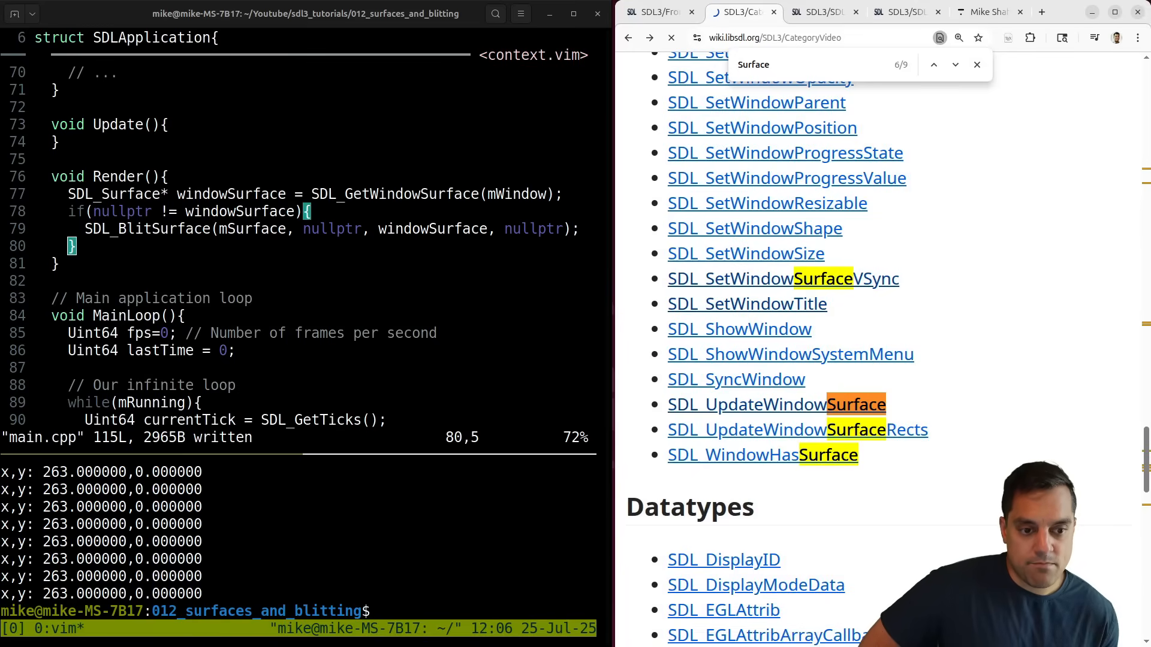
{"action": "left_click", "coordinate": [748, 404]}
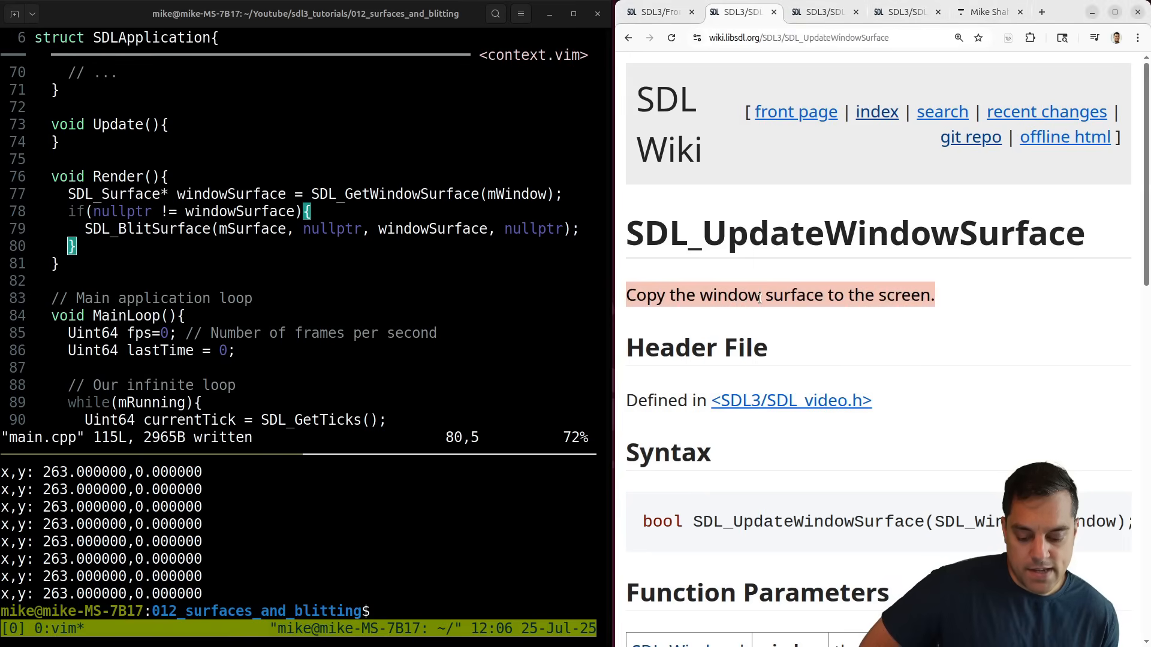
{"action": "scroll", "scroll_direction": "down", "scroll_amount": 3}
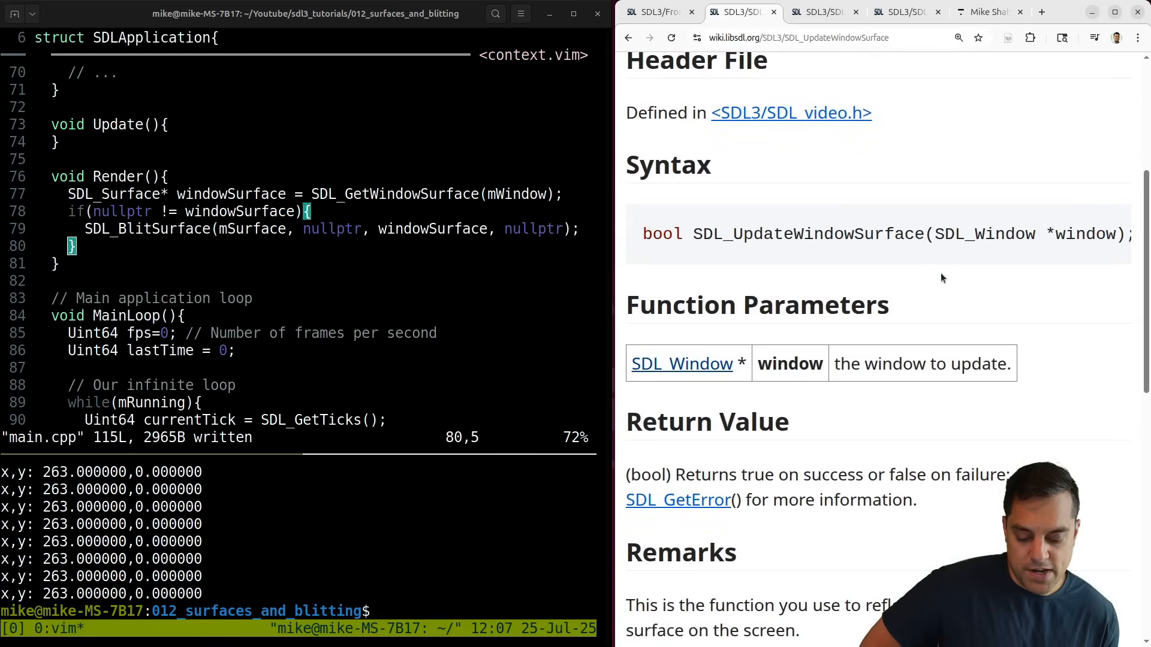
{"action": "scroll", "scroll_direction": "down", "scroll_amount": 3}
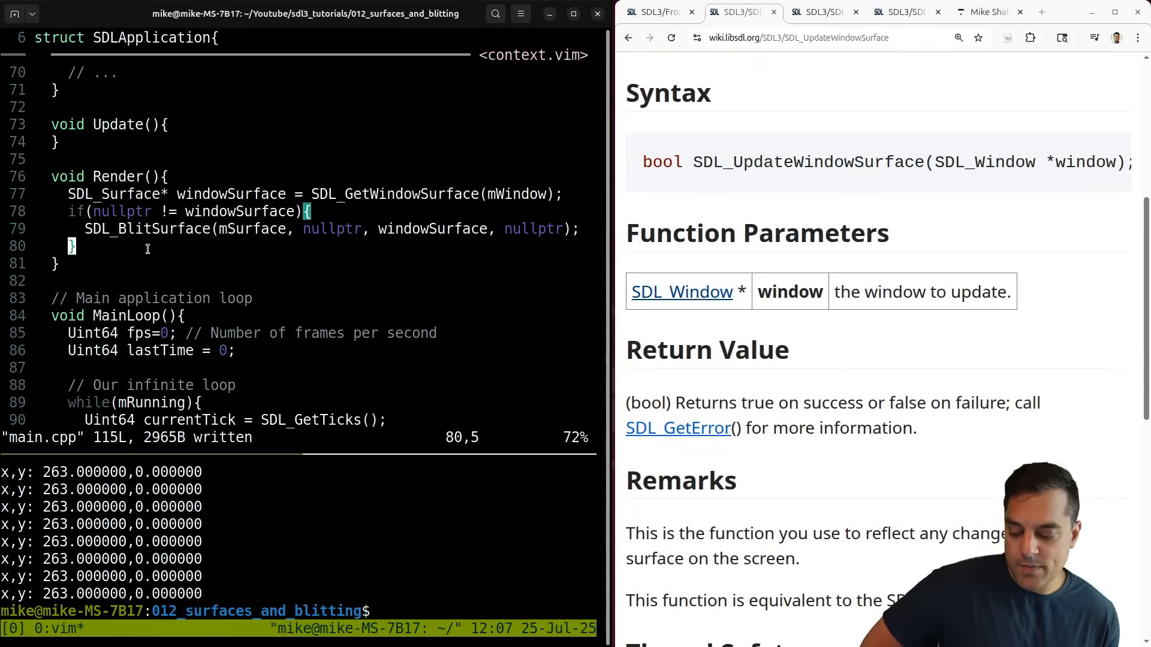
Step: Add SDL_UpdateWindowSurface(mWindow); below the SDL_BlitSurface call and write main.cpp with :w
{"action": "type", "text": "SDL_"}
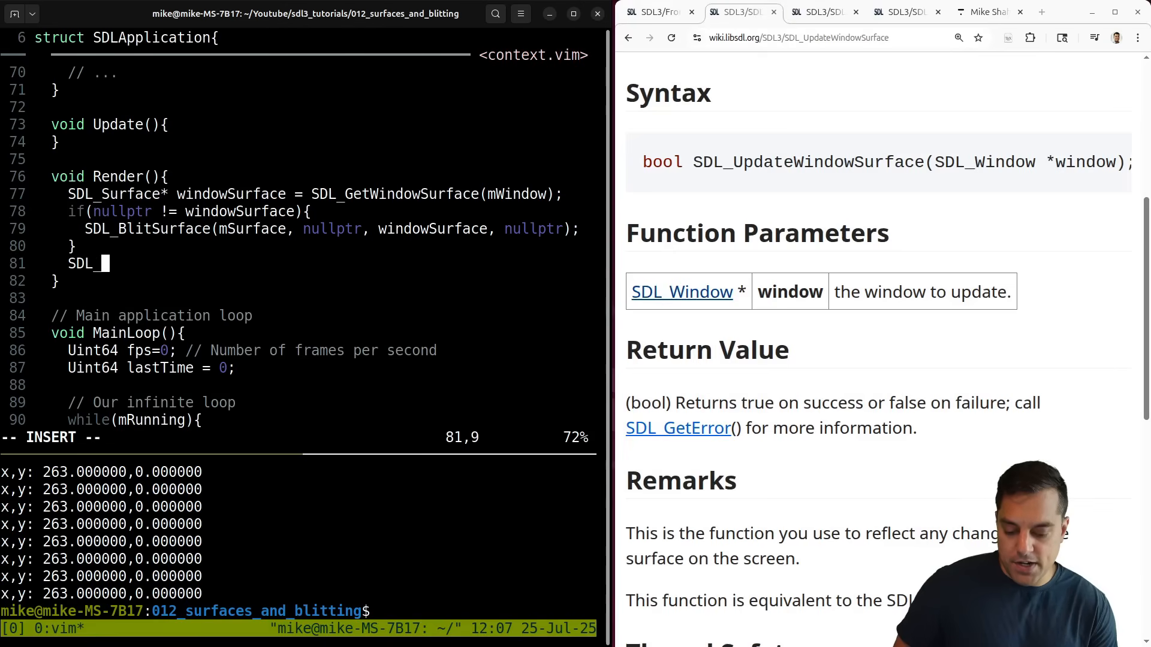
{"action": "type", "text": "UpdateW"}
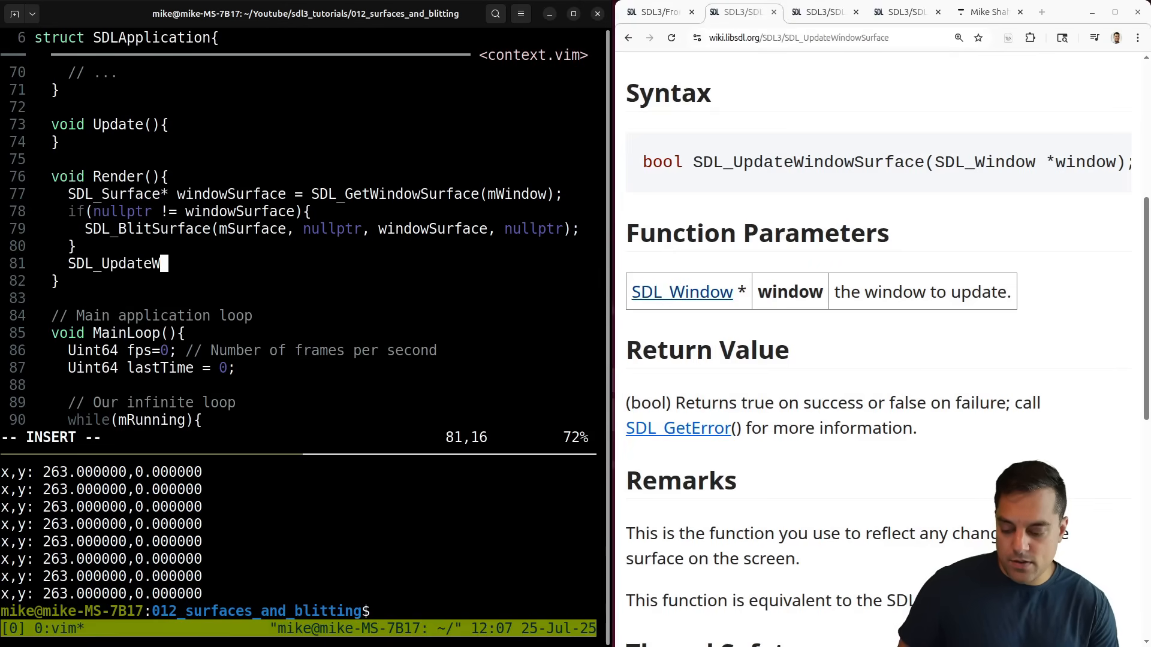
{"action": "type", "text": "indowSurface(mWindow);"}
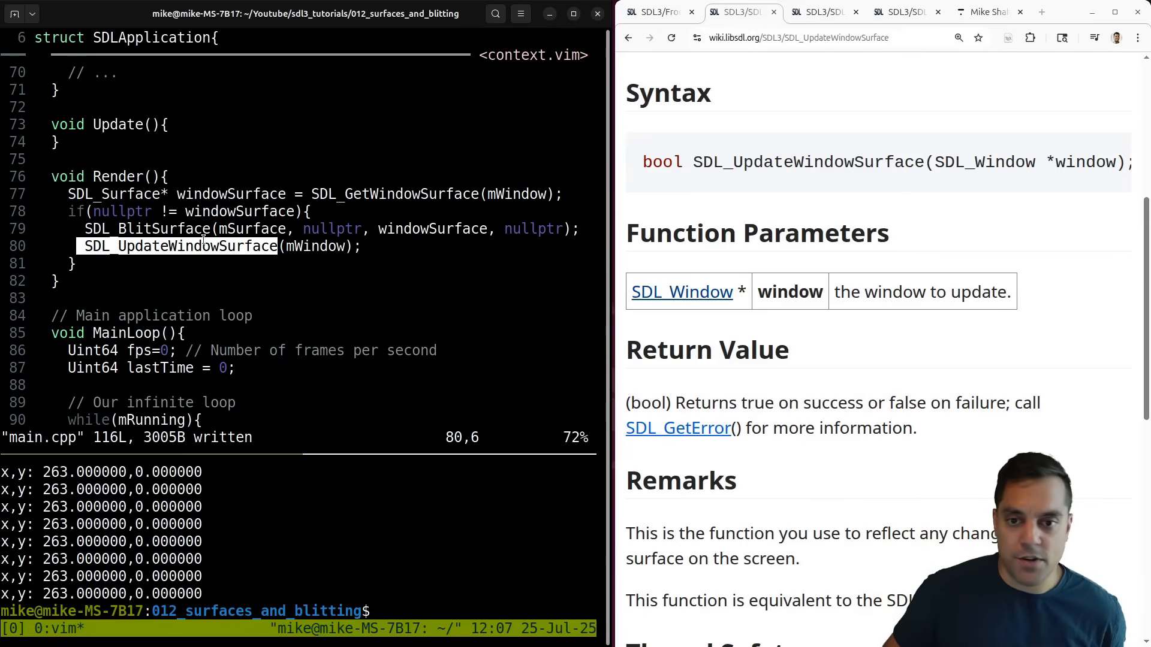
{"action": "type", "text": ":w"}
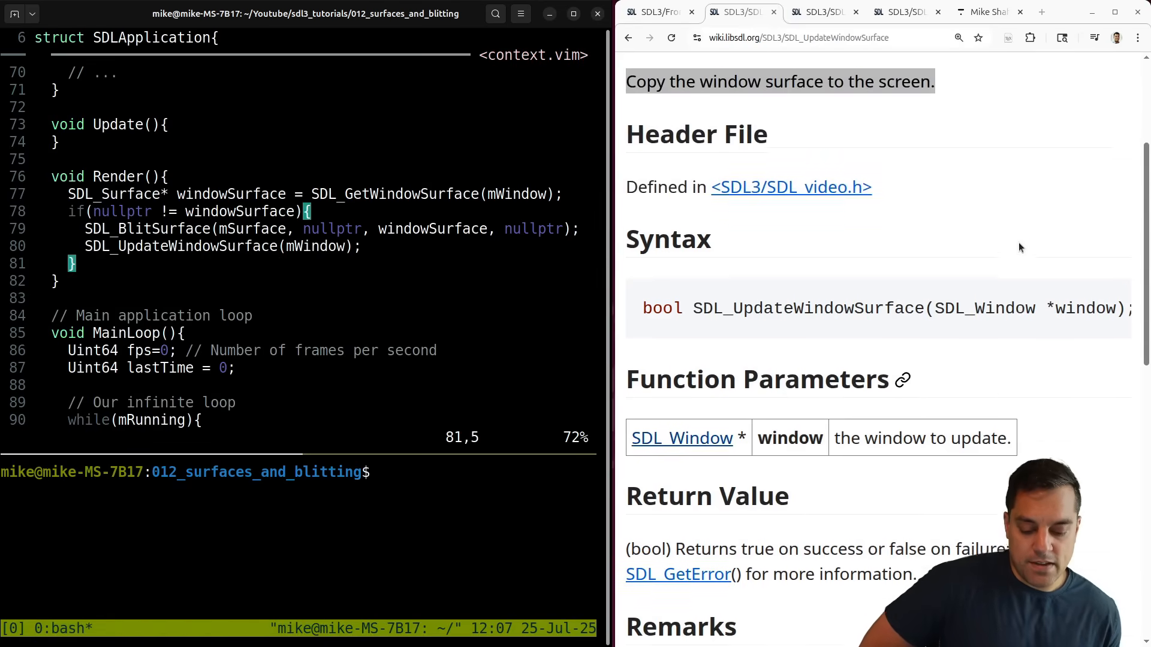
{"action": "scroll", "scroll_direction": "down", "scroll_amount": 3}
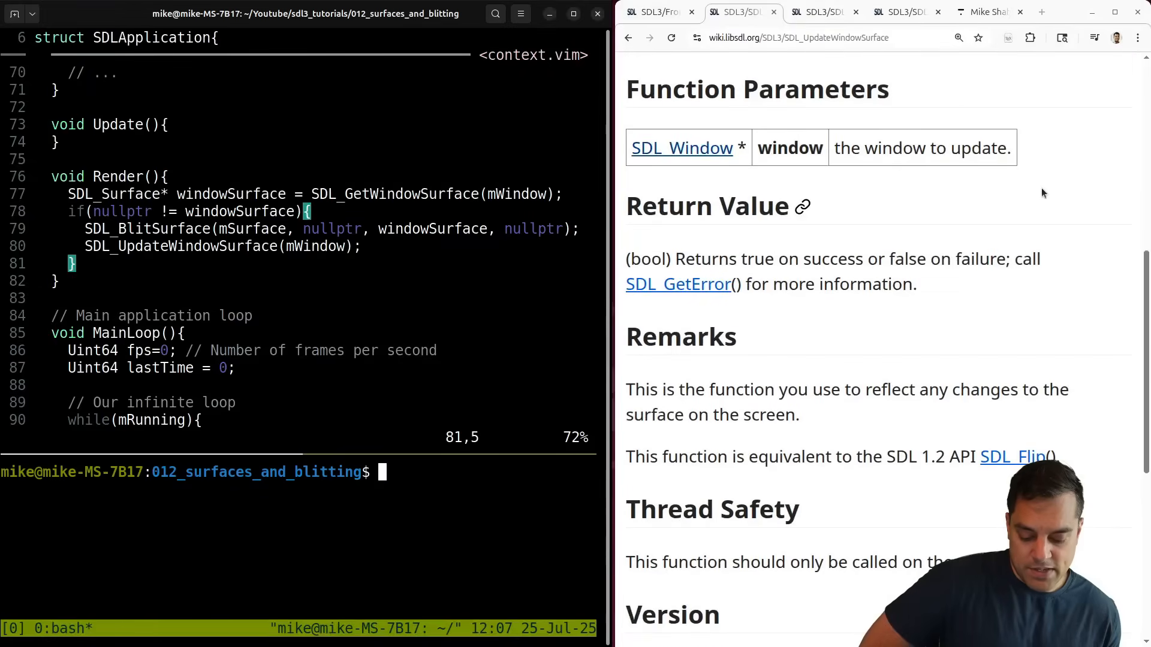
{"action": "scroll", "scroll_direction": "down", "scroll_amount": 3}
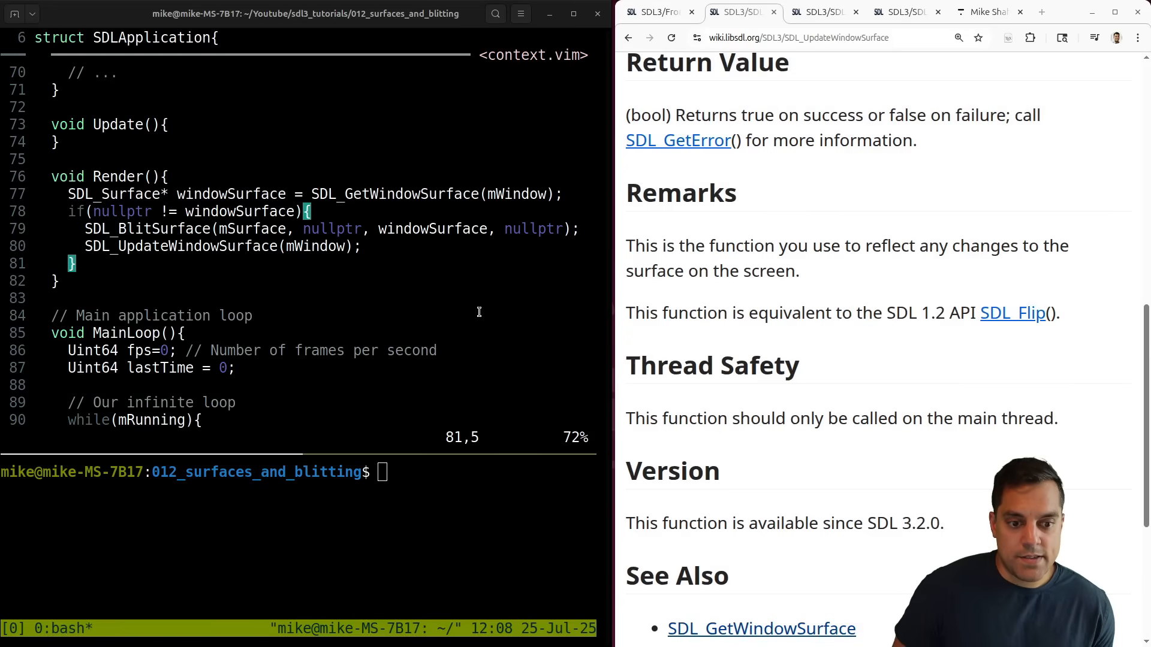
Step: Rebuild prog with g++ and pkg-config sdl3 flags, run it, and place its window over the code
{"action": "type", "text": "g++ -g main.cpp -o prog `pkg-config --cflags --libs sdl3`"}
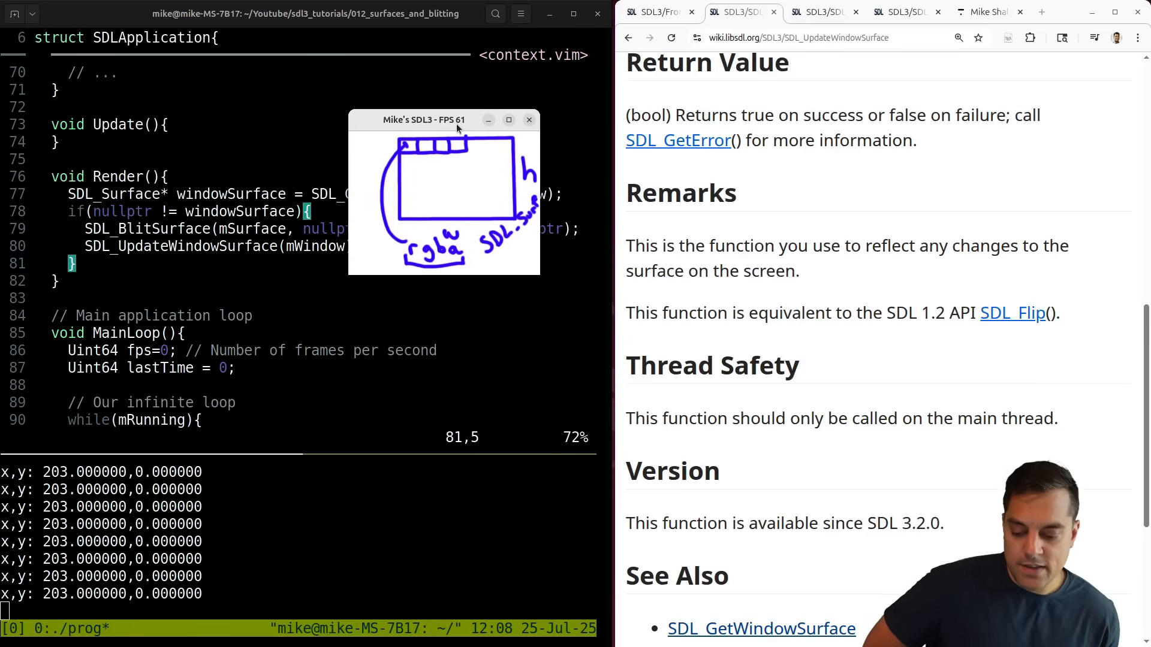
{"action": "left_click_drag", "start_coordinate": [424, 120], "coordinate": [431, 146]}
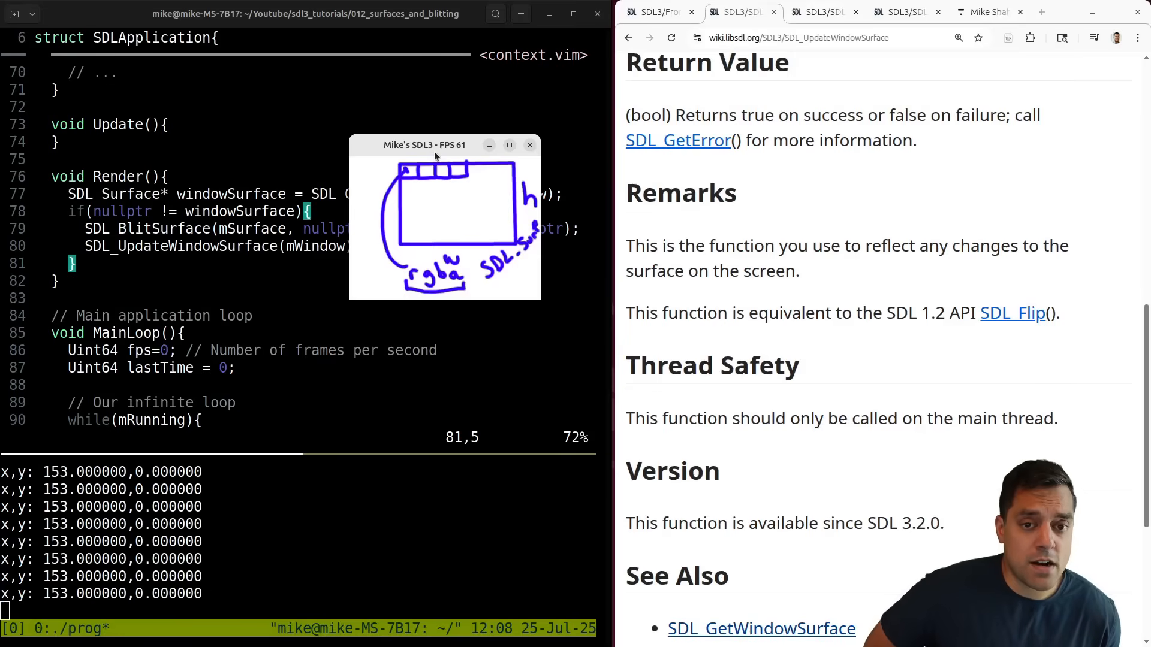
{"action": "left_click_drag", "start_coordinate": [424, 145], "coordinate": [638, 199]}
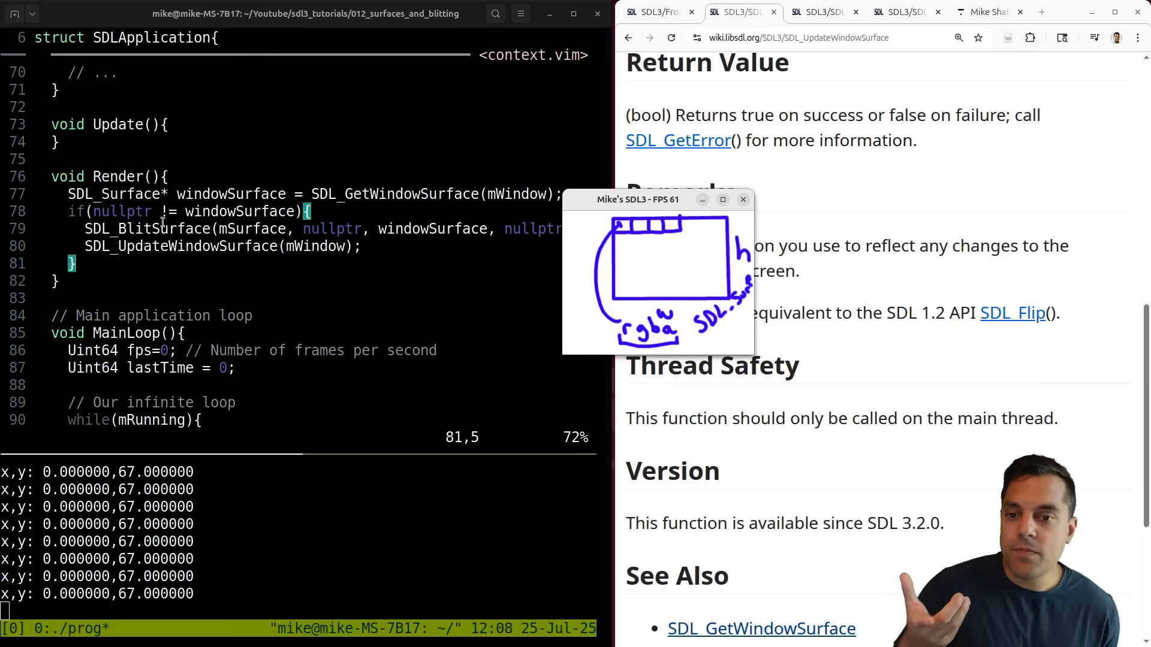
{"action": "left_click_drag", "start_coordinate": [637, 199], "coordinate": [595, 225]}
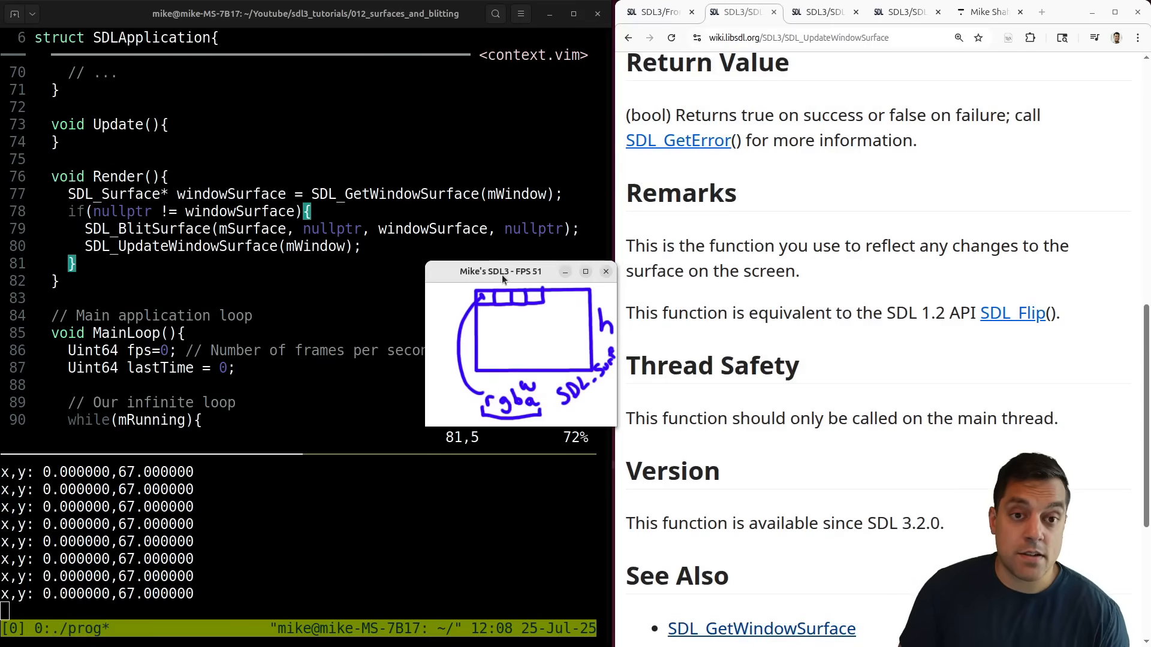
Step: Drag the app window showing test.bmp around between the code and documentation to inspect it
{"action": "left_click_drag", "start_coordinate": [499, 272], "coordinate": [436, 279]}
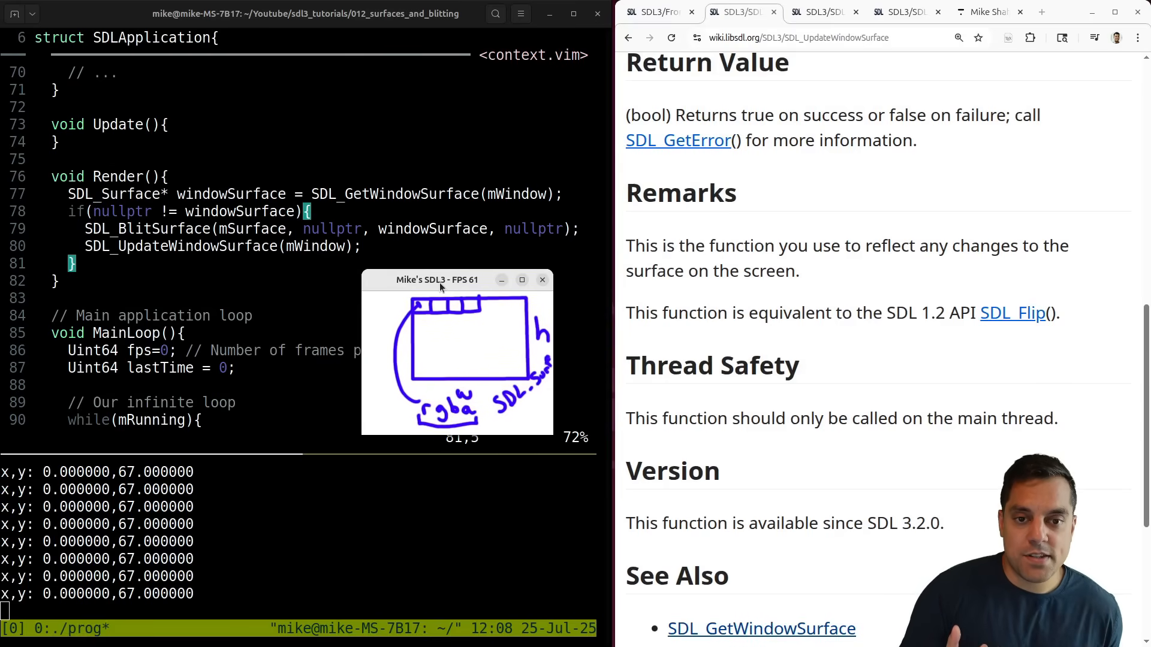
{"action": "left_click_drag", "start_coordinate": [437, 279], "coordinate": [477, 290]}
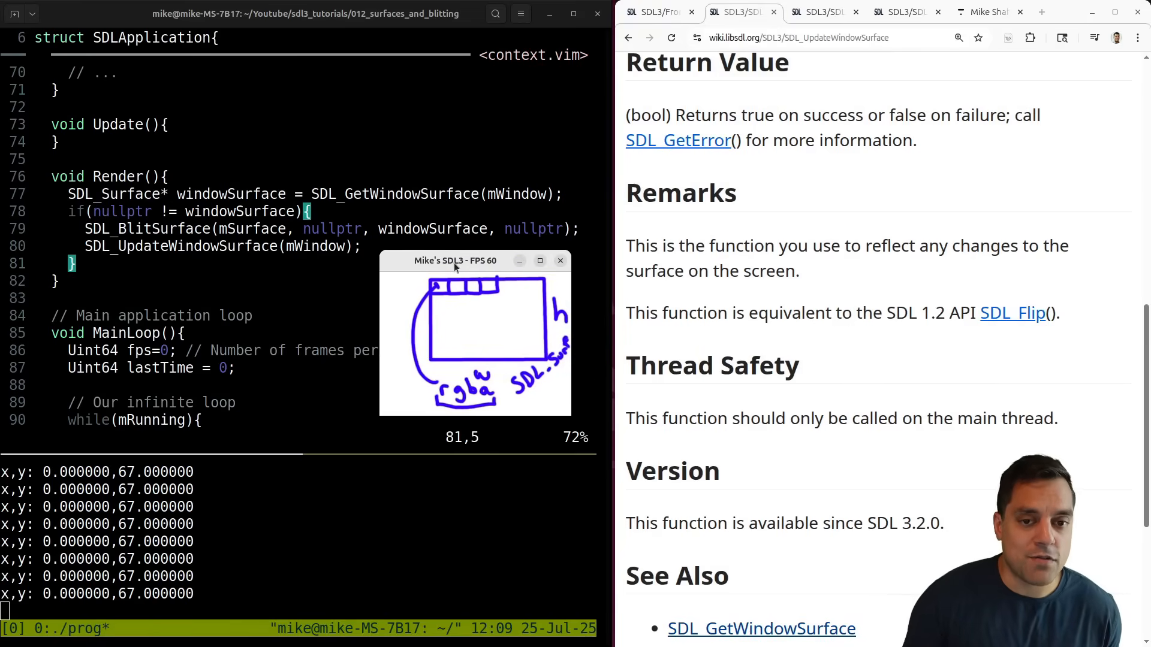
{"action": "left_click_drag", "start_coordinate": [456, 261], "coordinate": [478, 286]}
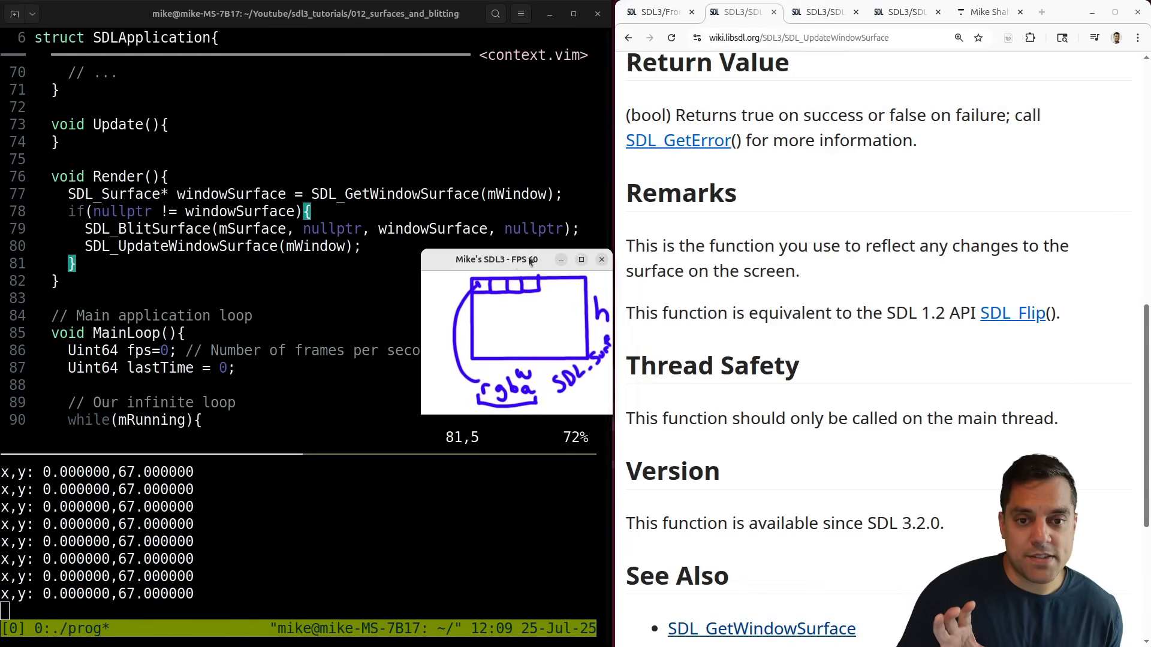
{"action": "left_click_drag", "start_coordinate": [496, 259], "coordinate": [728, 221]}
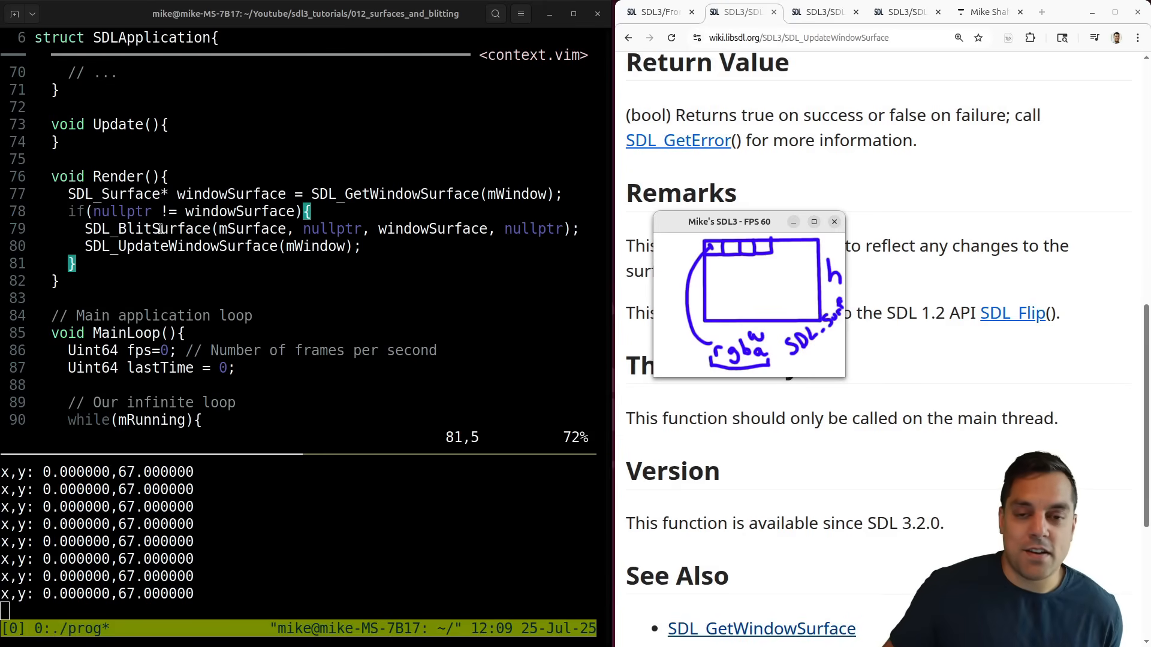
{"action": "left_click_drag", "start_coordinate": [729, 220], "coordinate": [421, 241]}
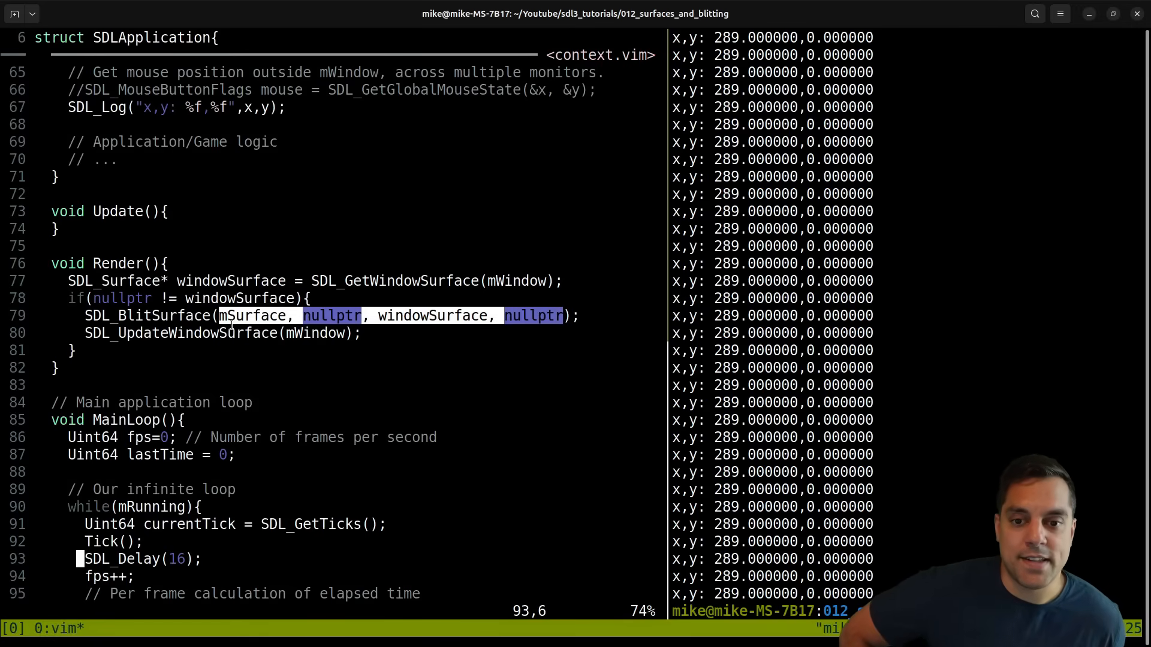
{"action": "scroll", "scroll_direction": "down", "scroll_amount": 3}
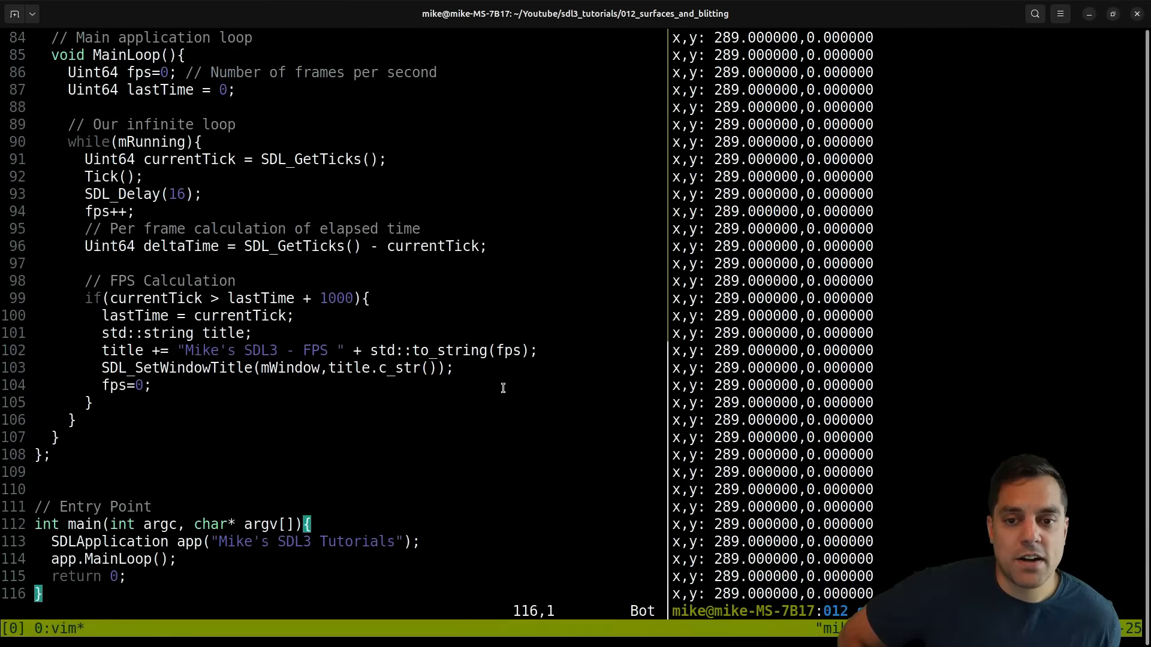
{"action": "mouse_move", "coordinate": [496, 370]}
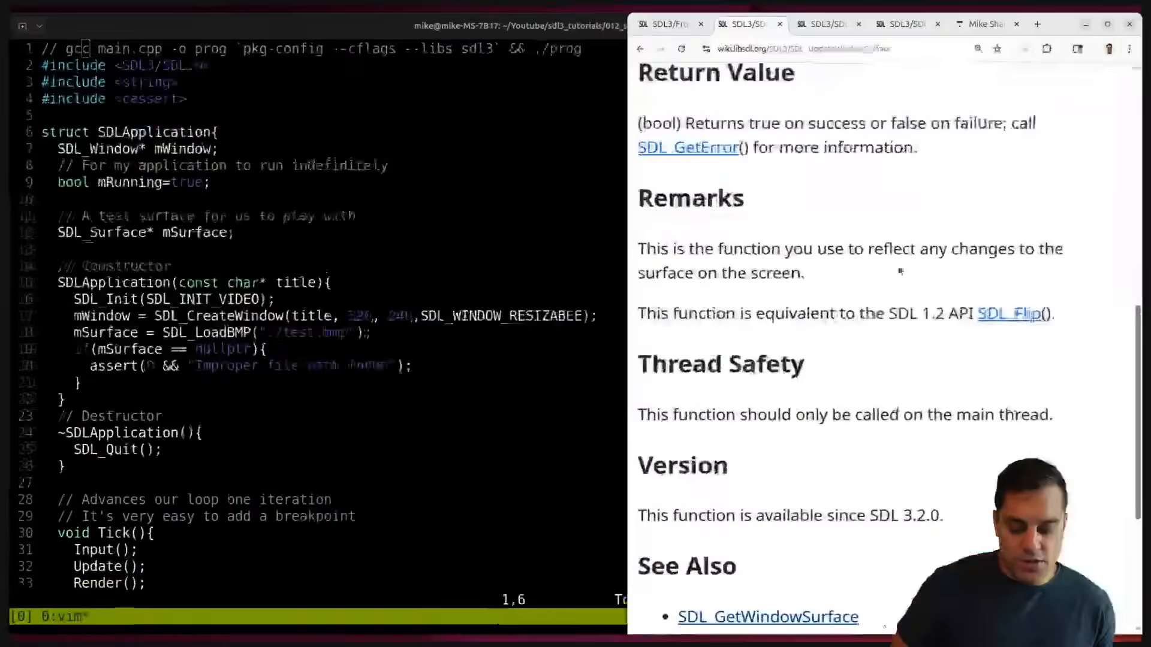
Step: Switch to the courses.mshah.io tab and navigate to the Community Forum home page
{"action": "left_click", "coordinate": [986, 24]}
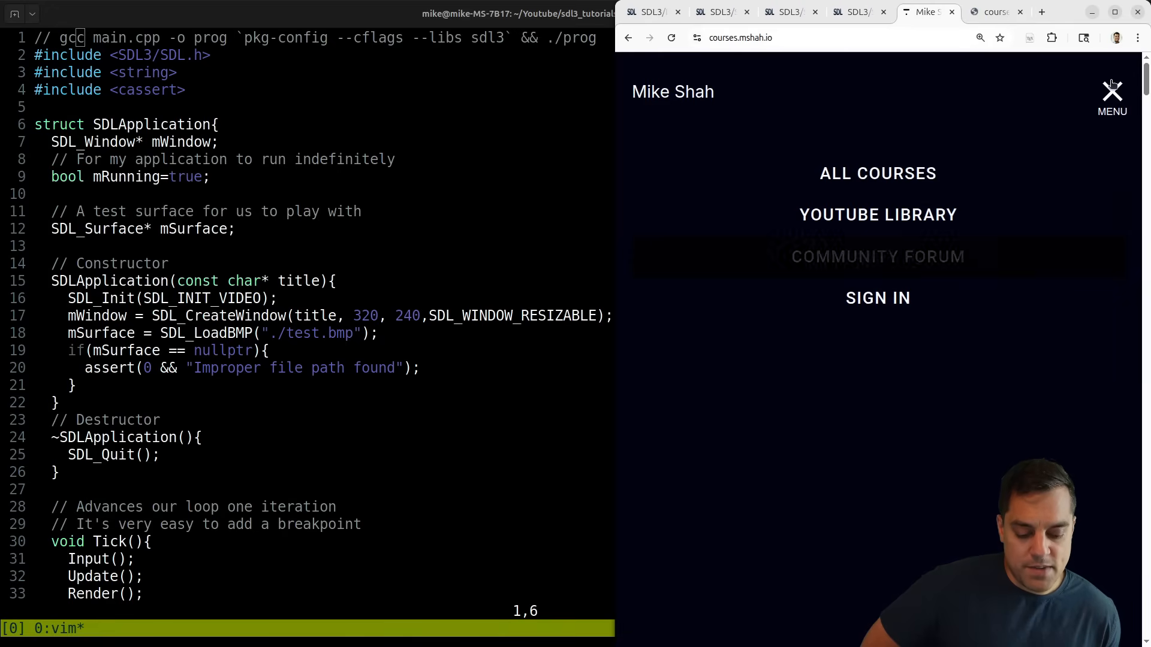
{"action": "left_click", "coordinate": [878, 257]}
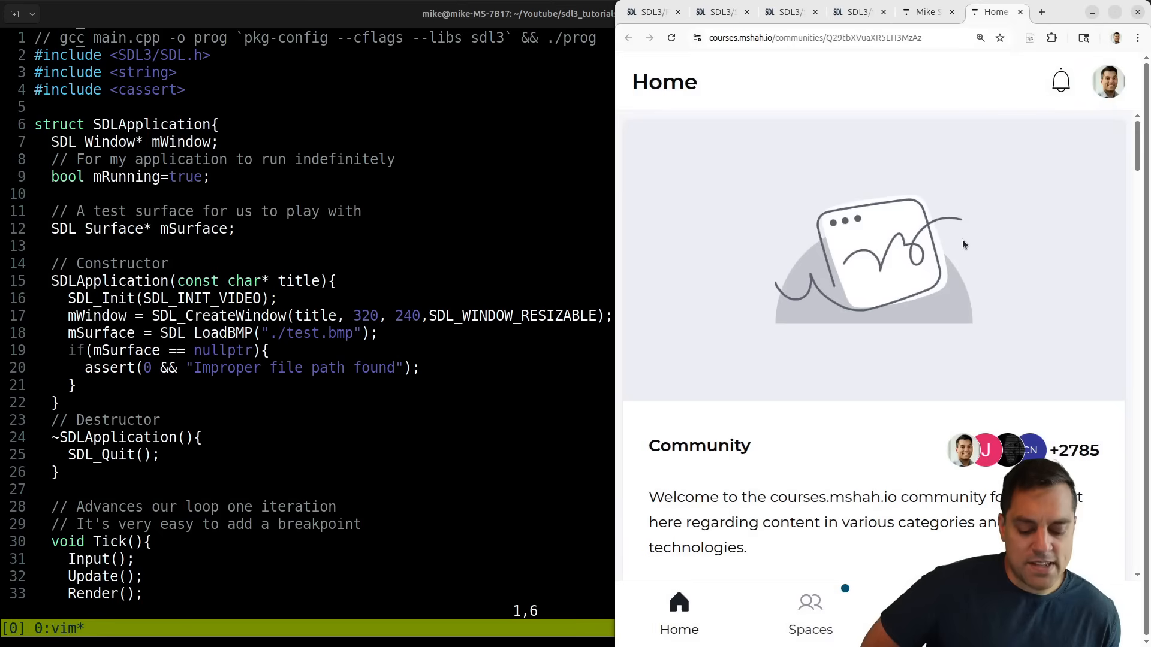
{"action": "scroll", "scroll_direction": "down", "scroll_amount": 3}
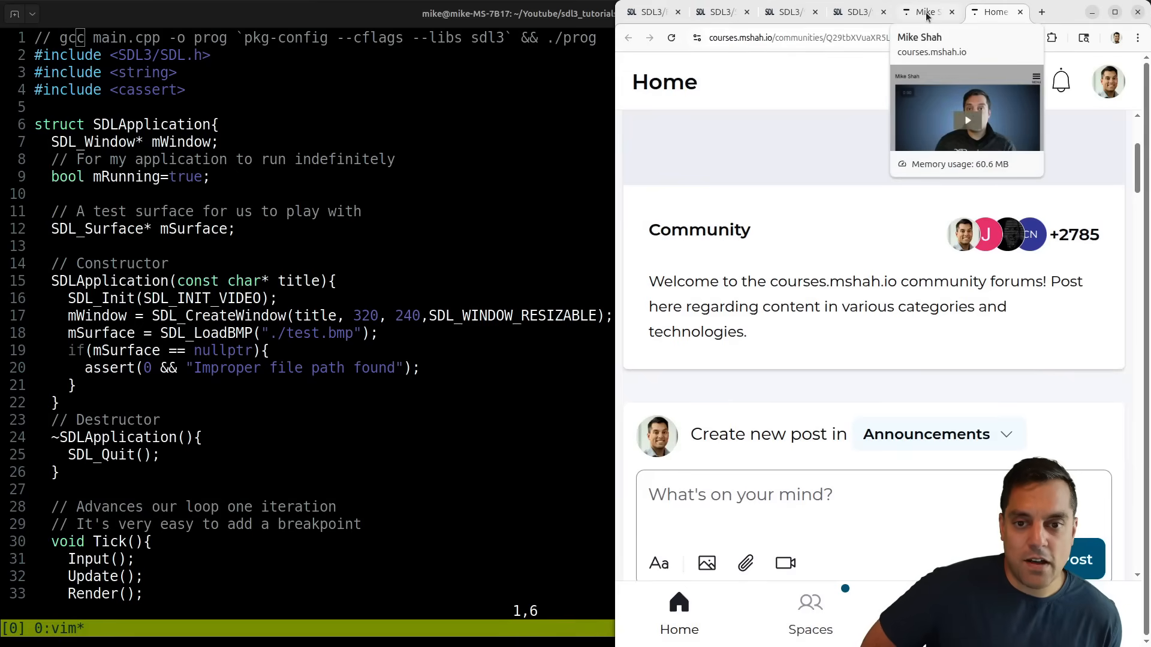
{"action": "mouse_move", "coordinate": [830, 207]}
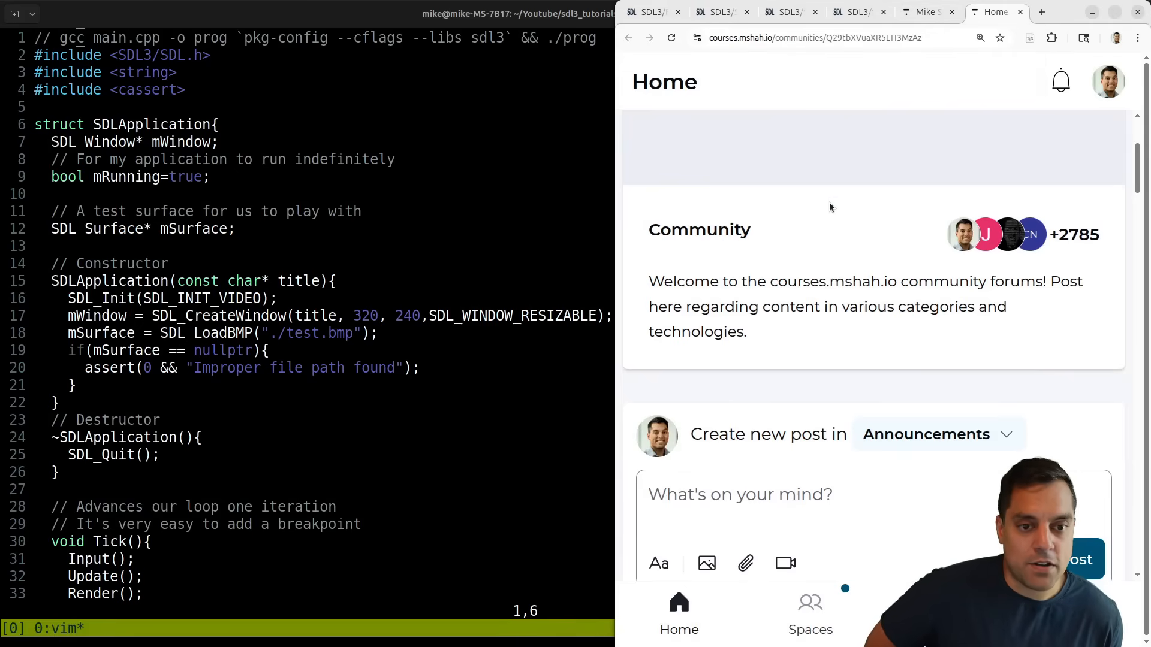